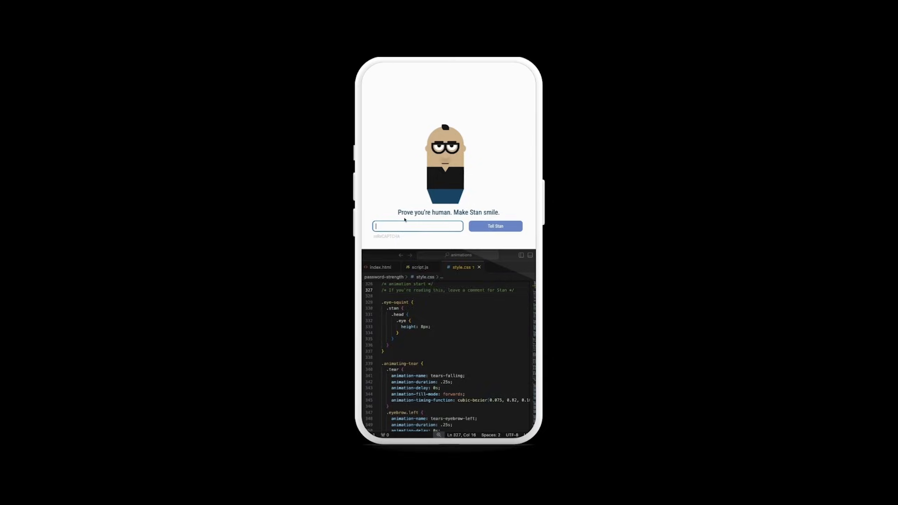
mouse_move(478, 219)
text(Where did your hair)
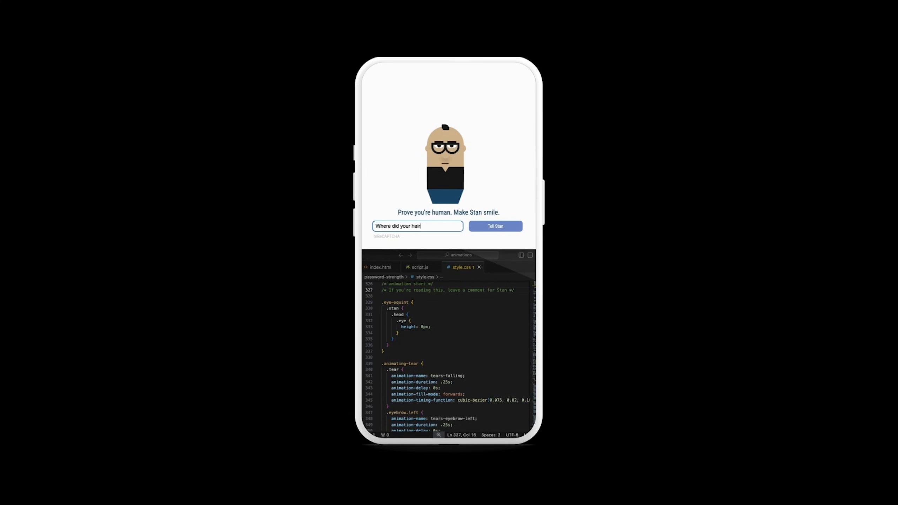
- Ask Stan "Where did you get such cool glasses?" and submit it with Tell Stan so he smiles
text(go?)
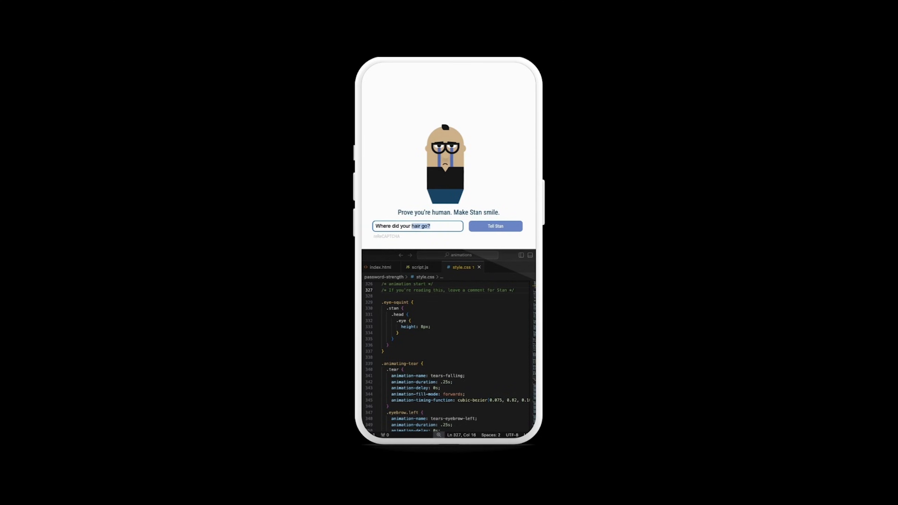
text(Where did you get such)
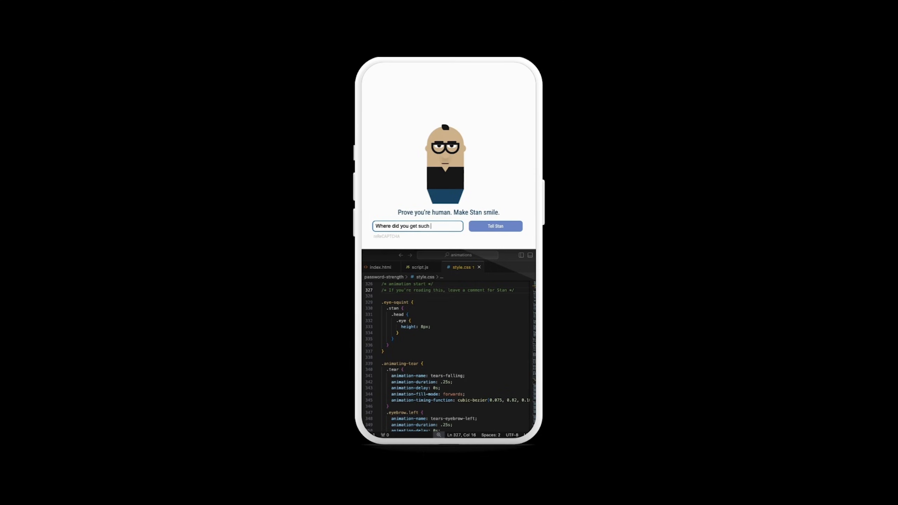
text(cool glasses?)
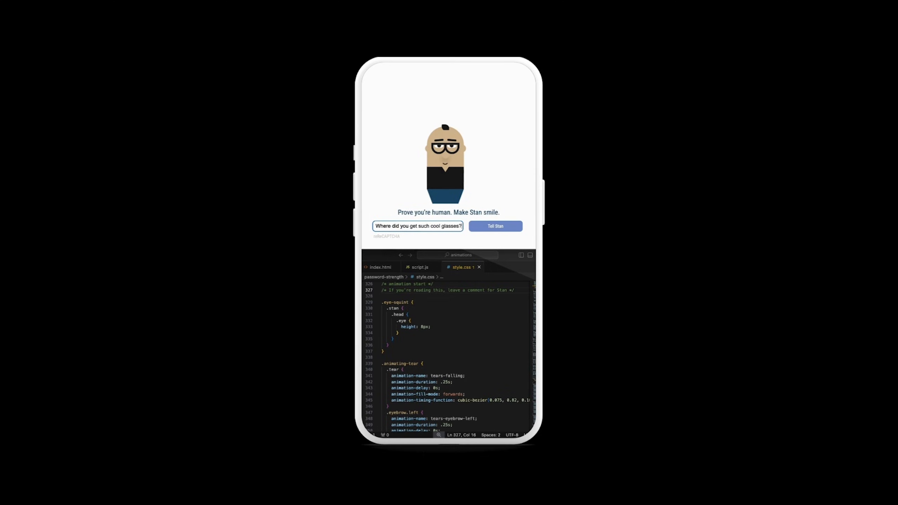
click(495, 226)
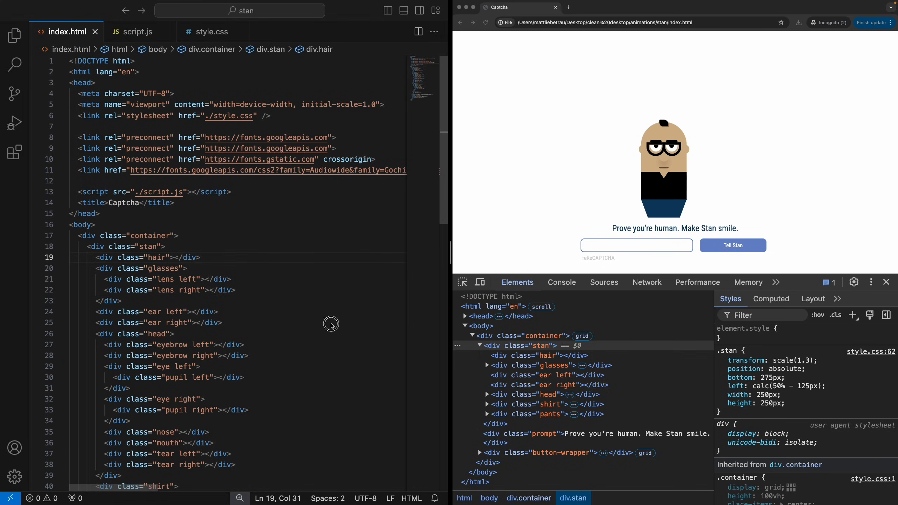
click(178, 322)
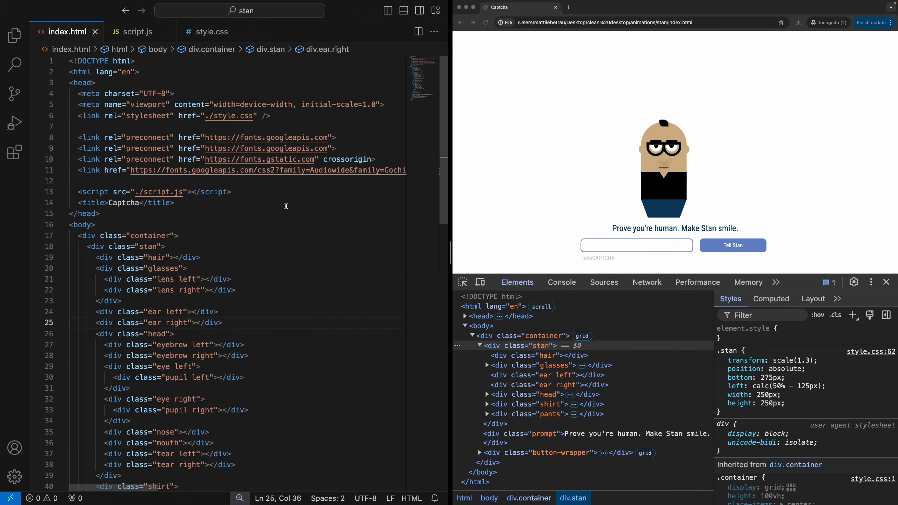
mouse_move(255, 140)
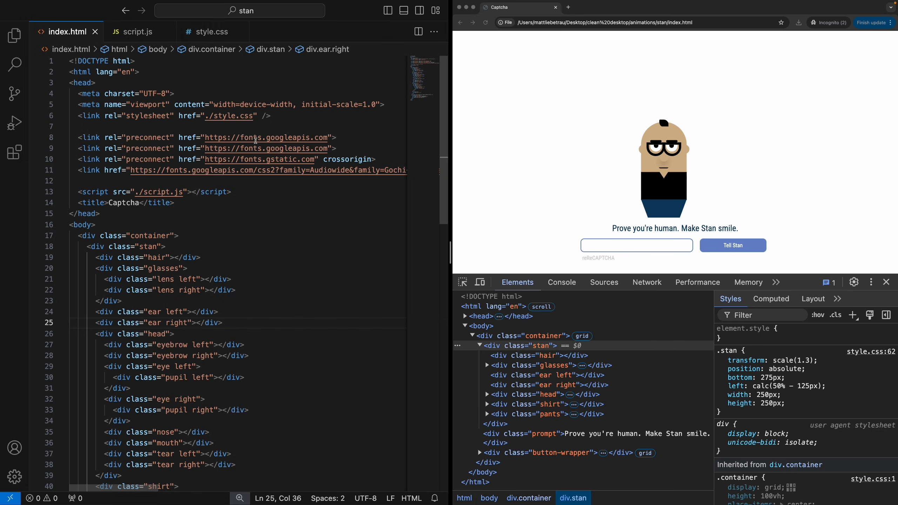
drag(76, 137, 111, 170)
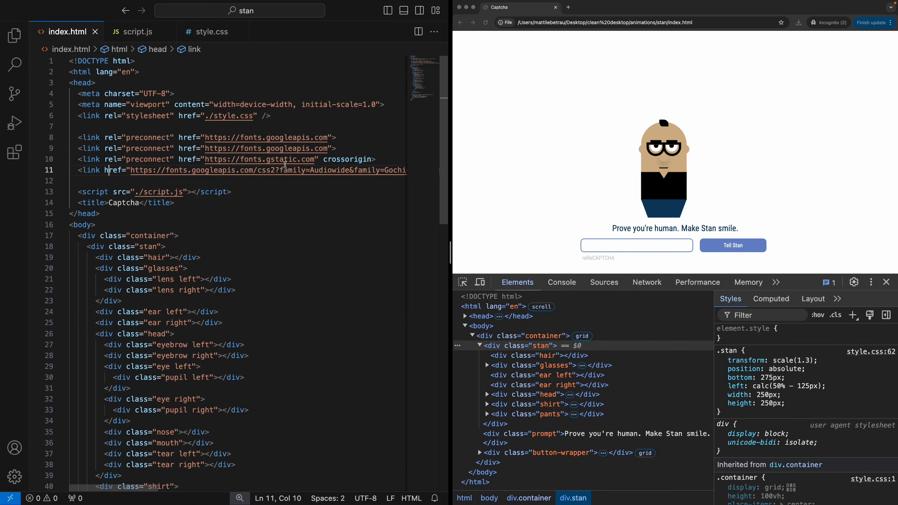
mouse_move(310, 189)
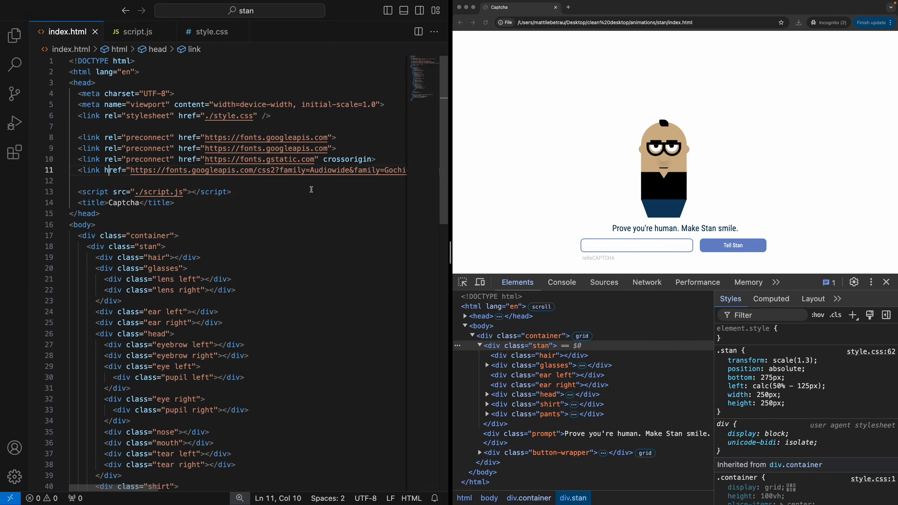
mouse_move(297, 177)
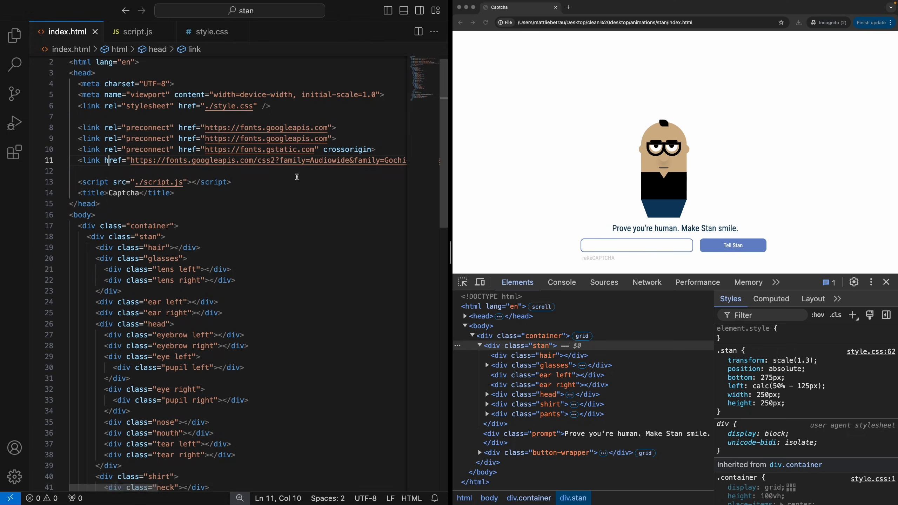
scroll(down, 3)
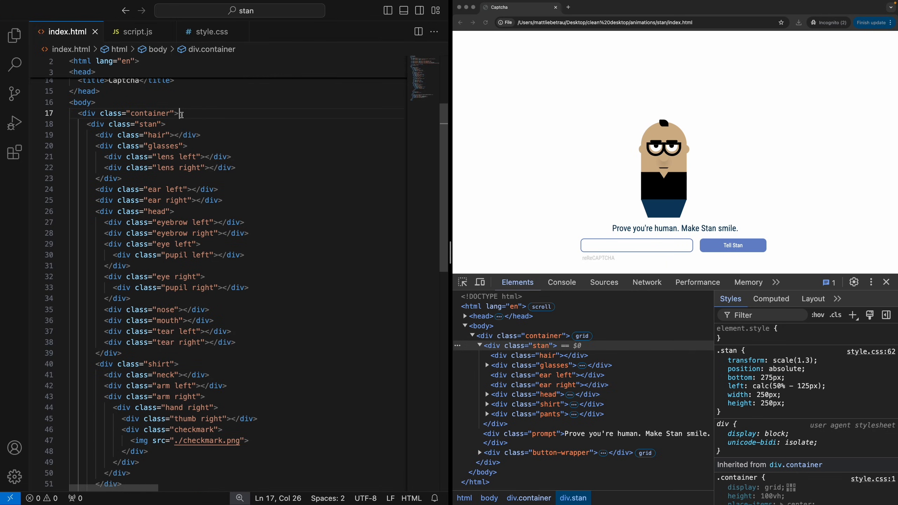
click(166, 124)
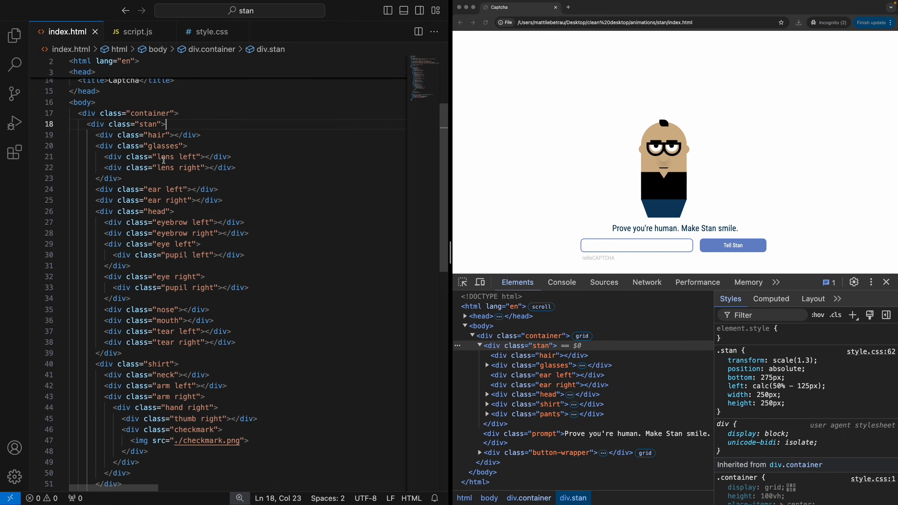
scroll(down, 3)
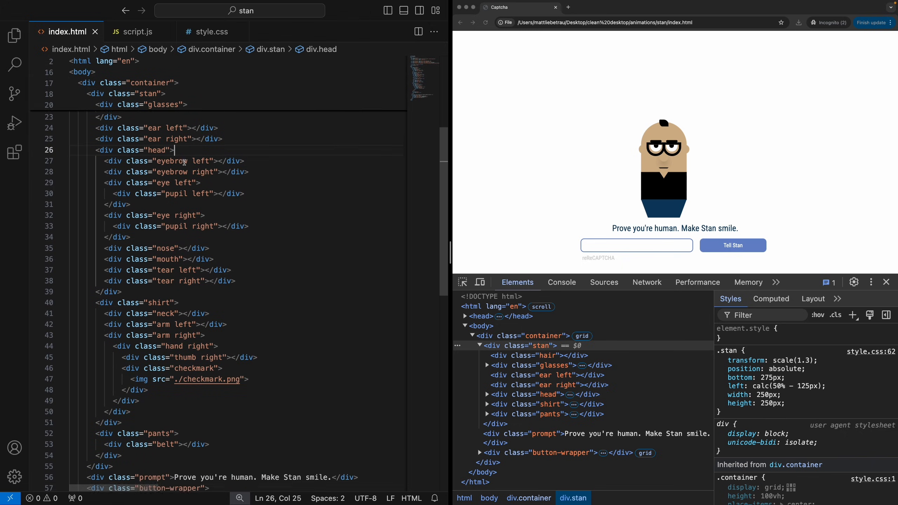
scroll(down, 3)
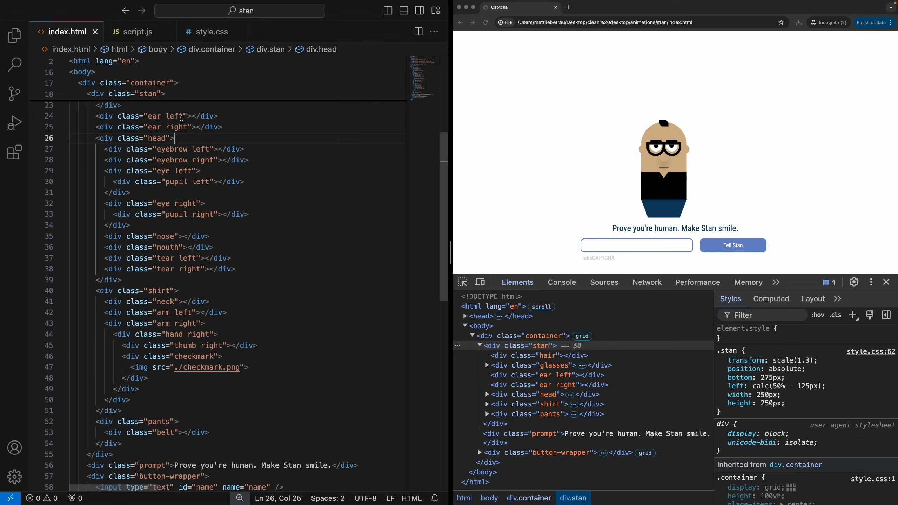
mouse_move(179, 202)
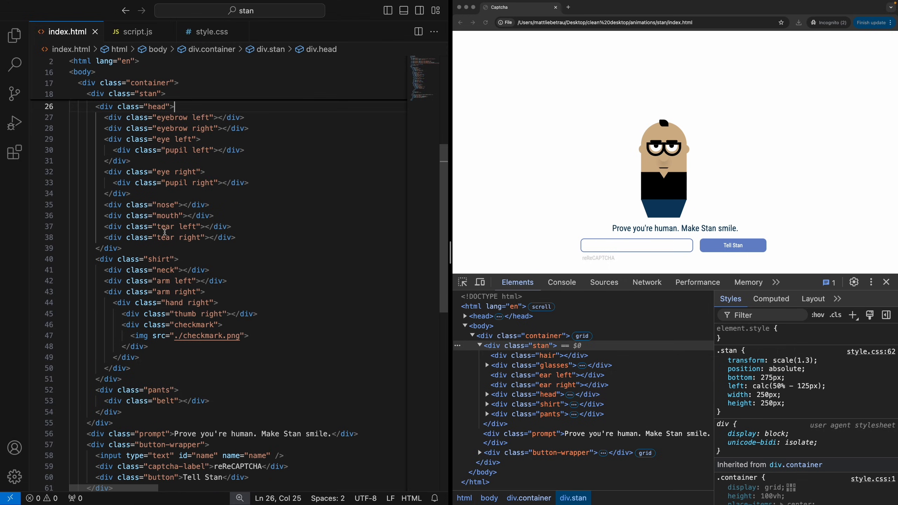
scroll(down, 3)
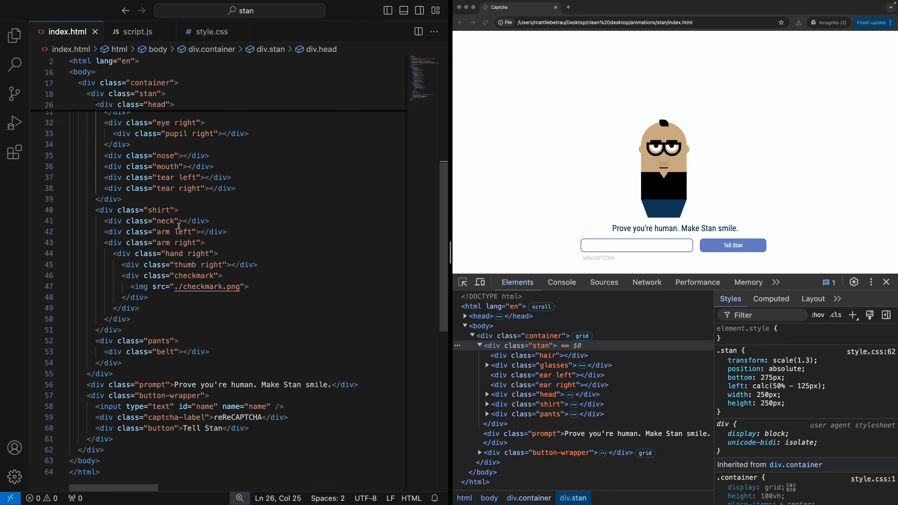
mouse_move(602, 204)
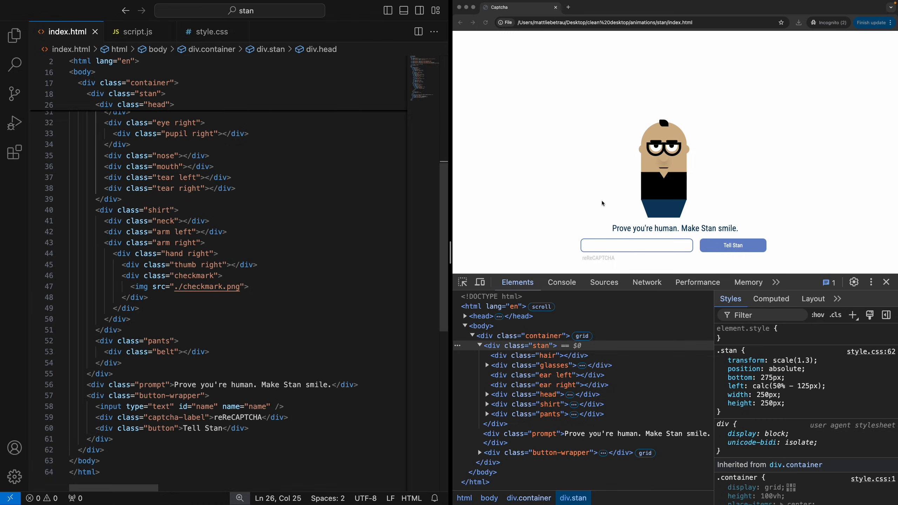
mouse_move(344, 239)
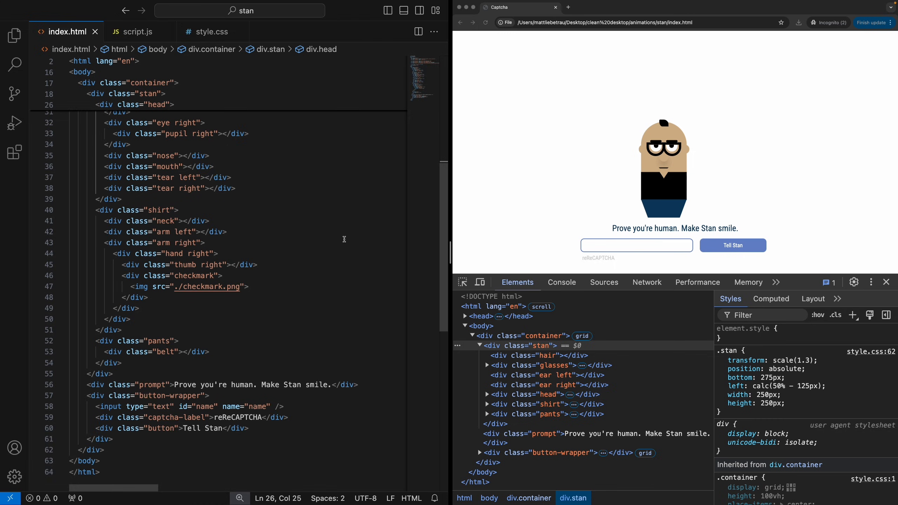
scroll(up, 3)
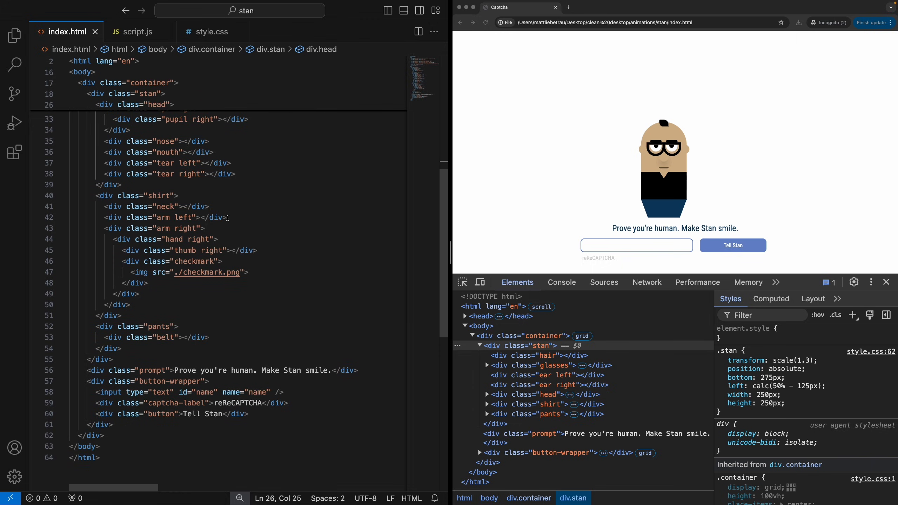
scroll(down, 3)
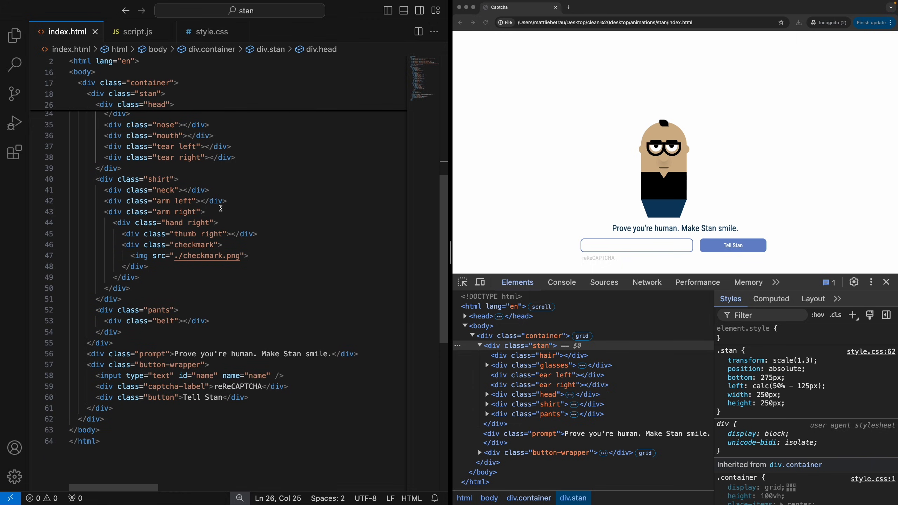
mouse_move(213, 211)
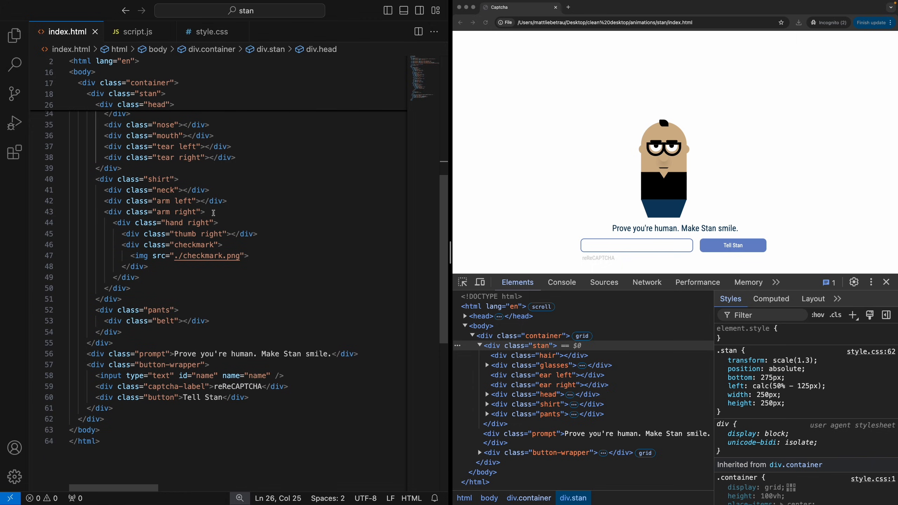
mouse_move(204, 220)
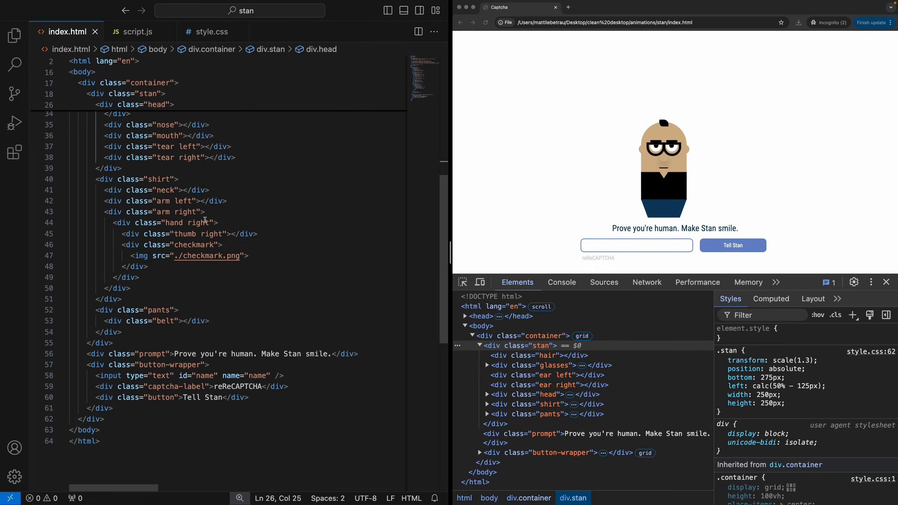
mouse_move(217, 211)
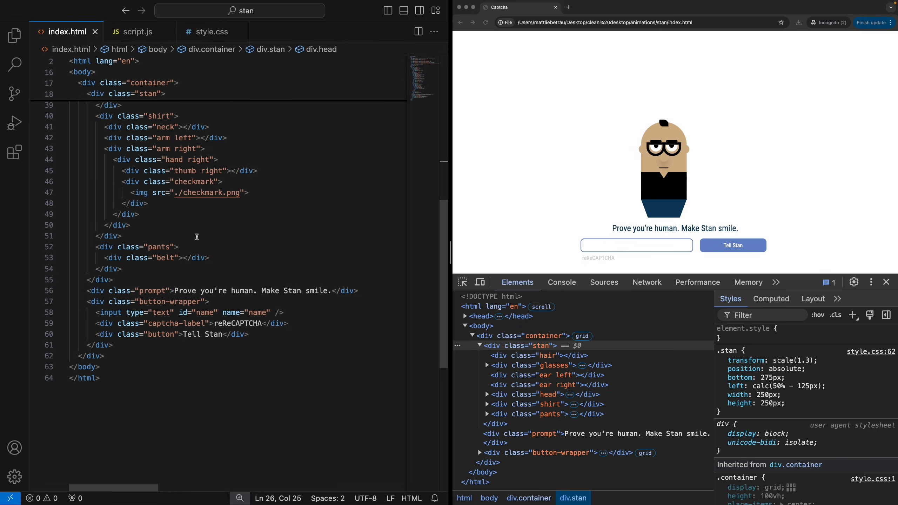
mouse_move(106, 258)
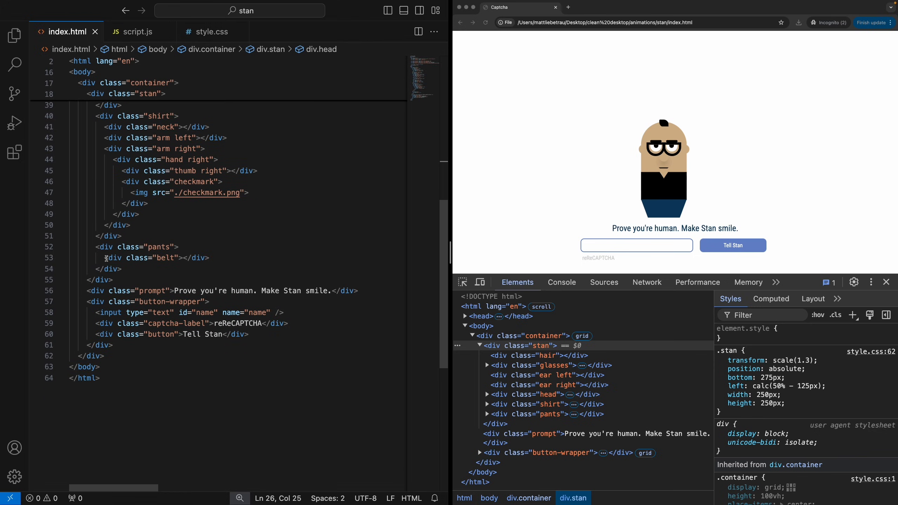
click(220, 258)
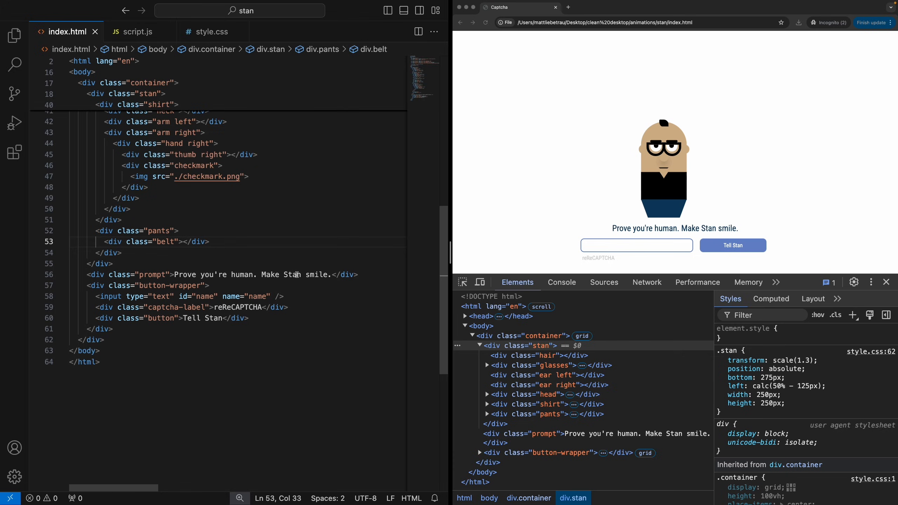
mouse_move(202, 325)
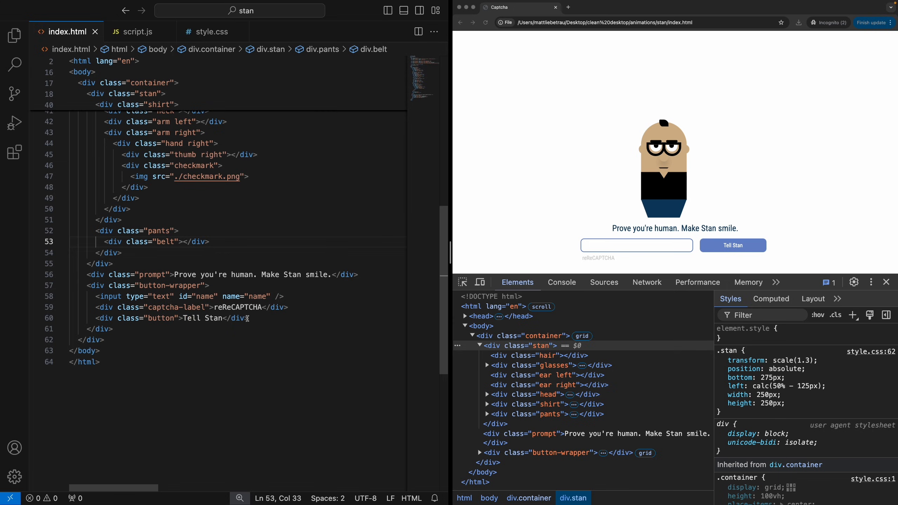
mouse_move(256, 321)
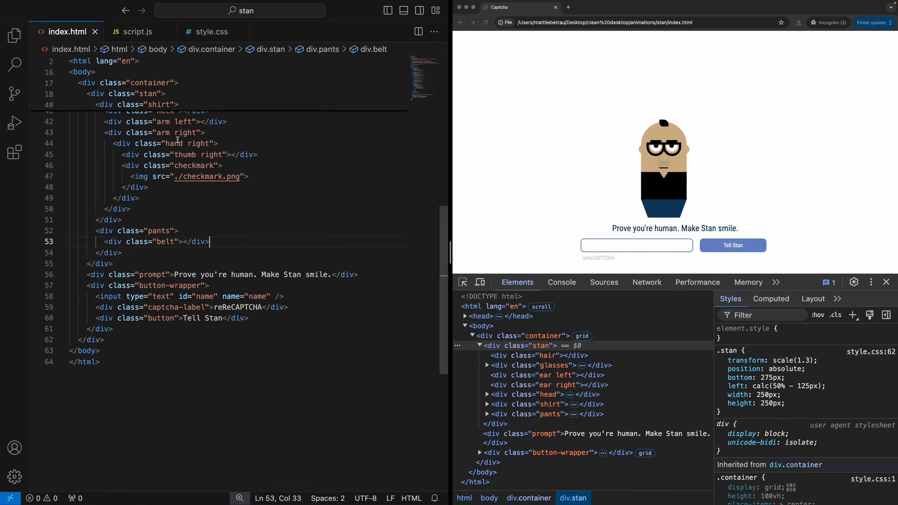
click(137, 31)
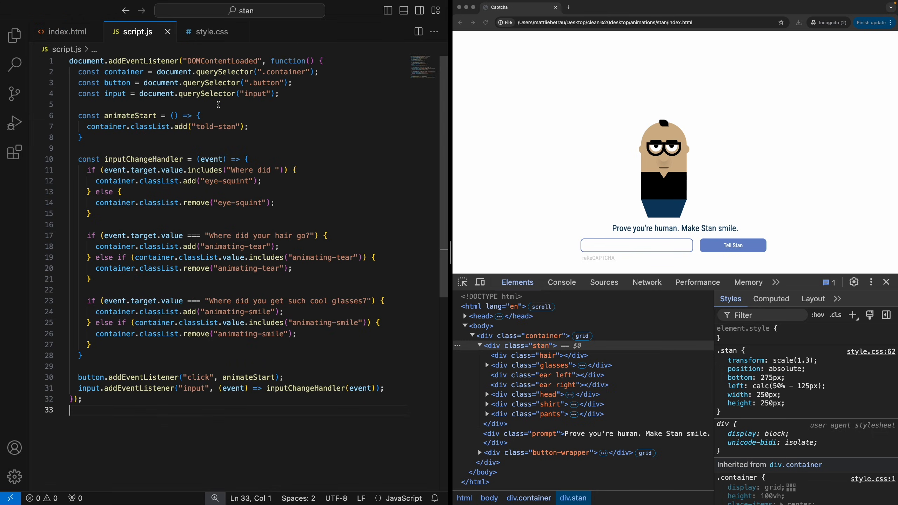
mouse_move(126, 79)
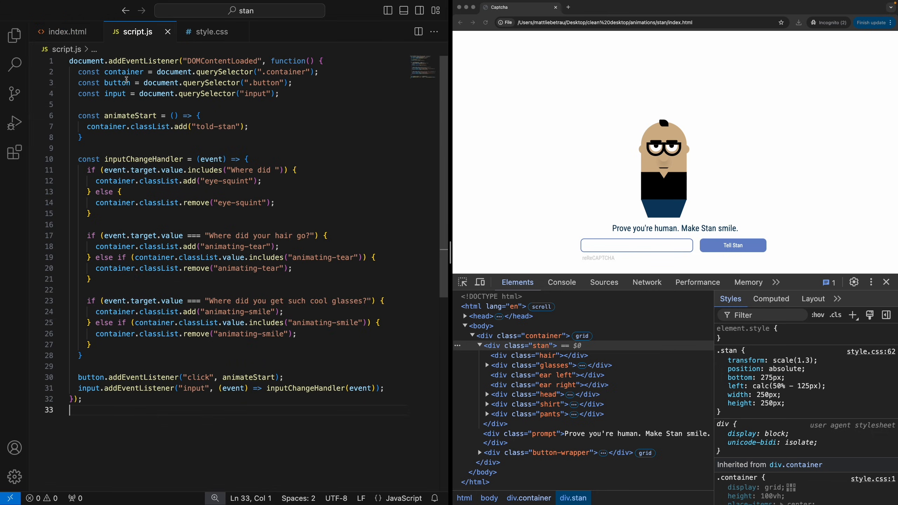
mouse_move(117, 82)
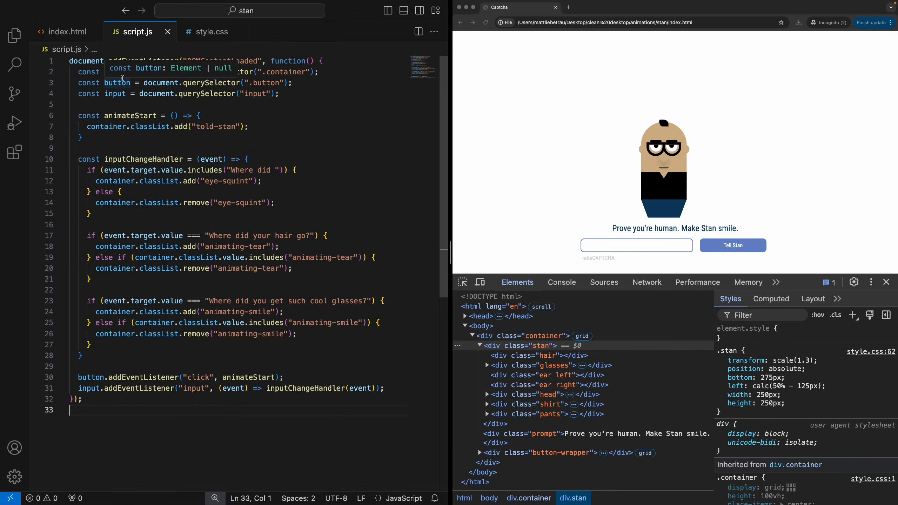
mouse_move(115, 159)
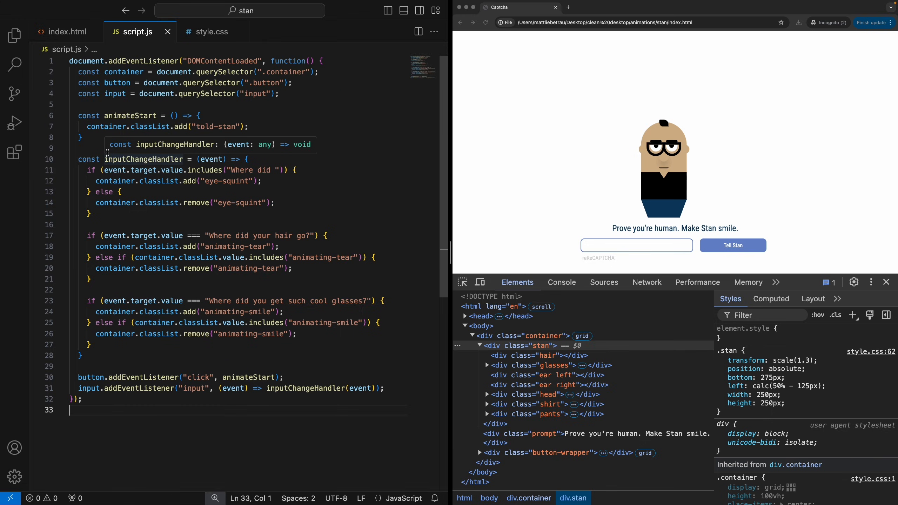
mouse_move(115, 137)
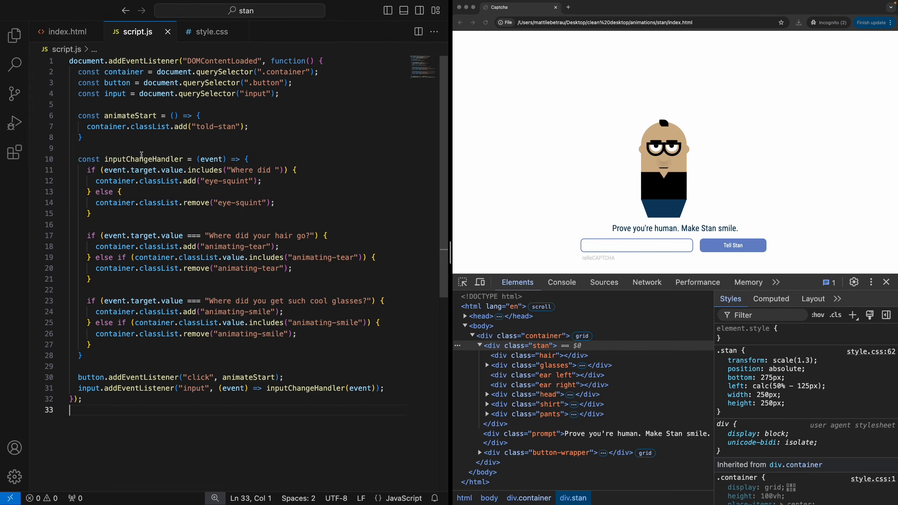
mouse_move(141, 217)
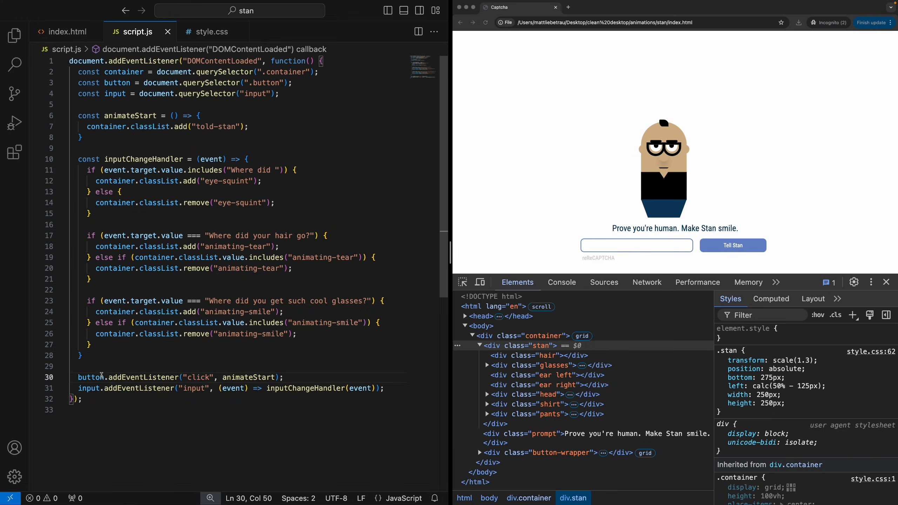
click(219, 410)
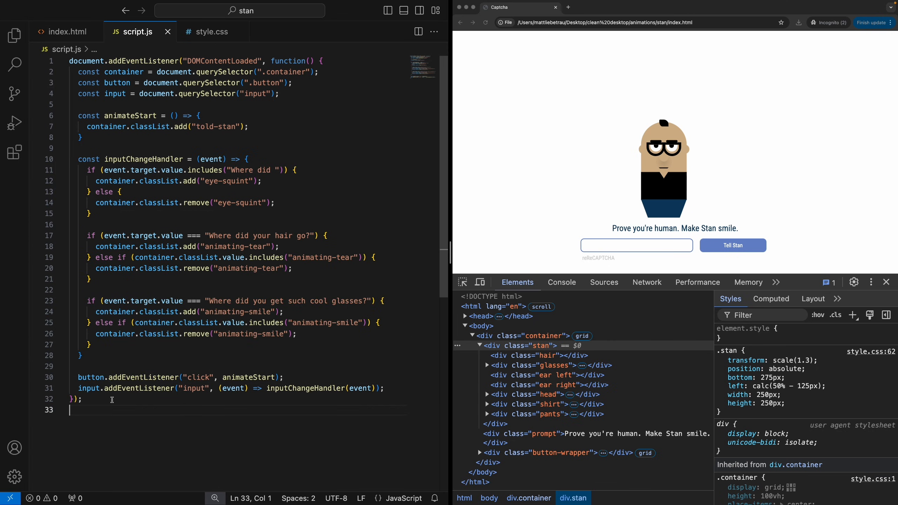
mouse_move(90, 390)
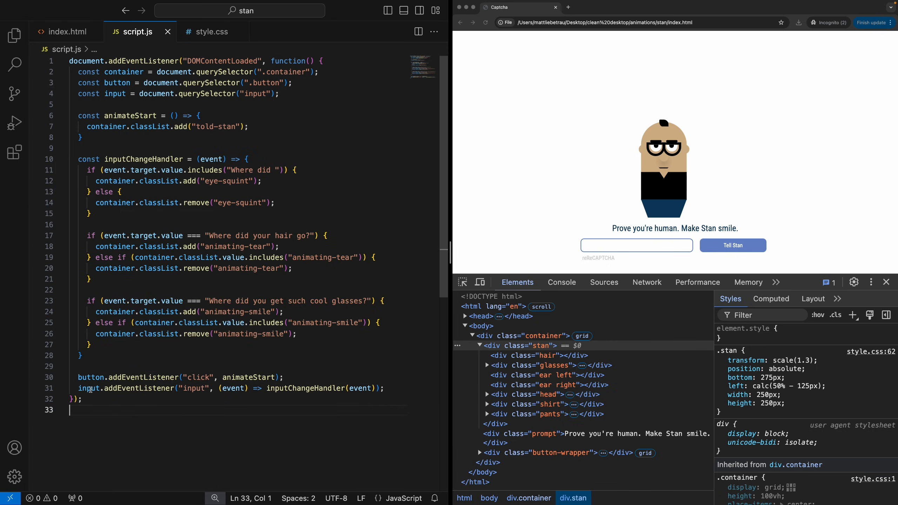
mouse_move(232, 388)
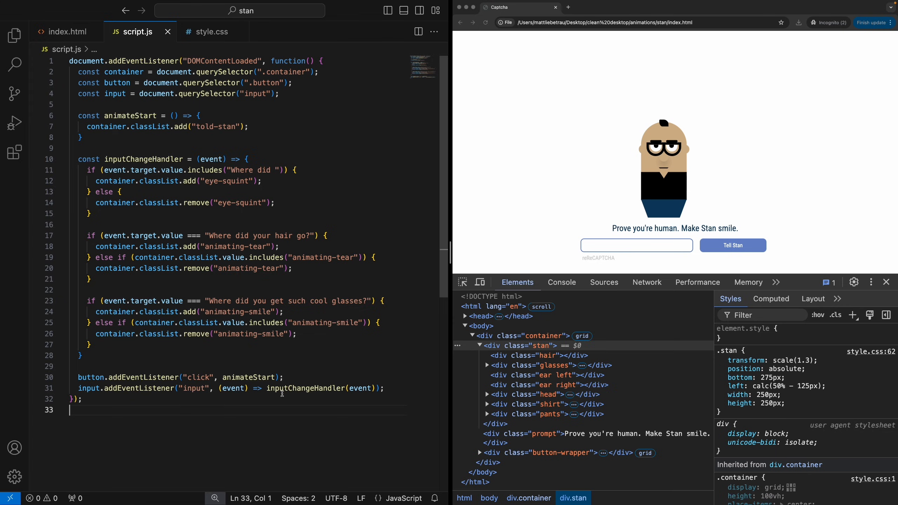
mouse_move(304, 388)
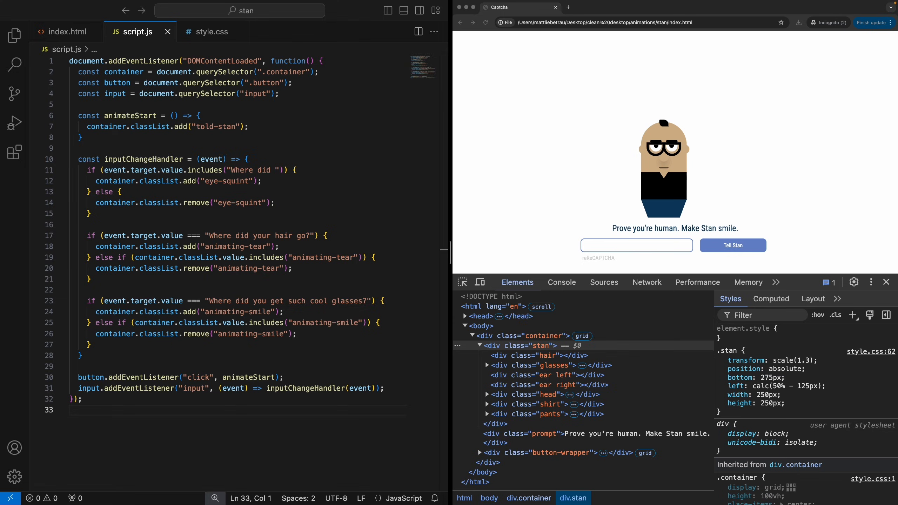
- Show style.css and fold away the .container, .button and input rule blocks
click(211, 32)
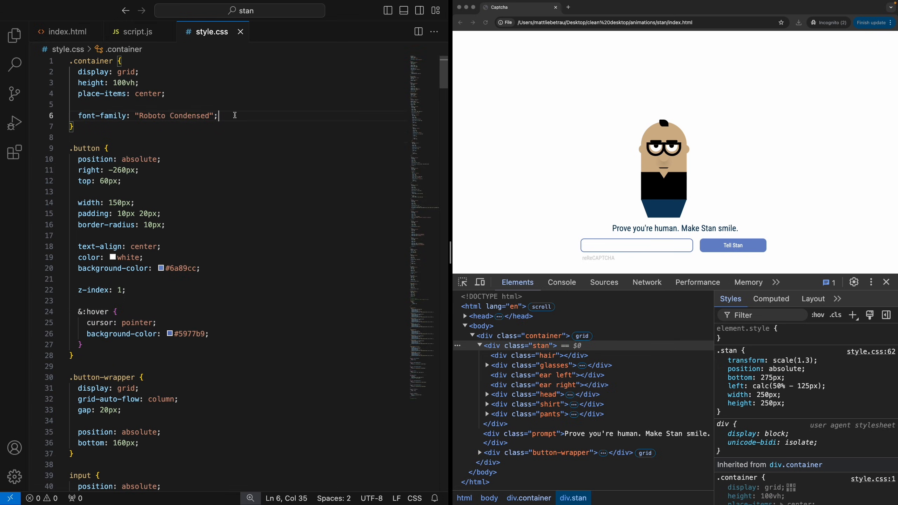
click(61, 62)
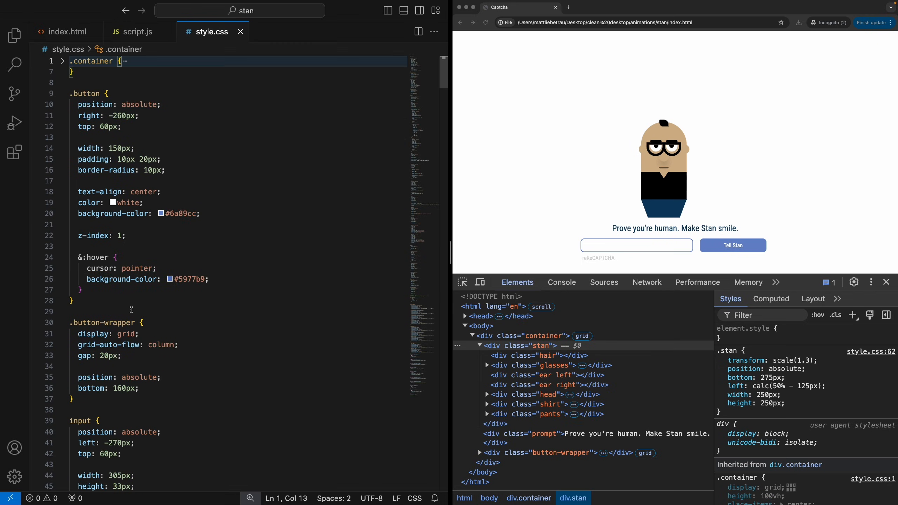
click(72, 300)
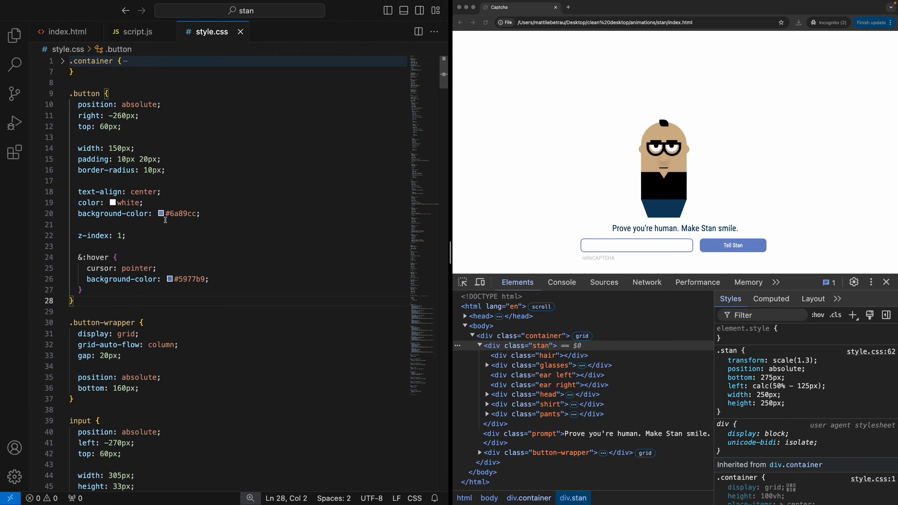
mouse_move(175, 261)
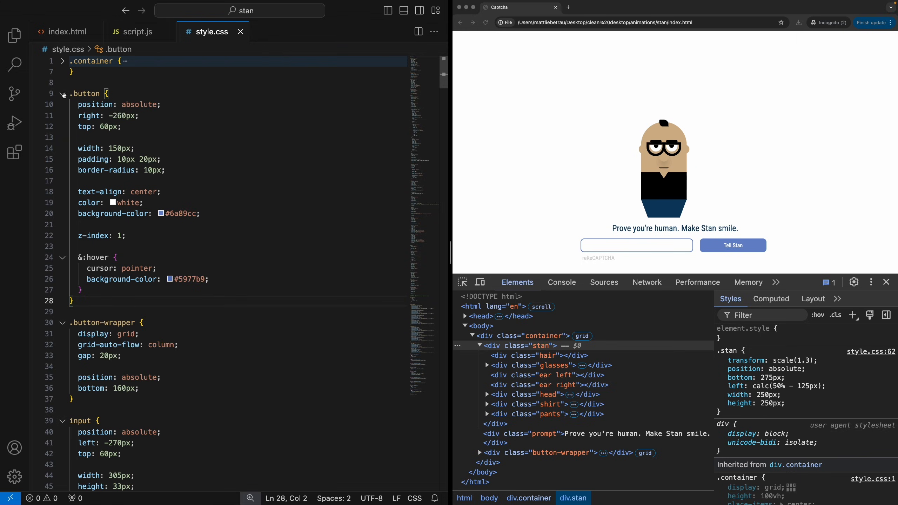
click(62, 94)
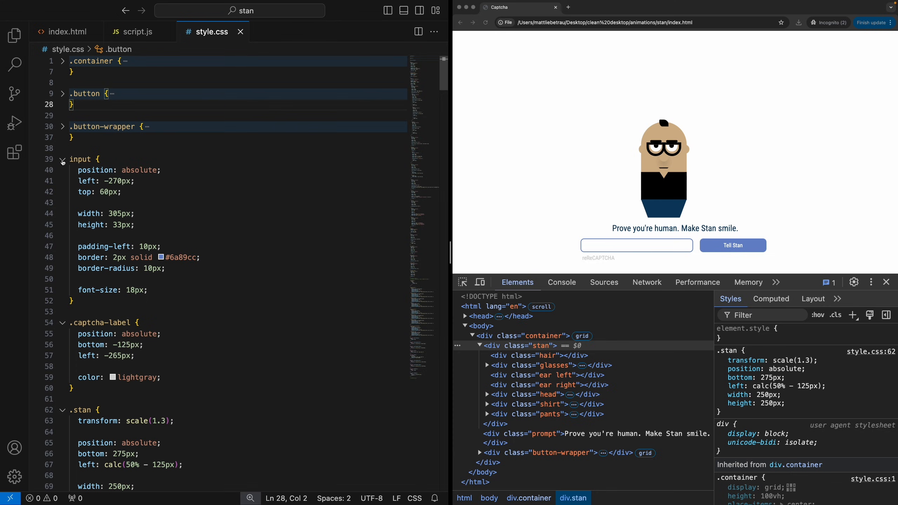
click(62, 160)
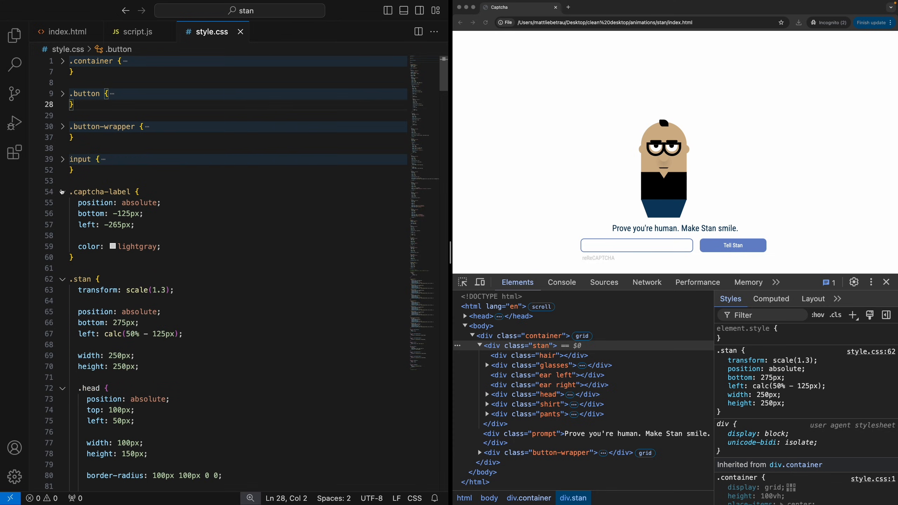
mouse_move(62, 192)
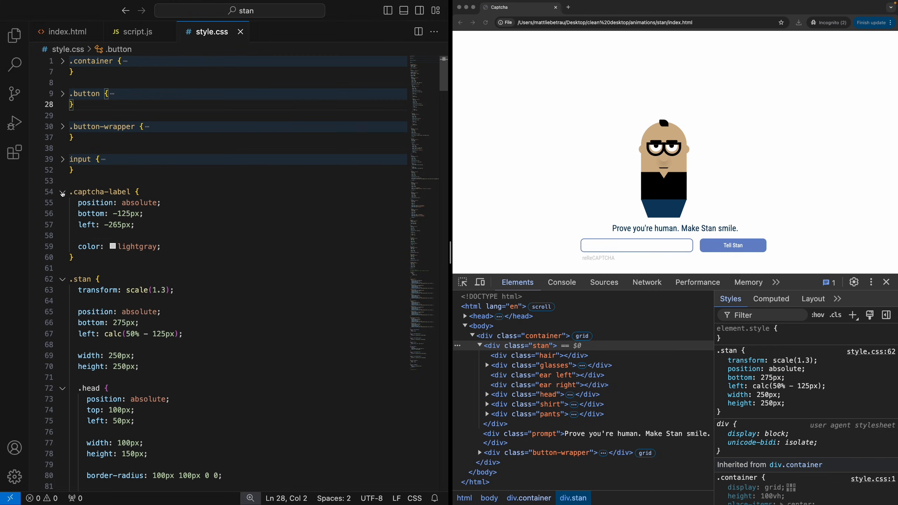
scroll(down, 3)
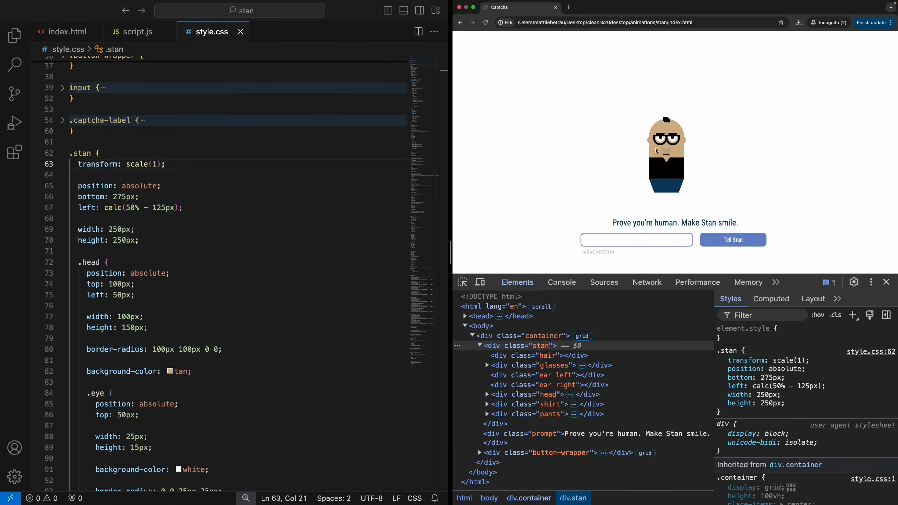
text(1.3\)
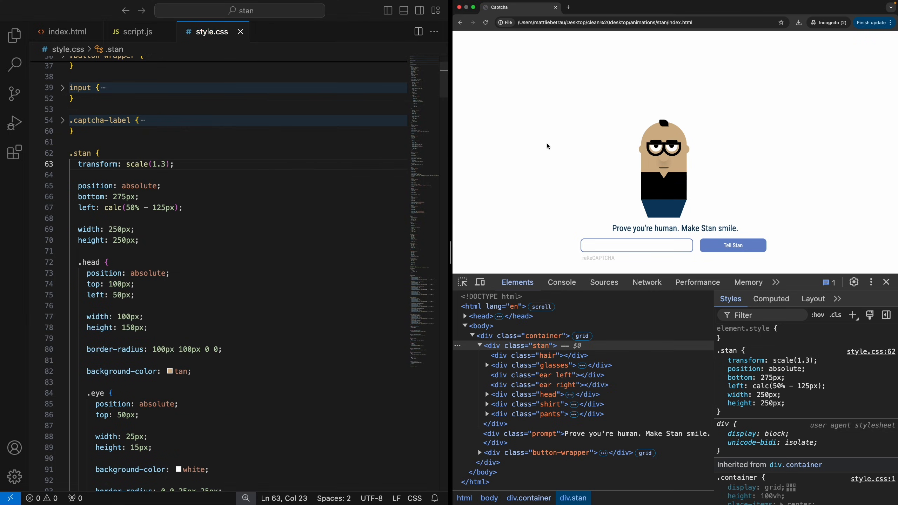
mouse_move(160, 199)
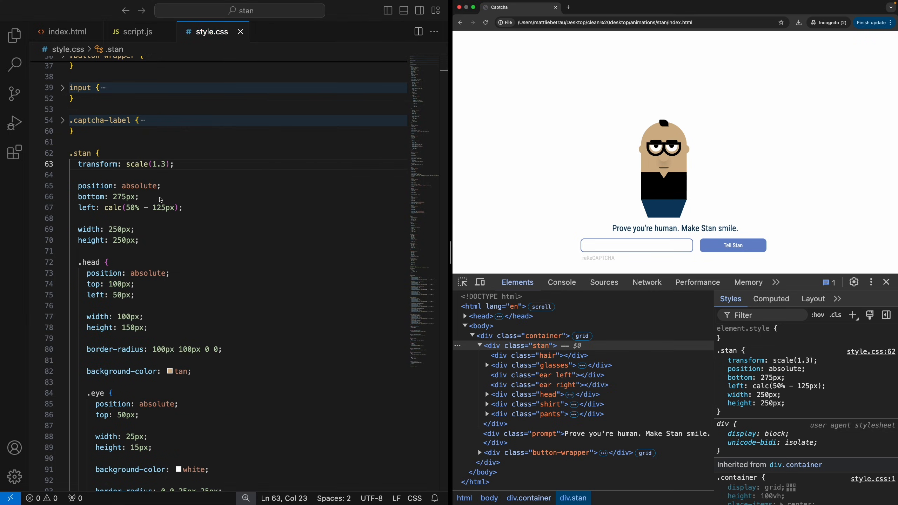
scroll(down, 3)
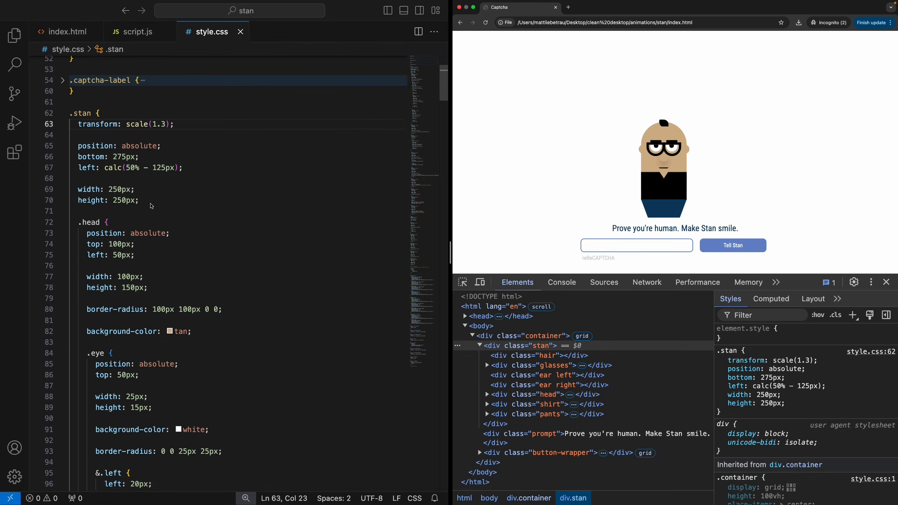
scroll(down, 3)
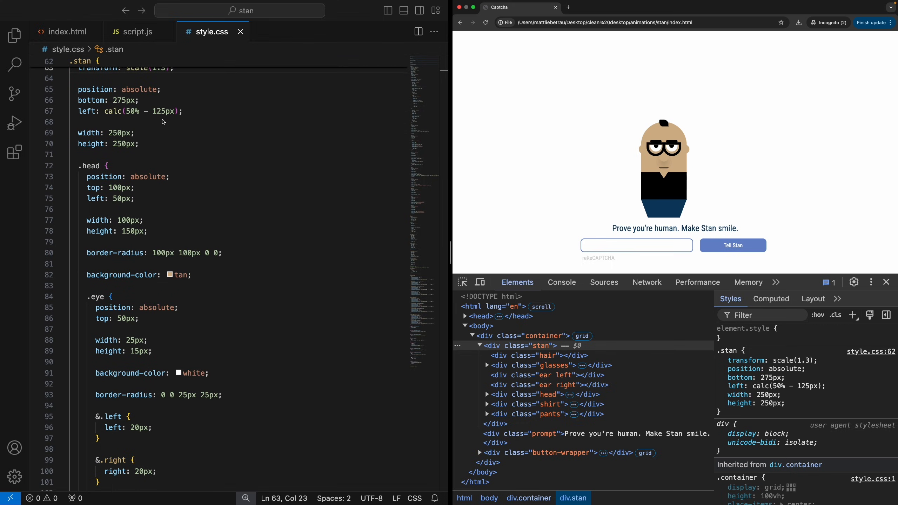
mouse_move(96, 247)
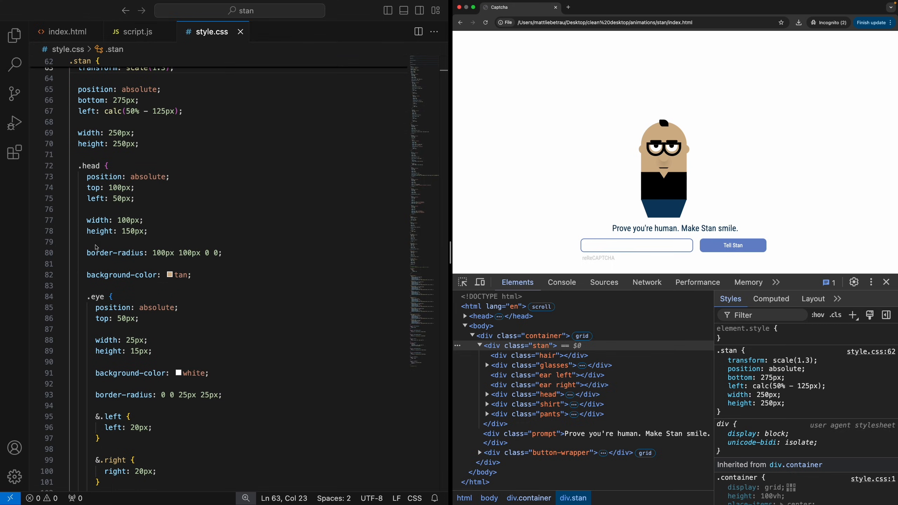
scroll(down, 3)
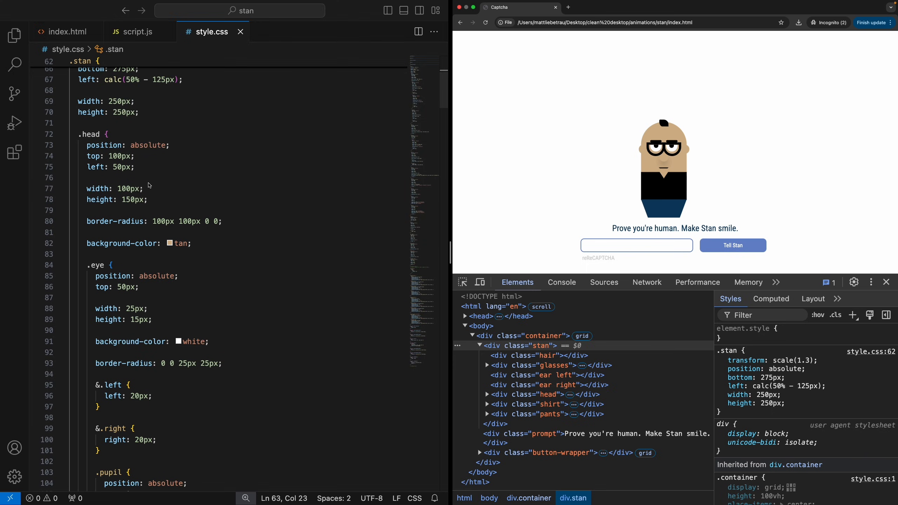
mouse_move(145, 181)
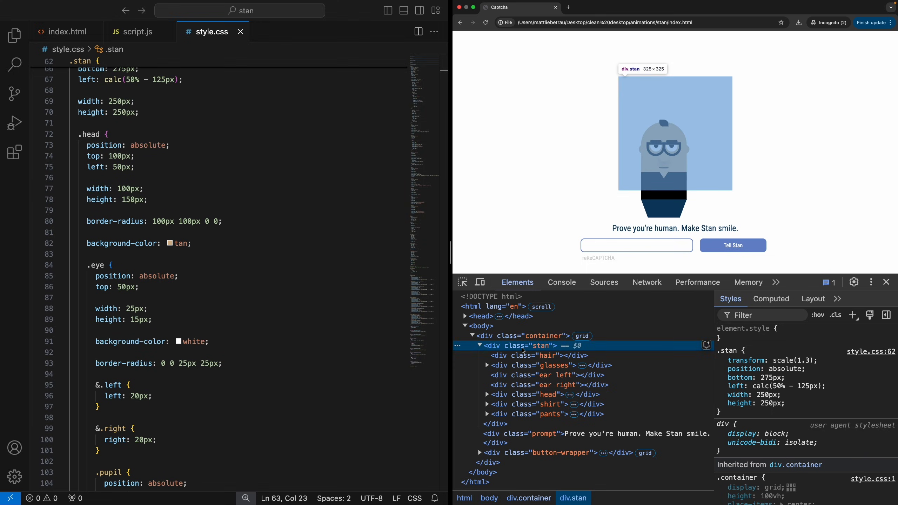
- Delete Stan's hair, glasses, ears, shirt and pants nodes in DevTools Elements, leaving only his head
click(518, 355)
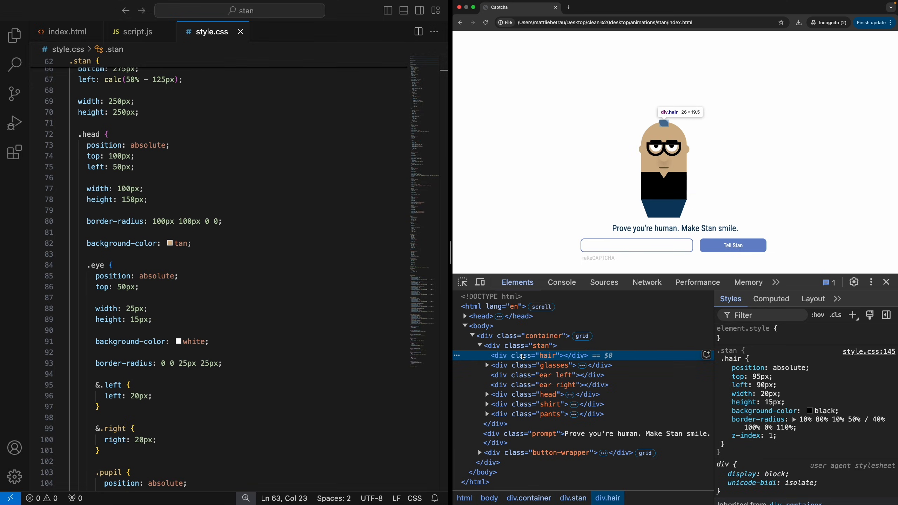
click(532, 366)
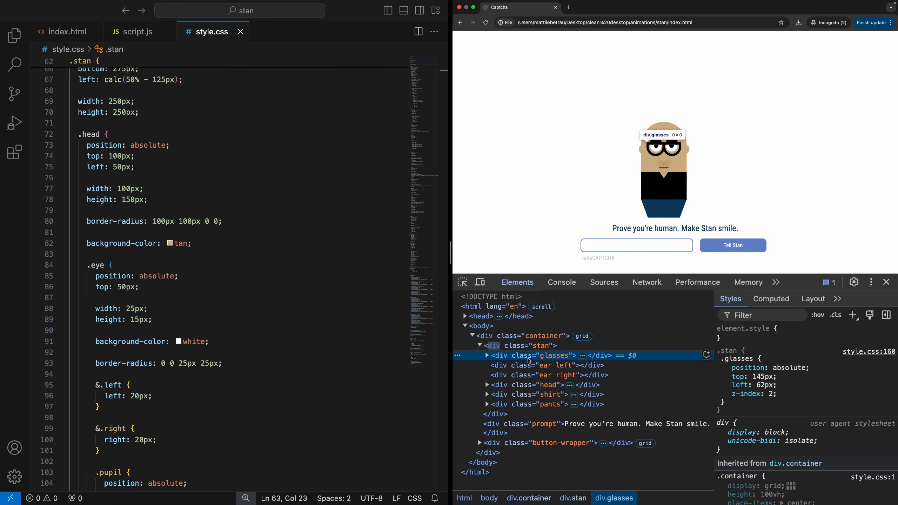
click(541, 355)
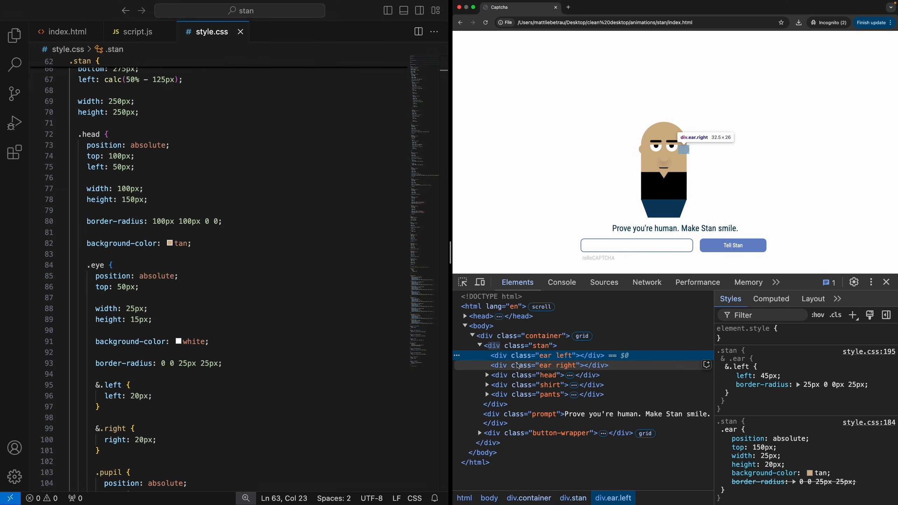
click(544, 365)
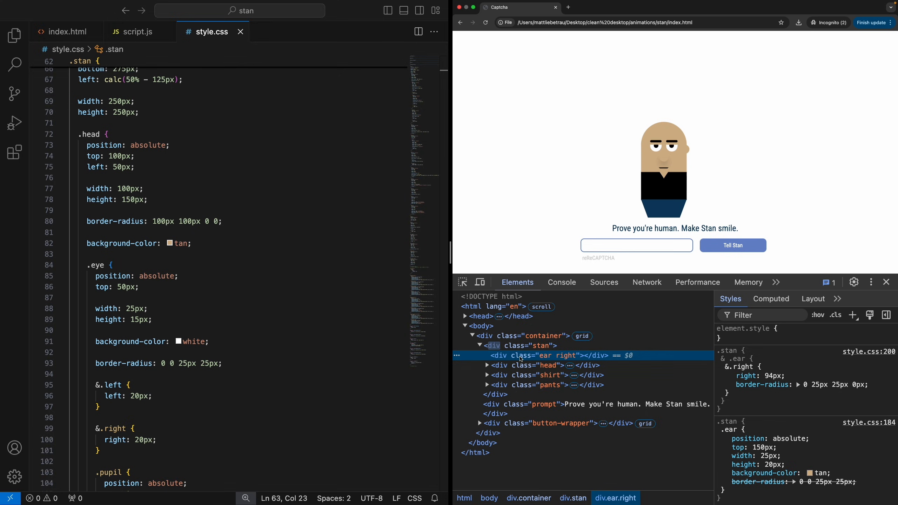
click(527, 366)
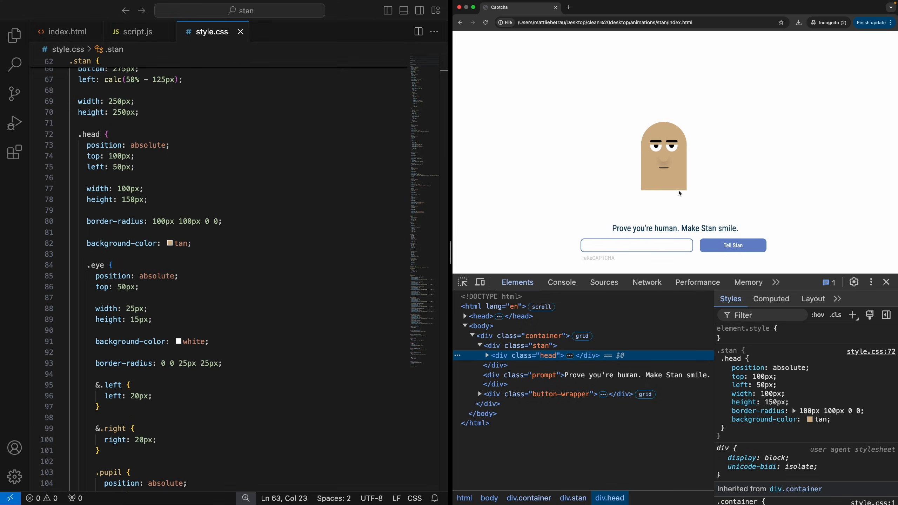
mouse_move(695, 197)
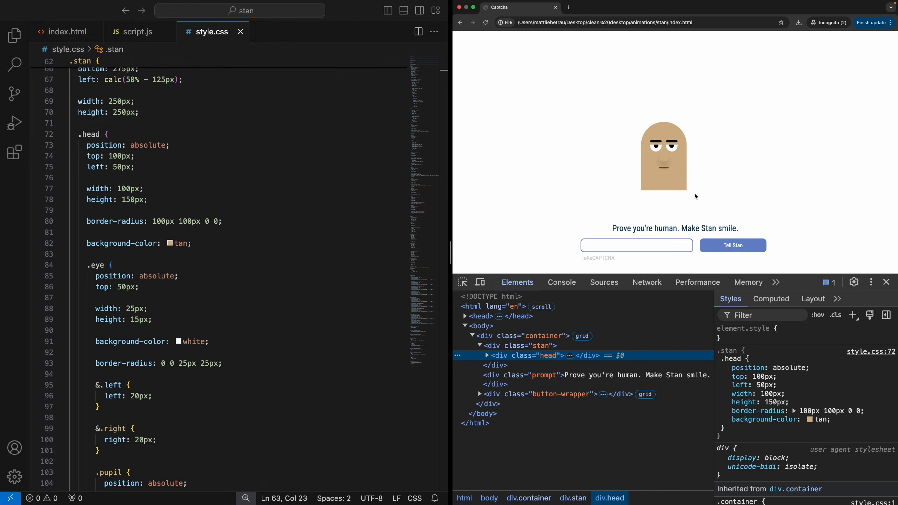
mouse_move(551, 178)
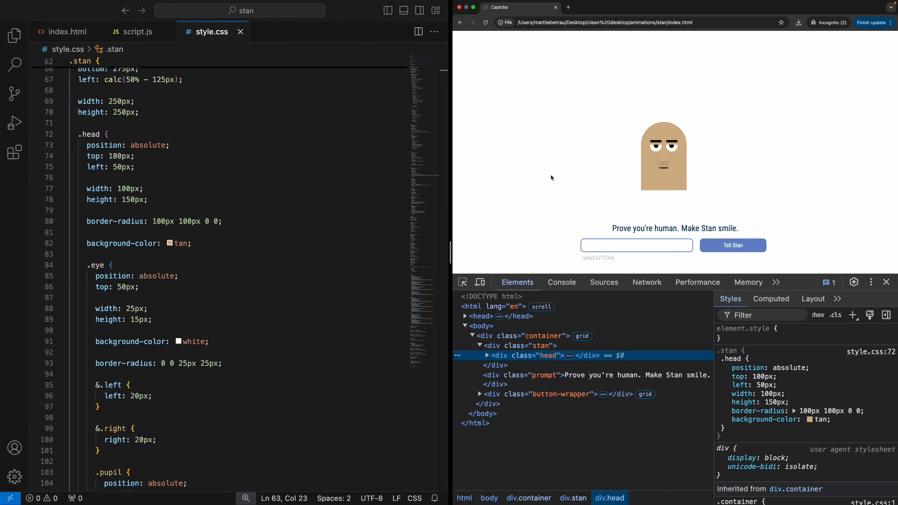
mouse_move(590, 195)
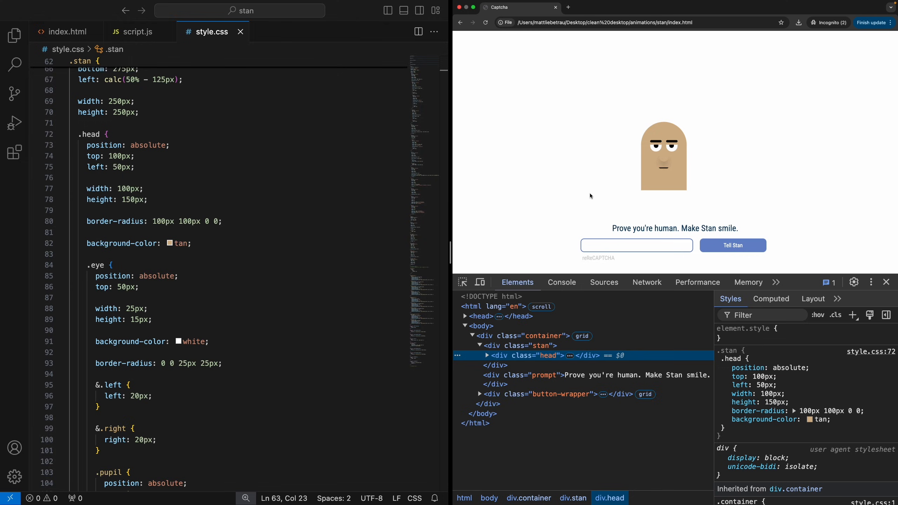
mouse_move(541, 176)
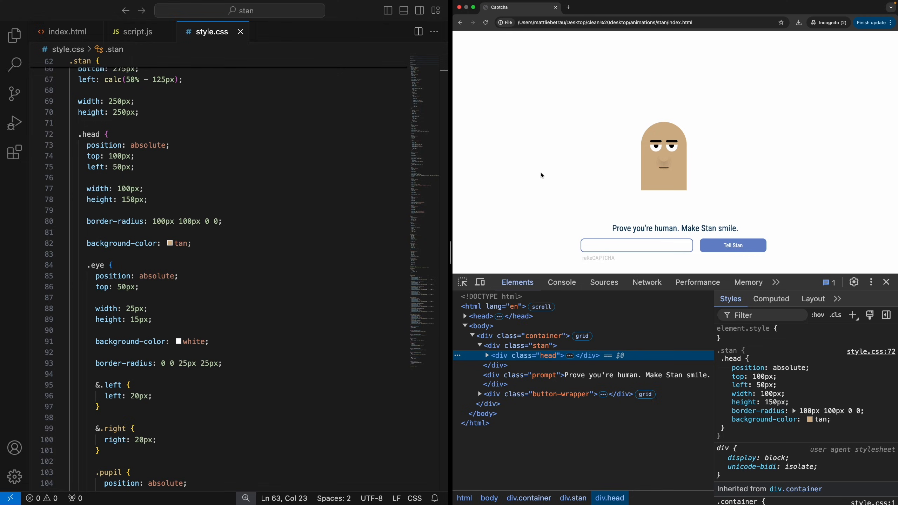
mouse_move(554, 183)
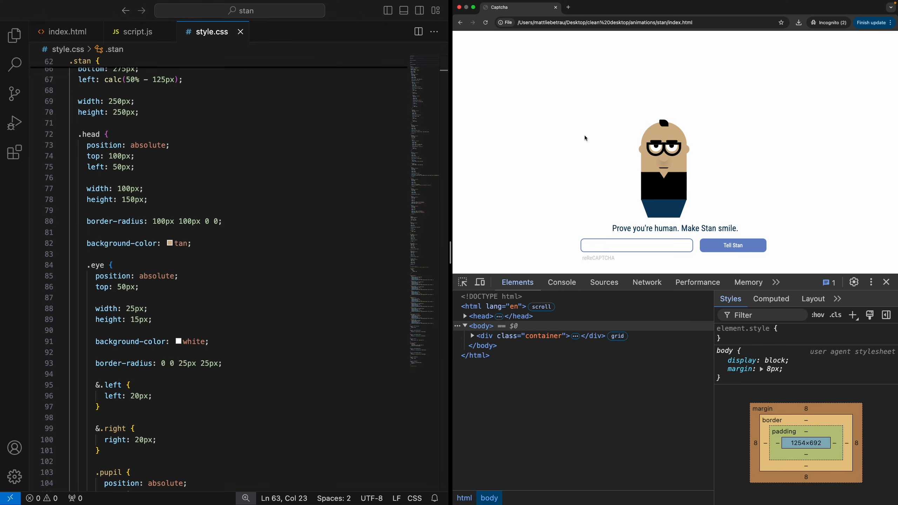
mouse_move(283, 209)
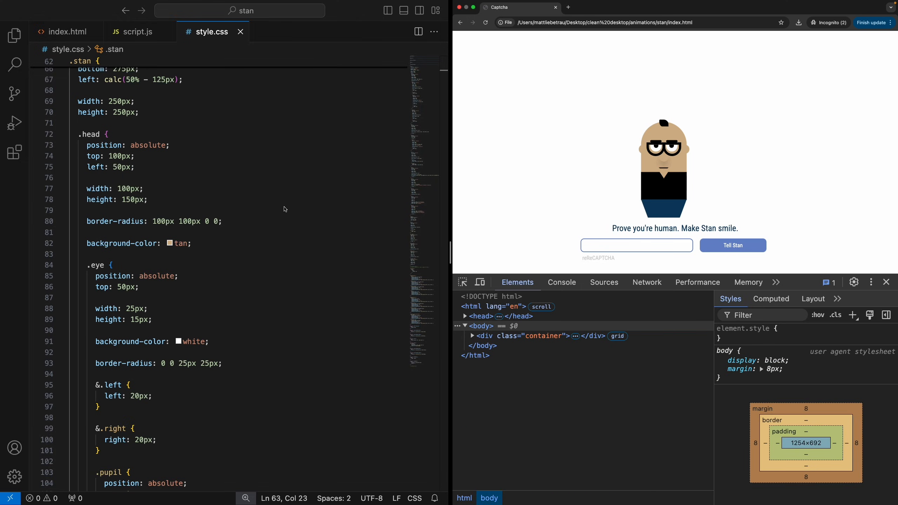
scroll(down, 3)
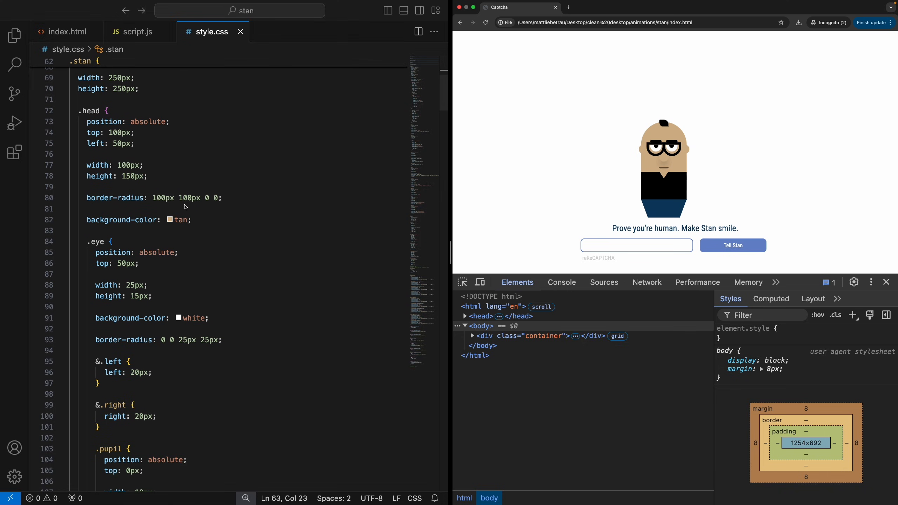
click(222, 198)
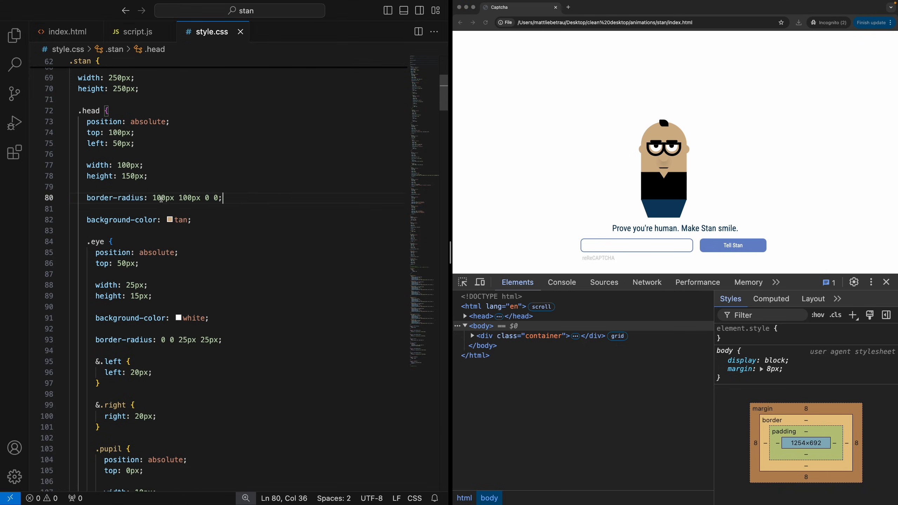
mouse_move(116, 198)
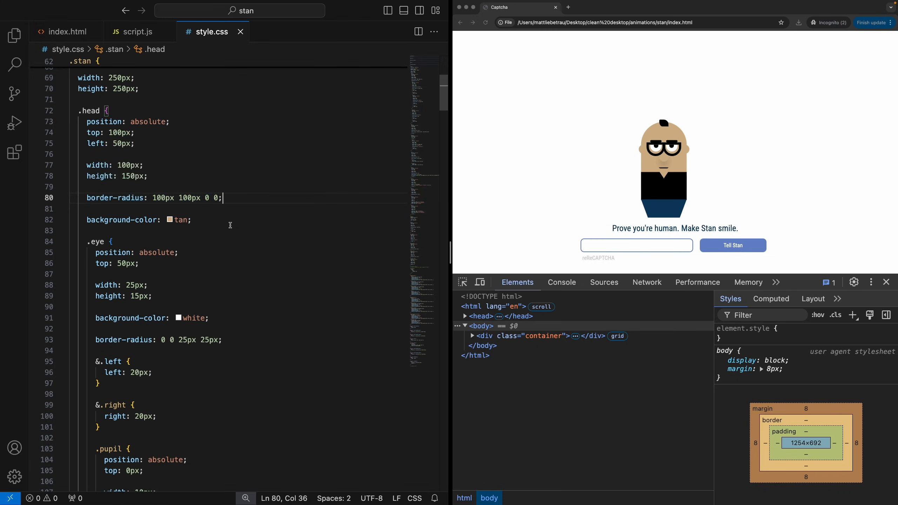
mouse_move(214, 219)
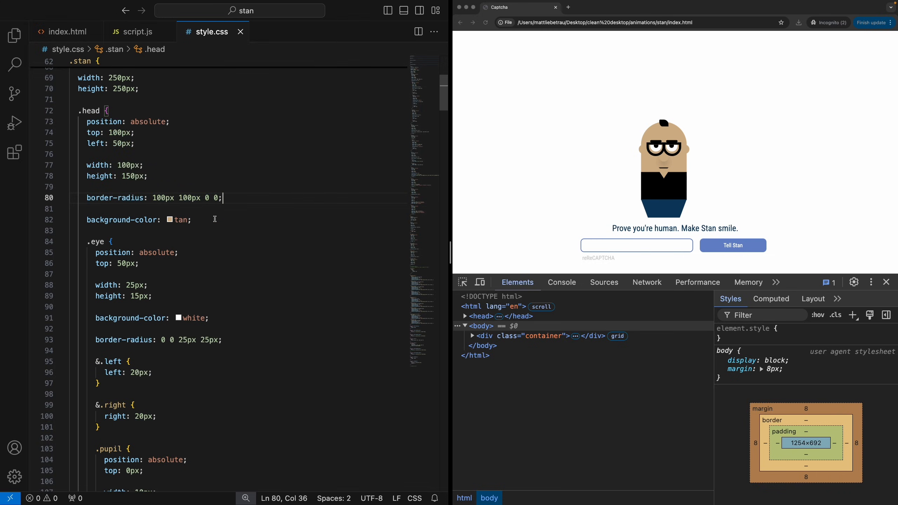
mouse_move(687, 155)
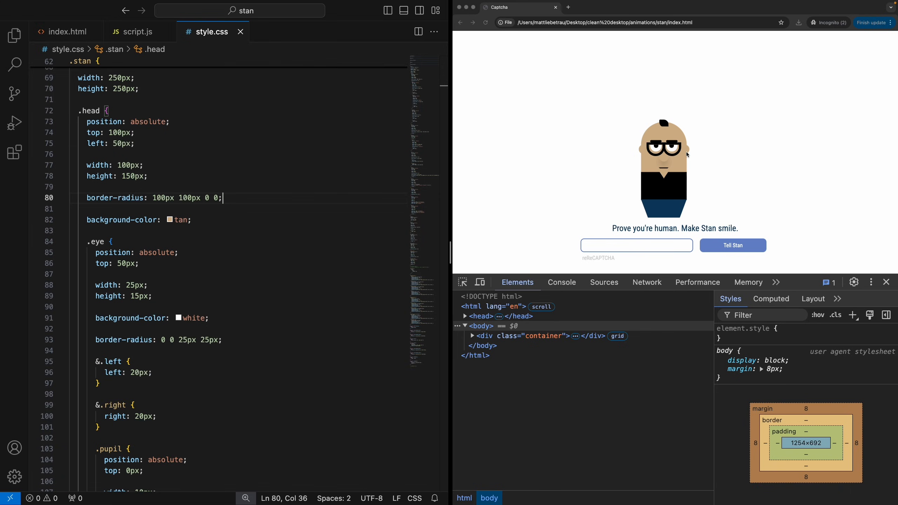
mouse_move(265, 205)
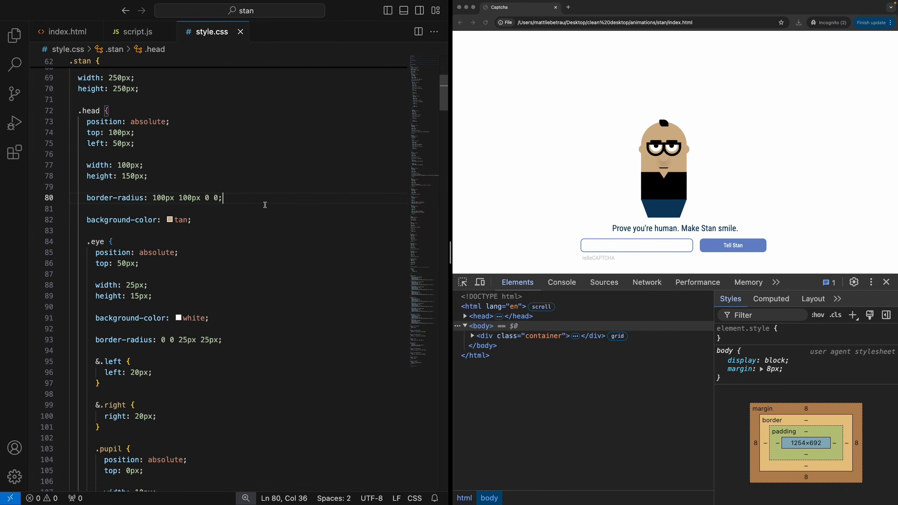
scroll(down, 3)
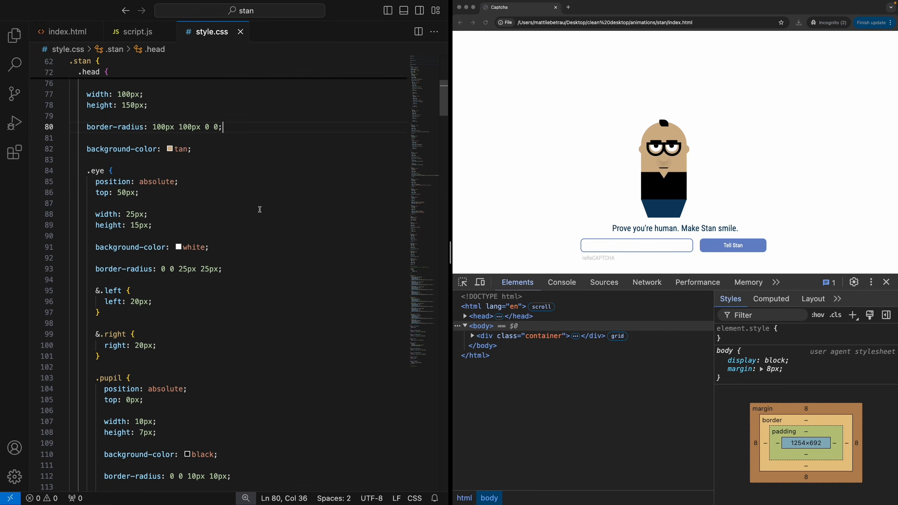
scroll(down, 3)
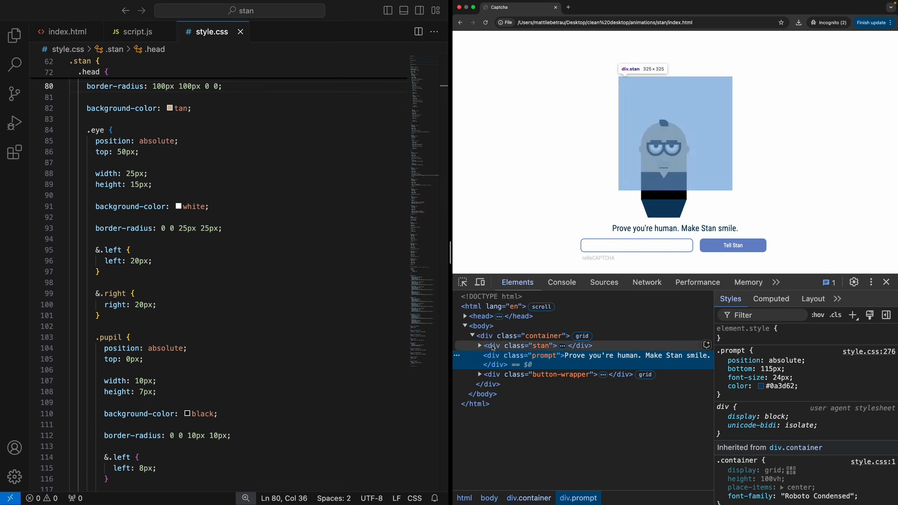
- Give div.eye.left inline styles scale: 3 and z-index: 3 so the eye triples and sits on top
click(480, 345)
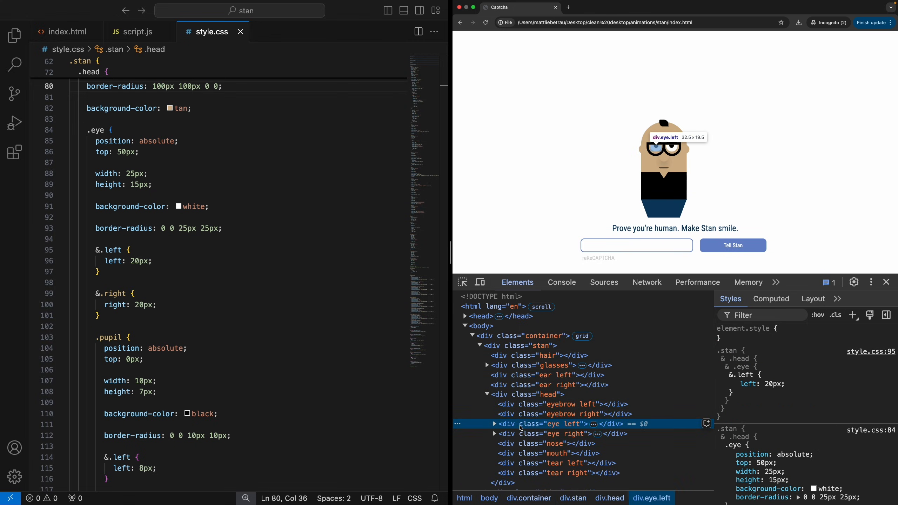
text(scale)
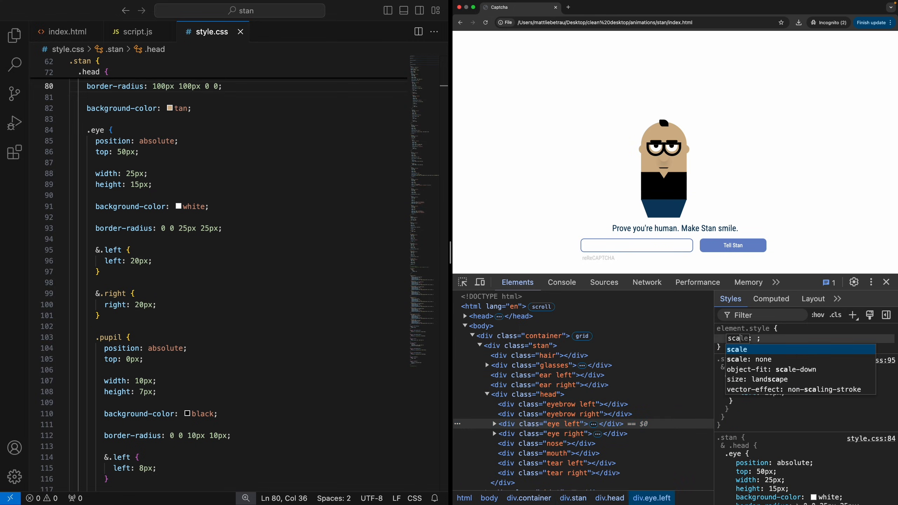
text(1.4)
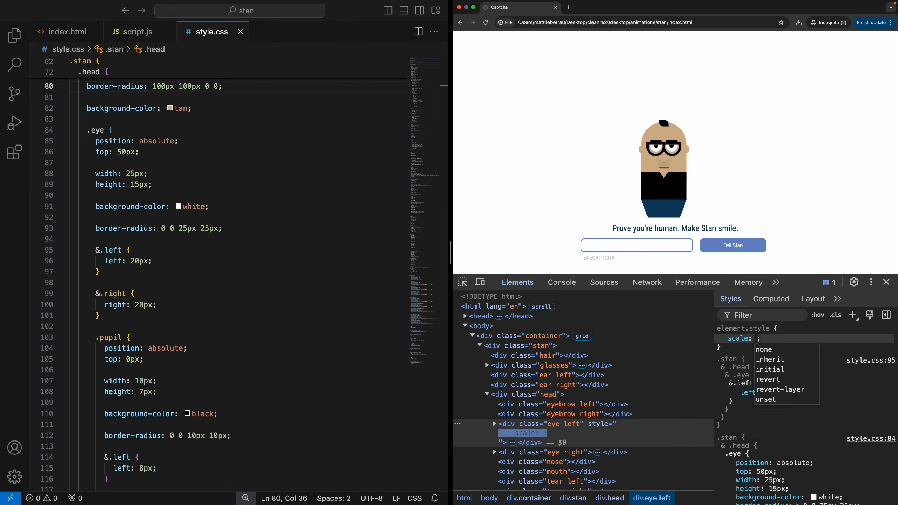
text(3)
text(z-index: 3;)
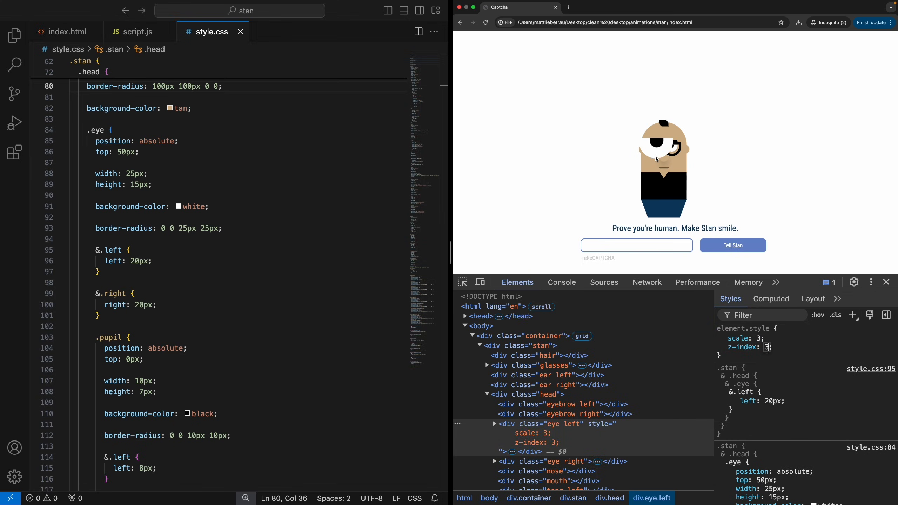
mouse_move(683, 137)
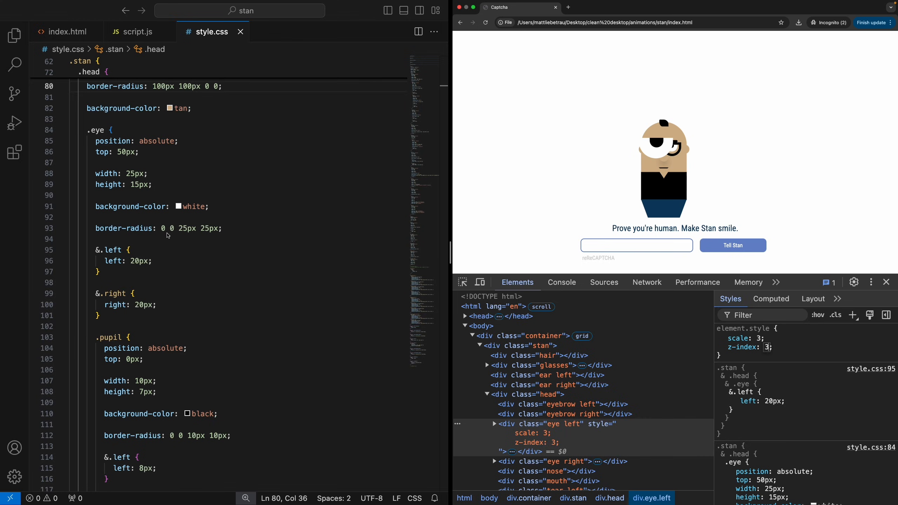
mouse_move(202, 236)
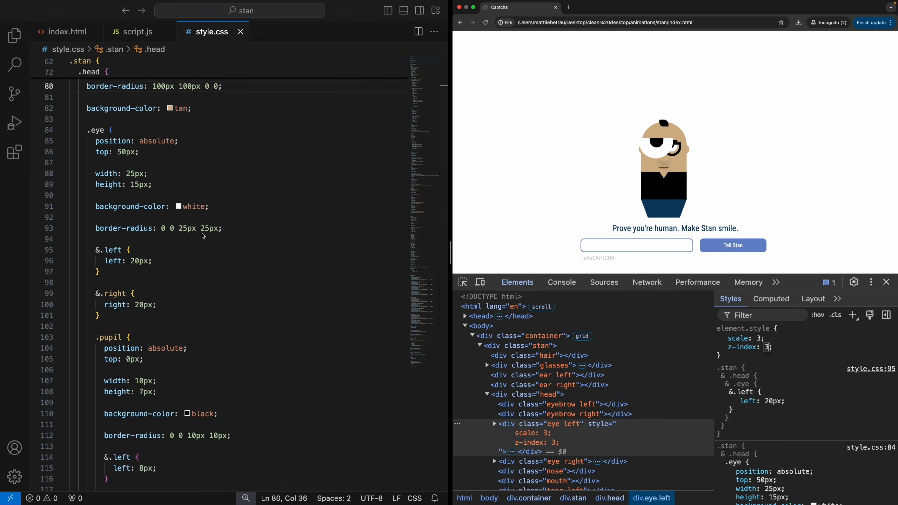
mouse_move(657, 156)
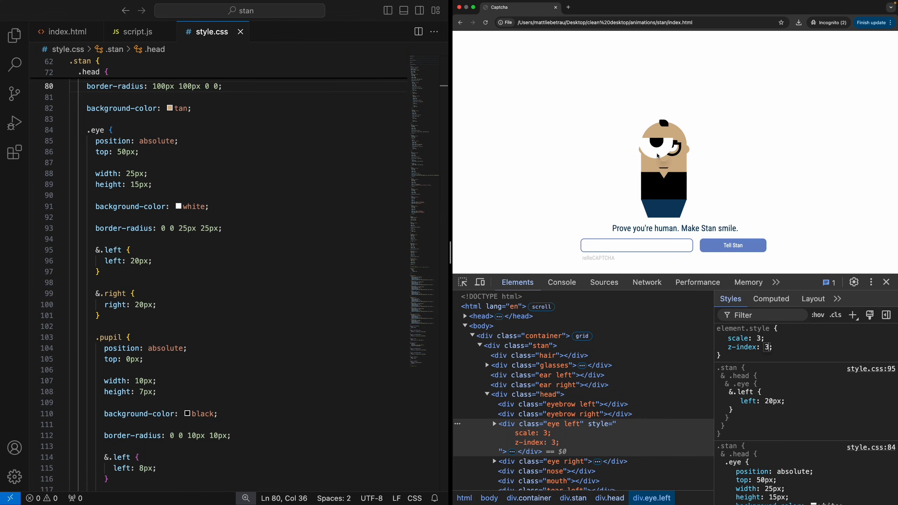
mouse_move(657, 153)
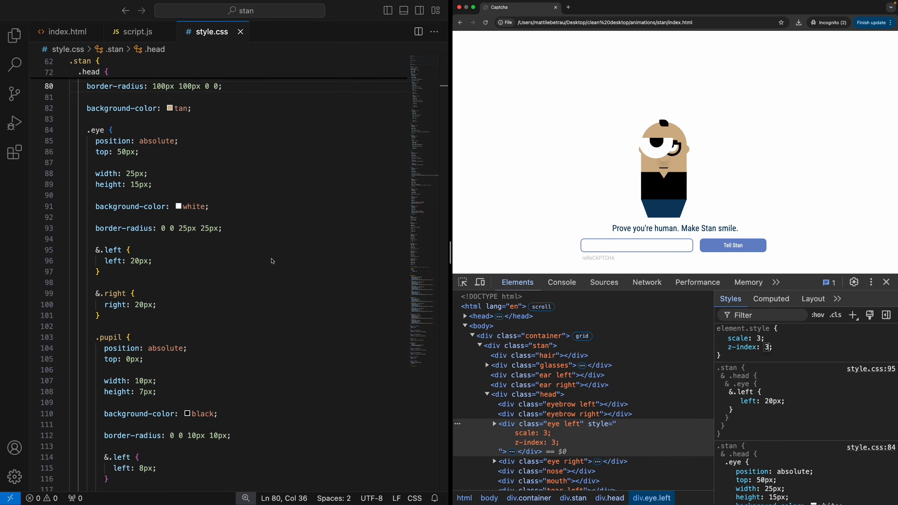
mouse_move(297, 237)
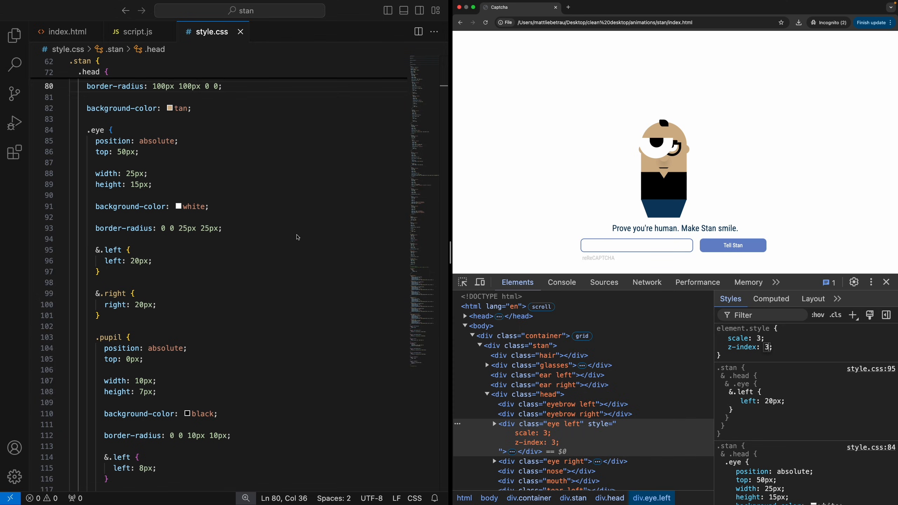
mouse_move(243, 255)
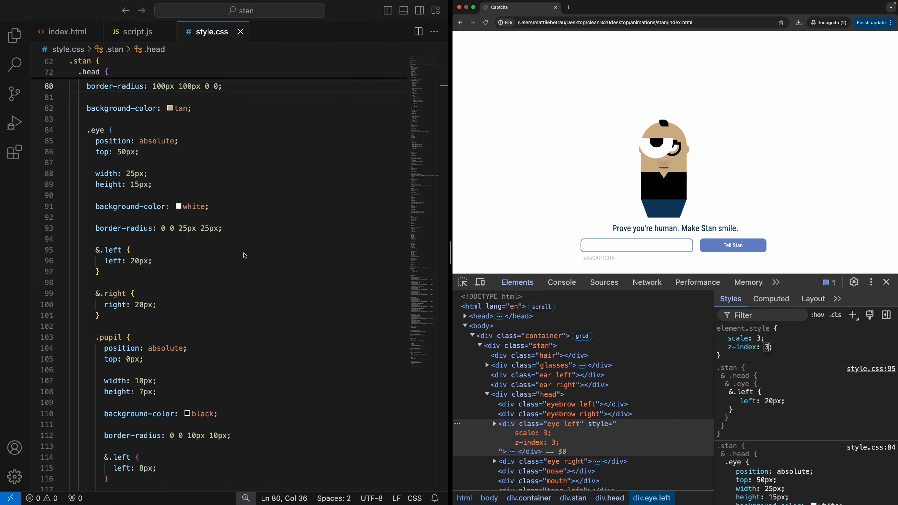
mouse_move(509, 156)
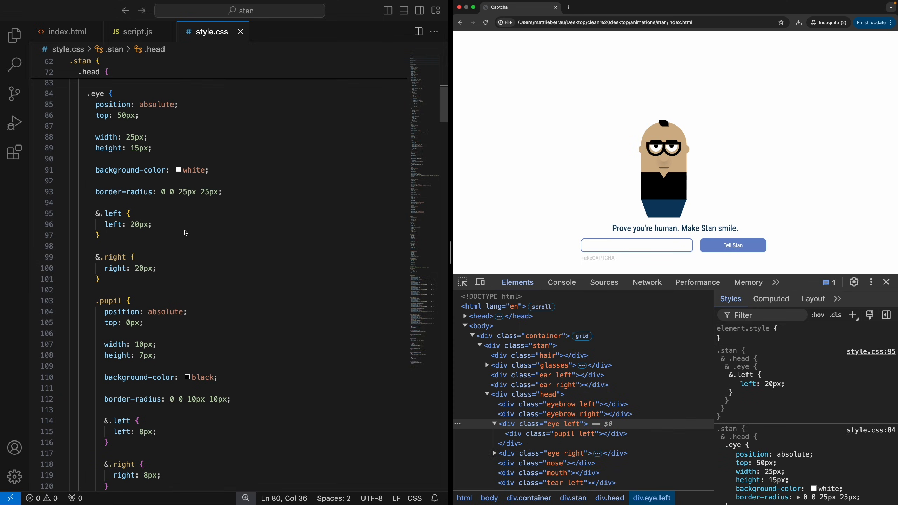
mouse_move(144, 286)
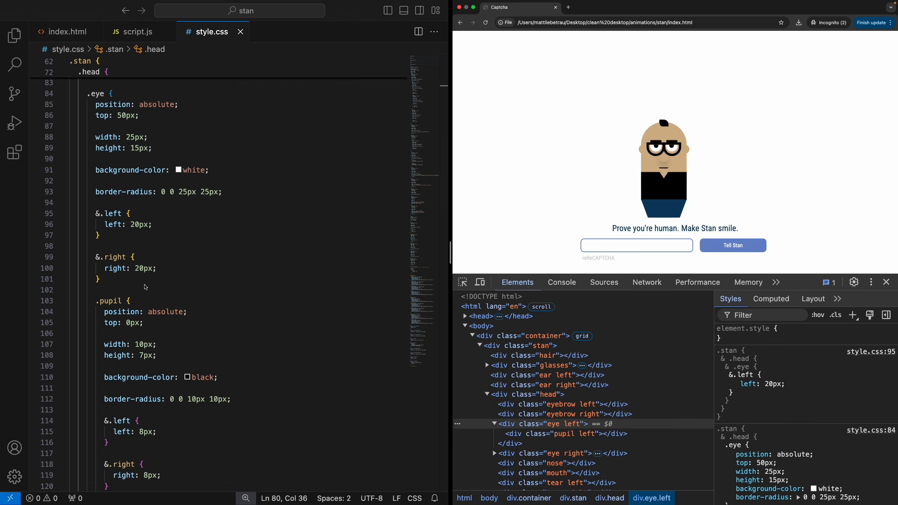
mouse_move(691, 153)
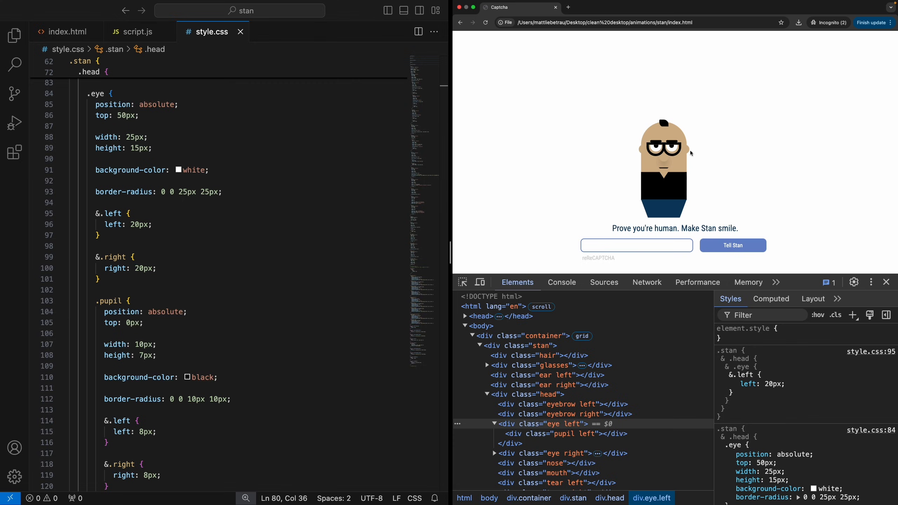
scroll(down, 3)
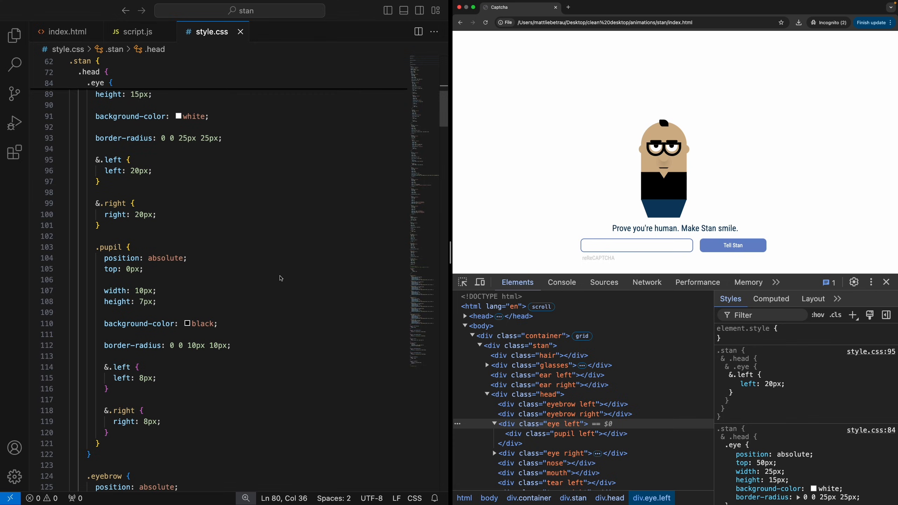
scroll(down, 3)
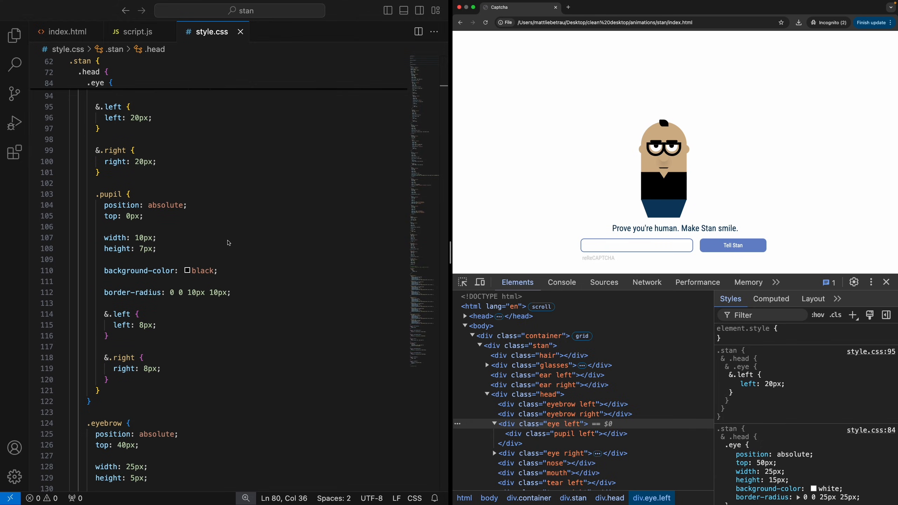
mouse_move(193, 281)
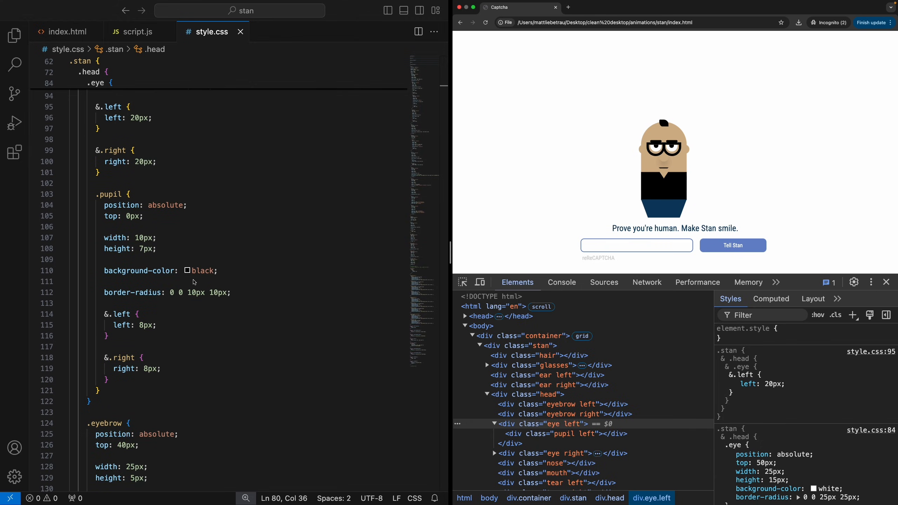
scroll(down, 3)
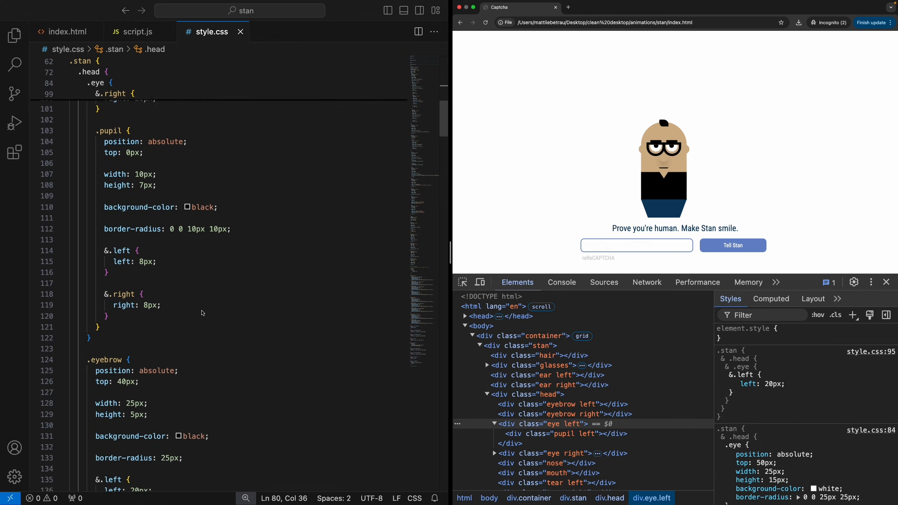
scroll(down, 3)
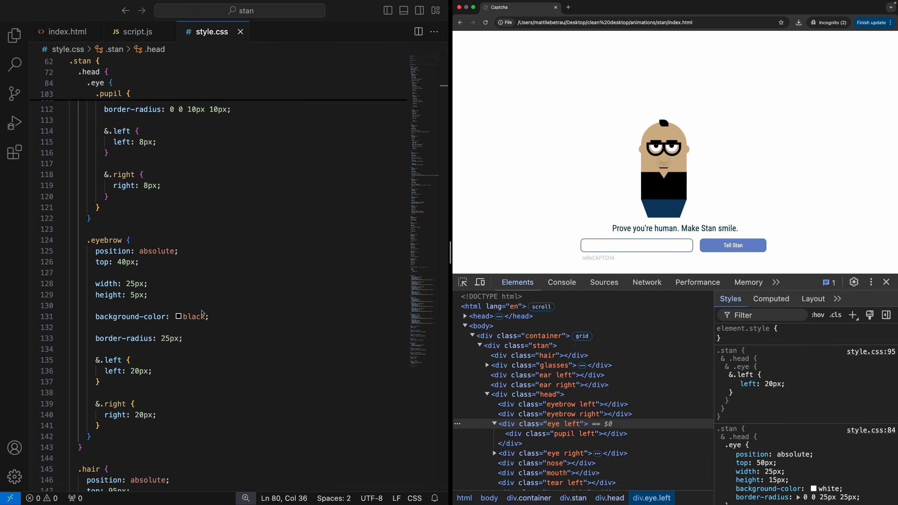
click(183, 338)
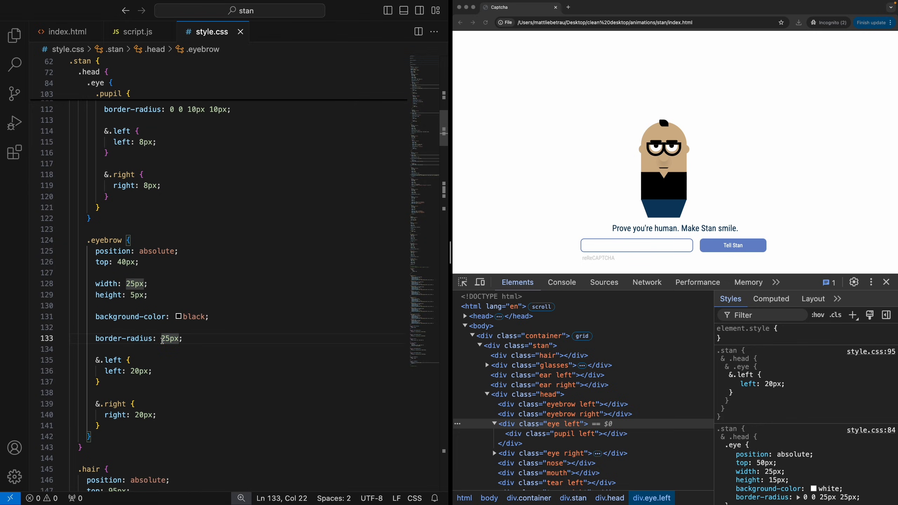
scroll(down, 3)
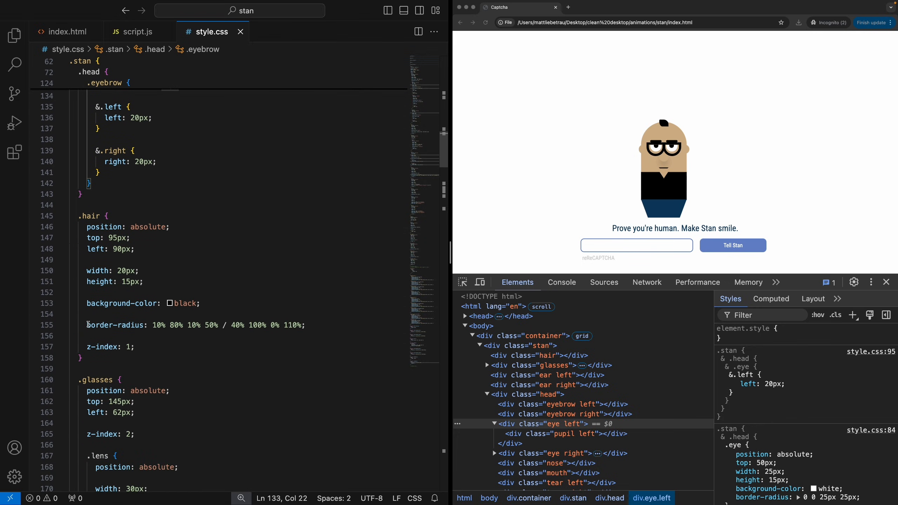
- Live-restyle div.hair to 120×75px at left 30px, top 55px and expand its border-radius corners
click(167, 326)
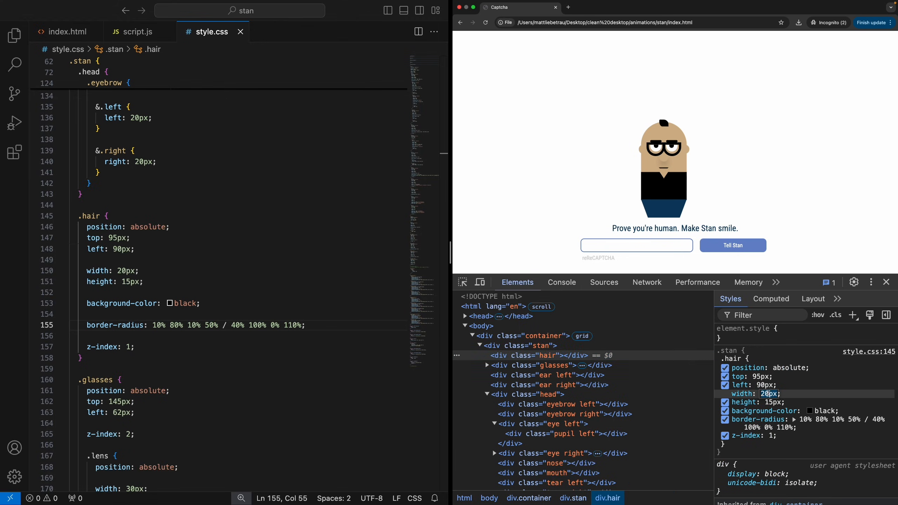
double_click(767, 393)
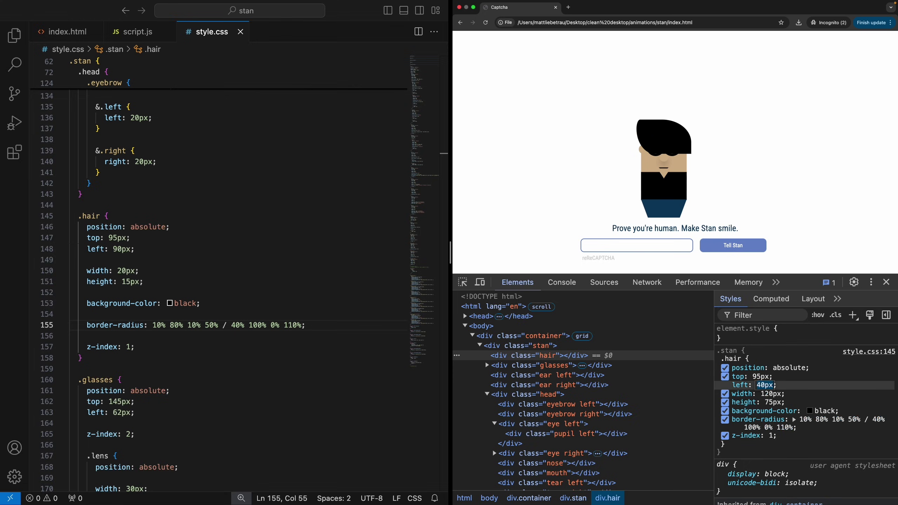
double_click(764, 385)
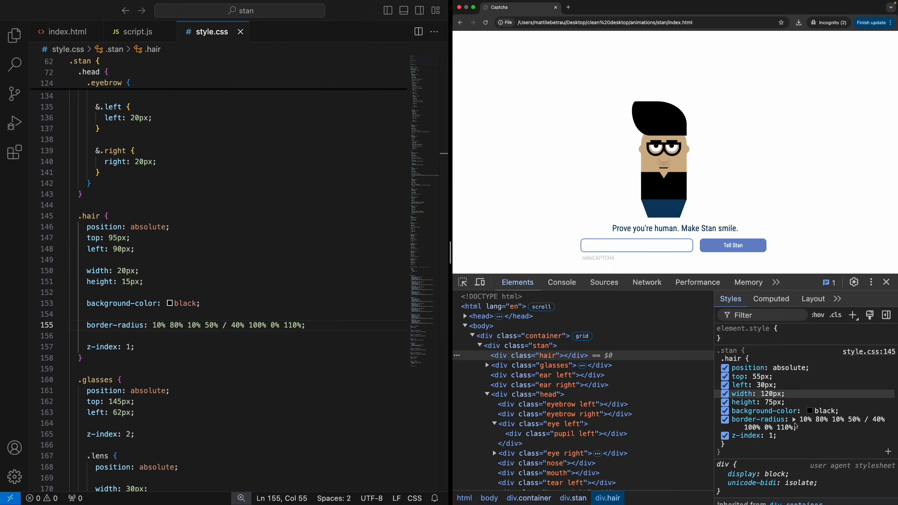
click(795, 419)
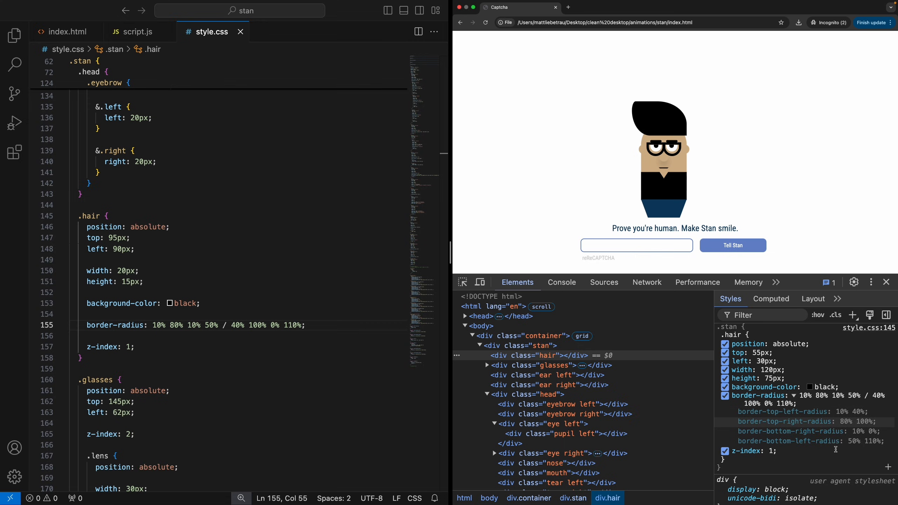
mouse_move(659, 158)
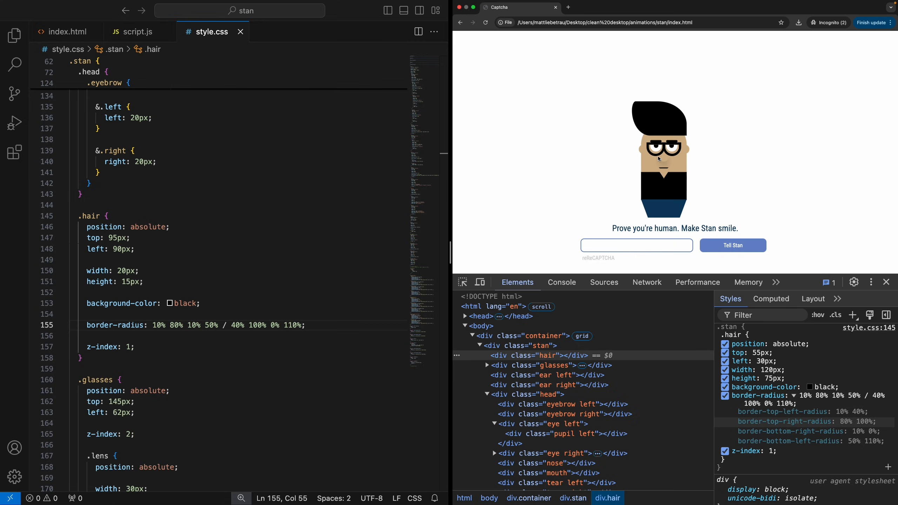
mouse_move(820, 431)
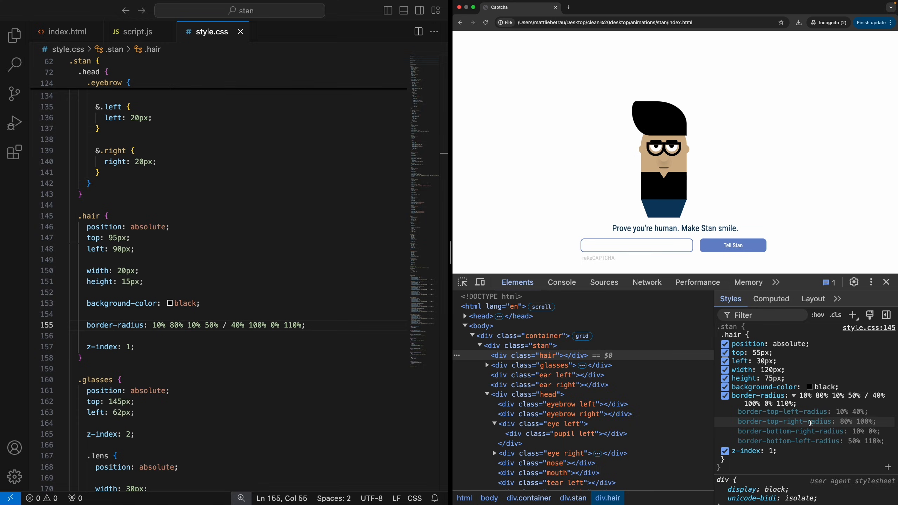
mouse_move(732, 245)
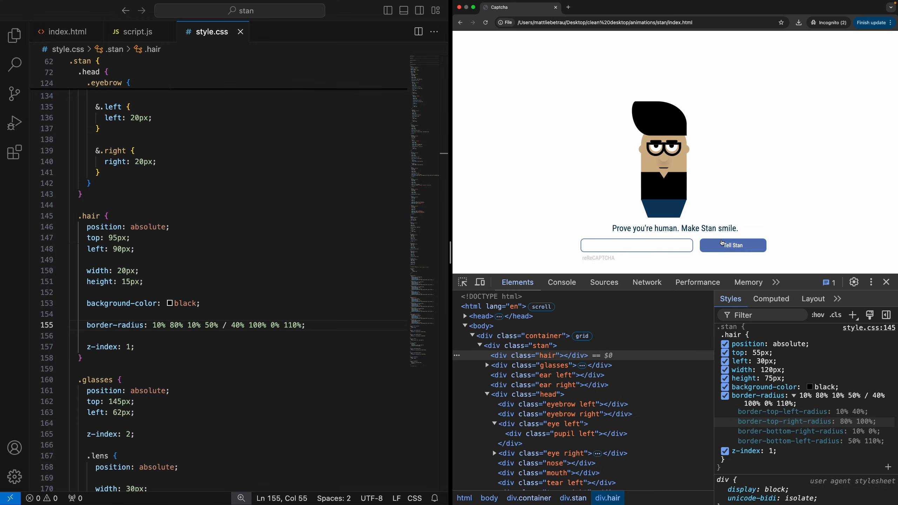
mouse_move(642, 95)
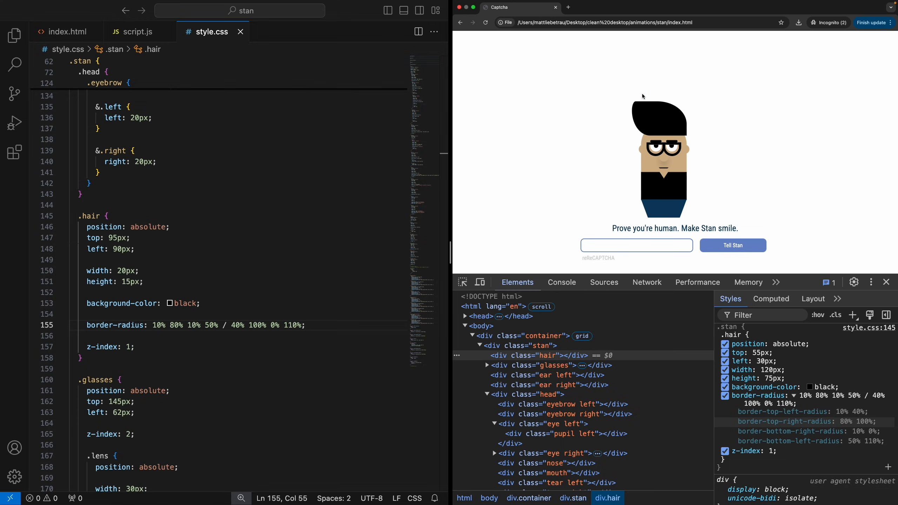
mouse_move(488, 36)
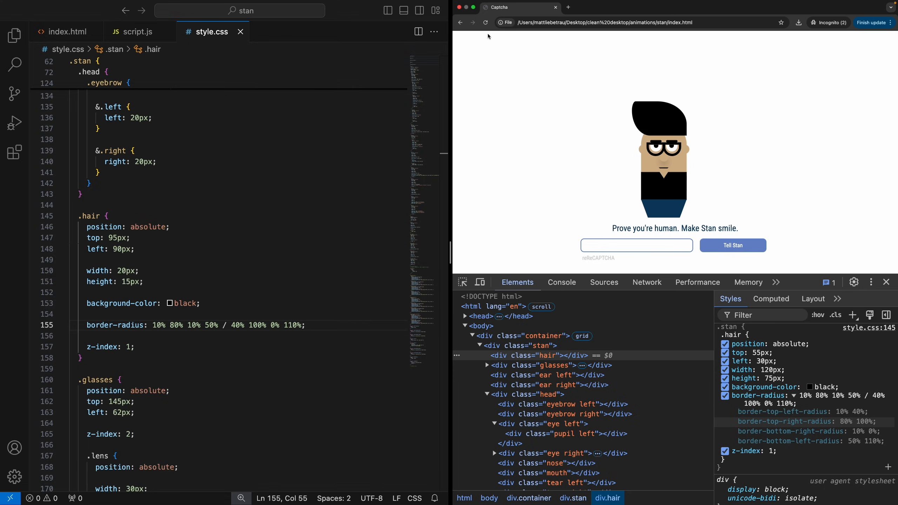
- Review the .glasses .lens border-radius and border declarations in style.css, then reach the ear rules
scroll(down, 3)
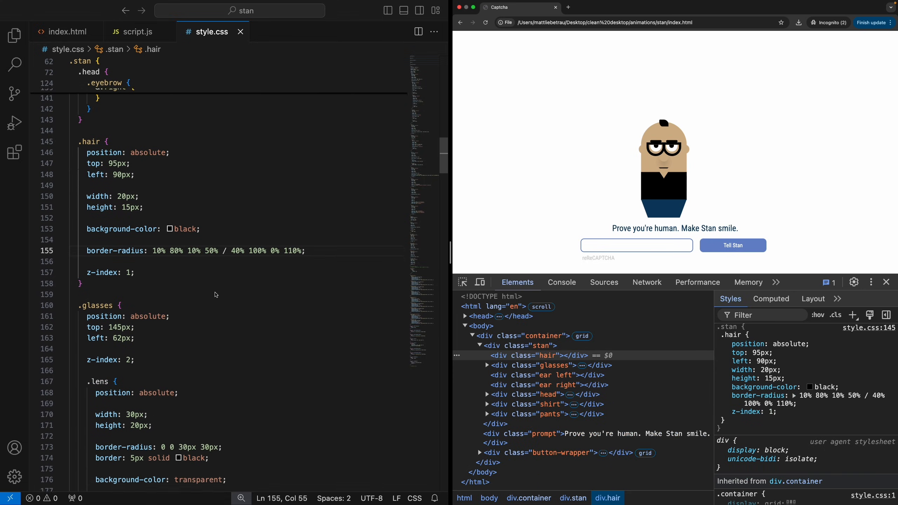
scroll(down, 3)
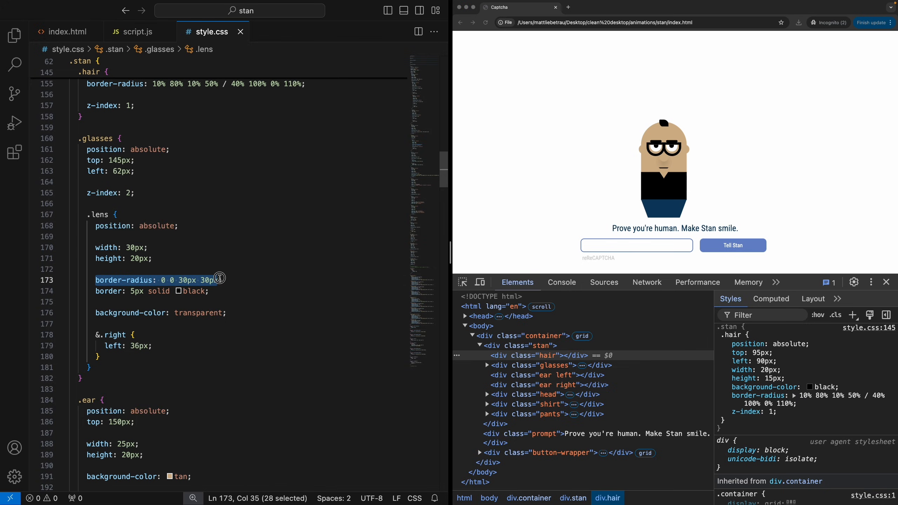
click(232, 280)
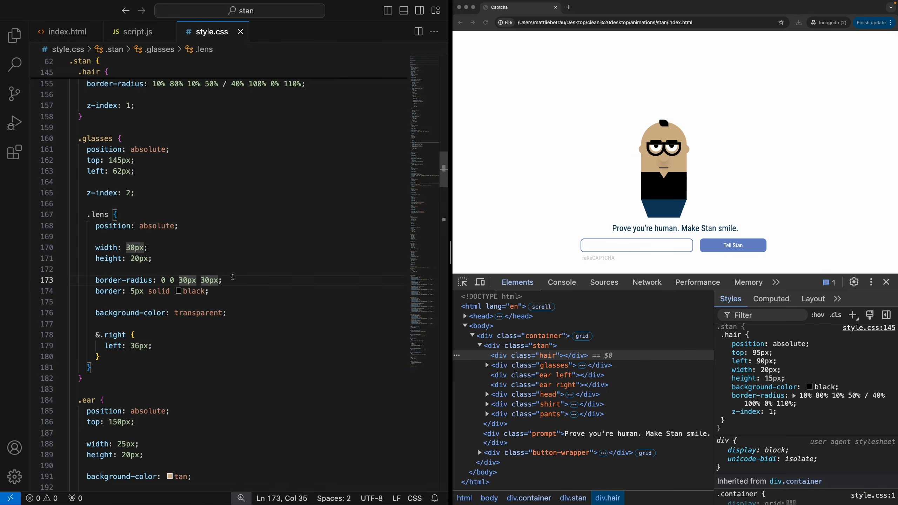
mouse_move(87, 294)
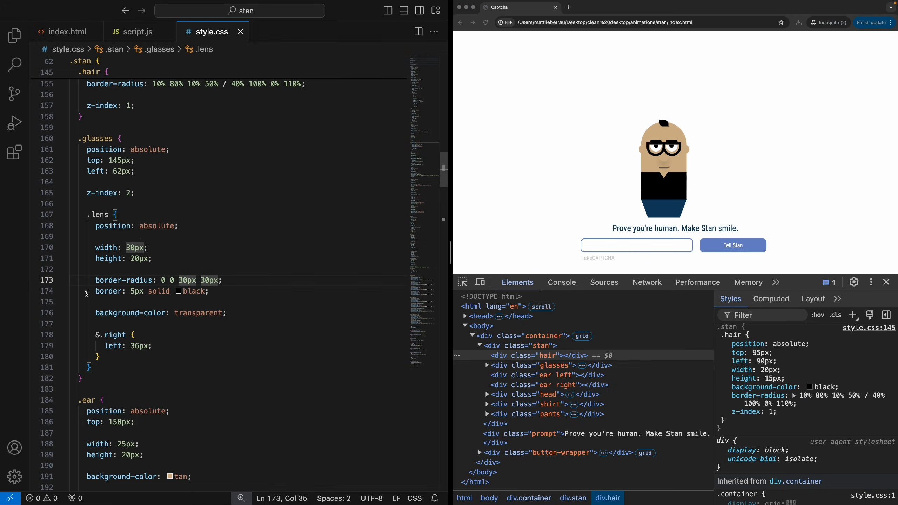
click(218, 291)
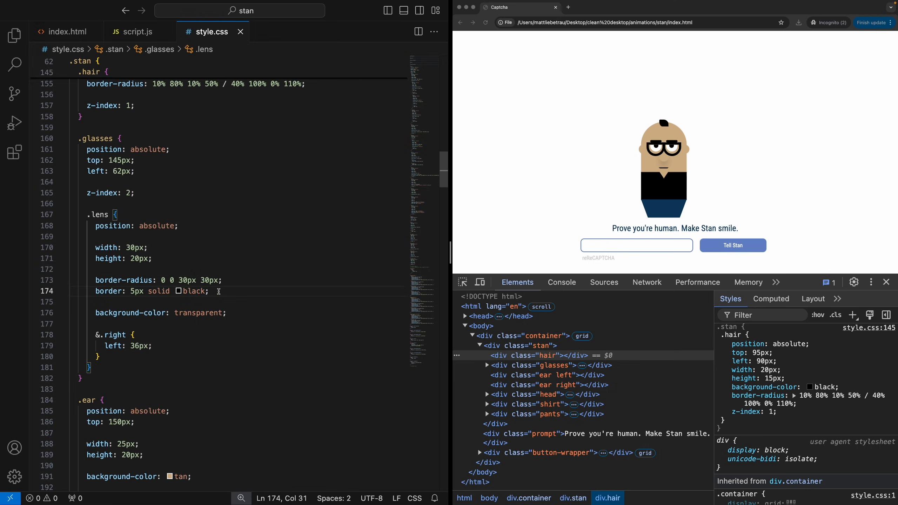
scroll(down, 3)
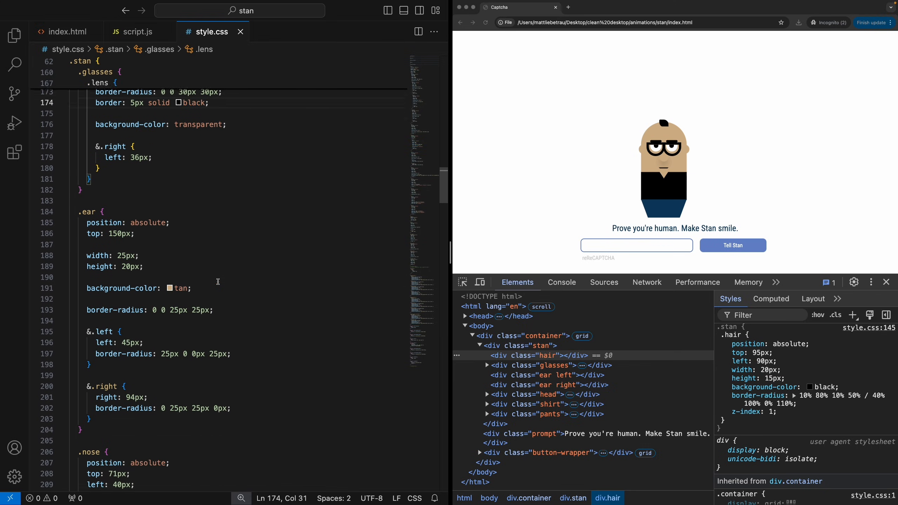
scroll(down, 3)
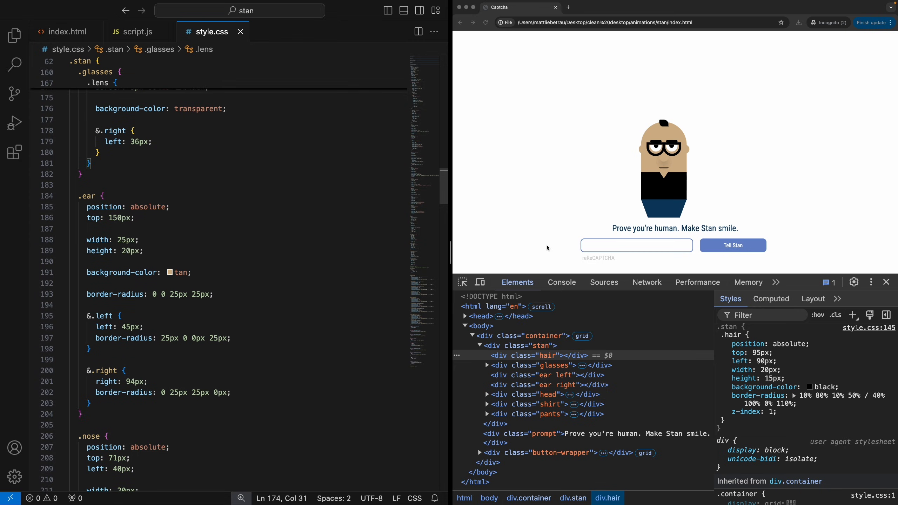
- Inspect div.ear.left and add an inline background: red beside its z-index of 3
right_click(640, 153)
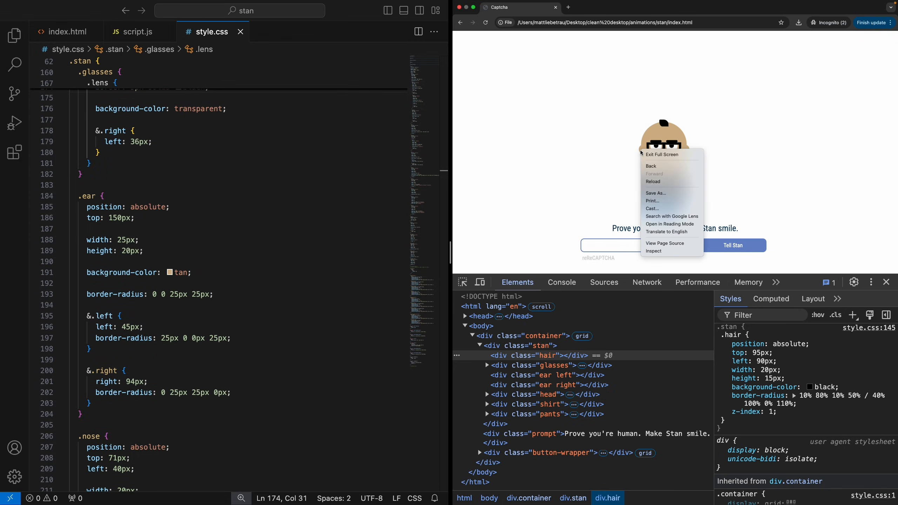
click(550, 375)
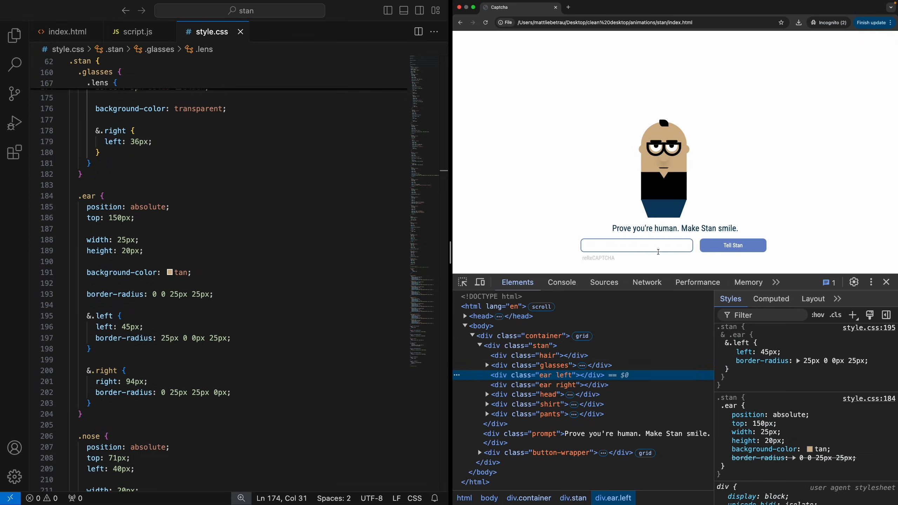
mouse_move(534, 375)
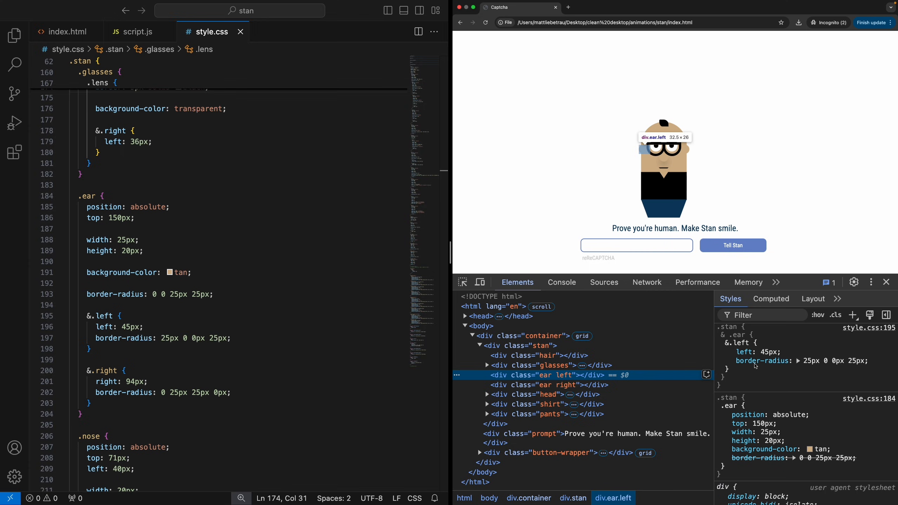
click(853, 315)
text(z-index: 3;)
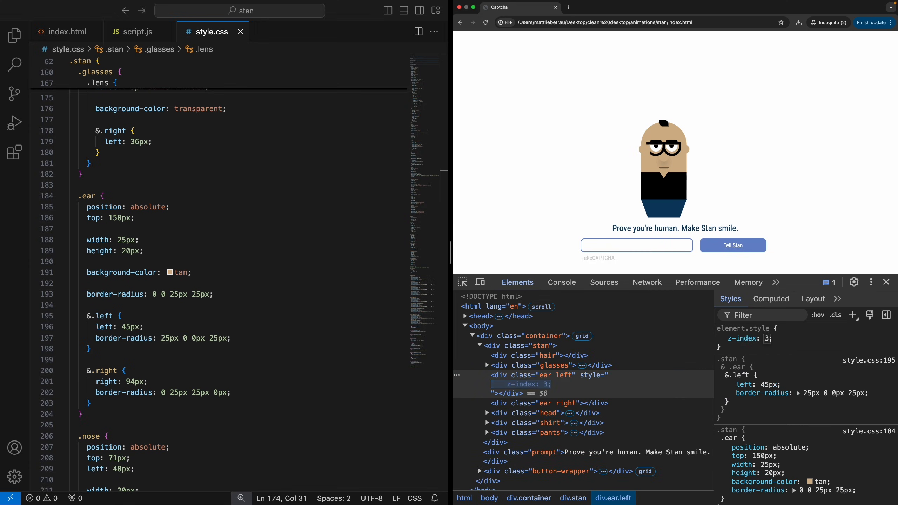
click(721, 339)
text(back)
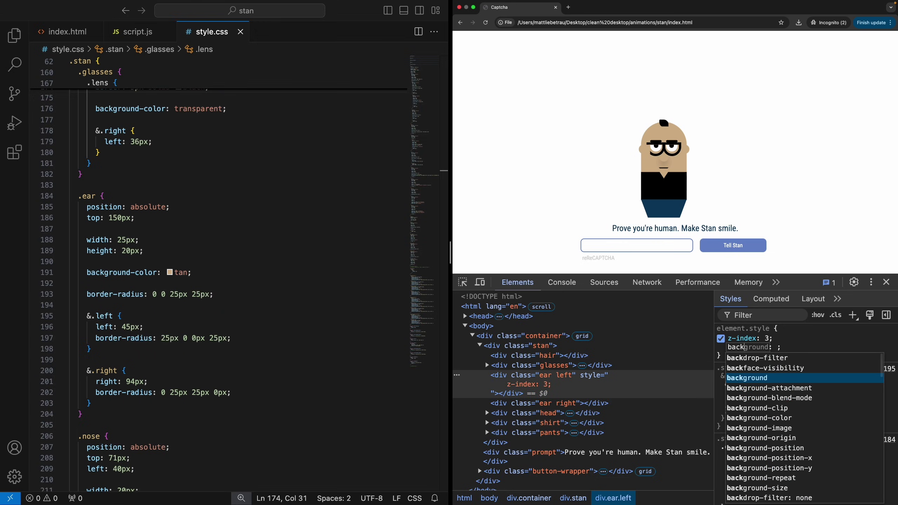
text(red)
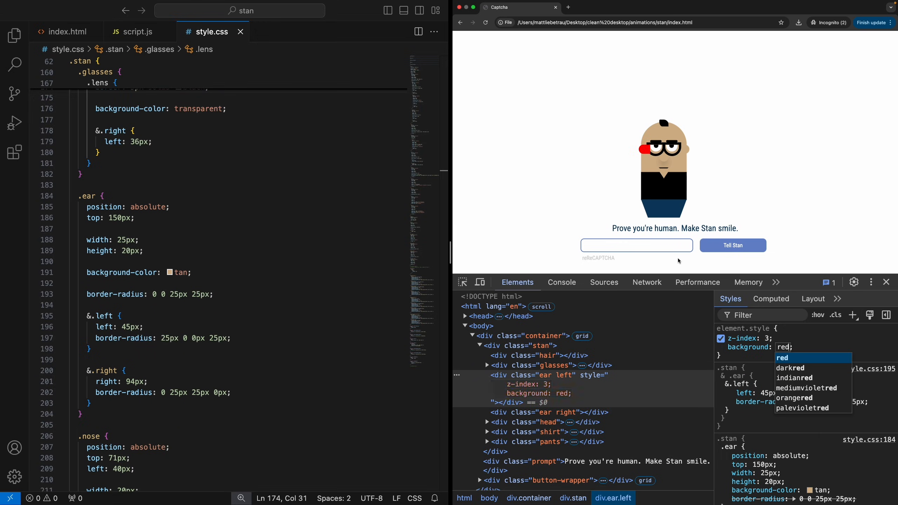
mouse_move(644, 159)
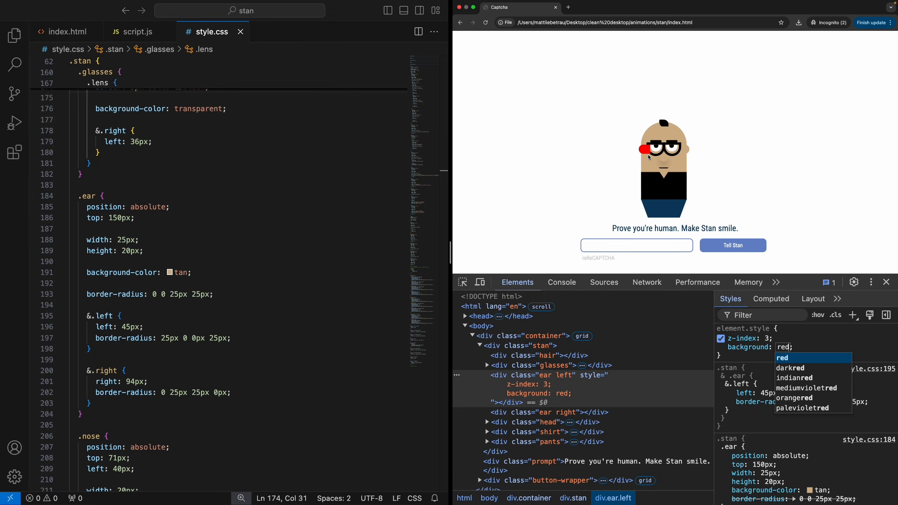
mouse_move(650, 155)
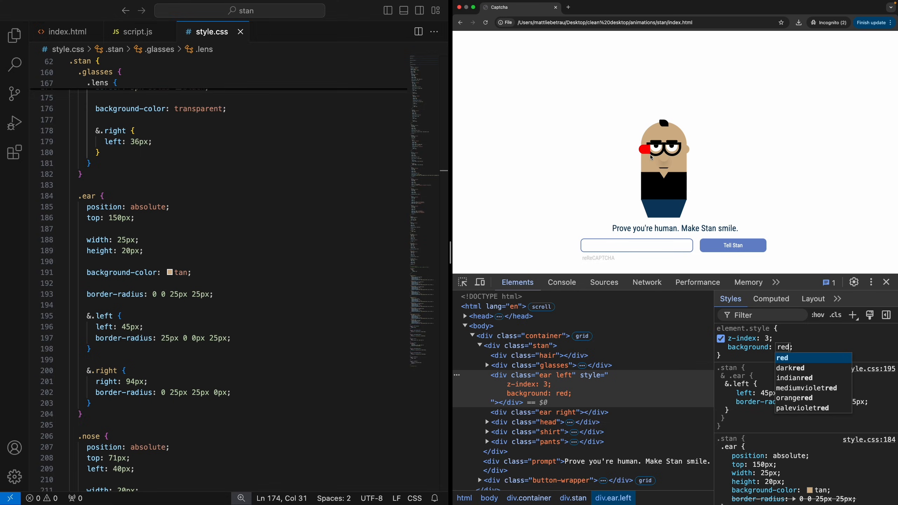
mouse_move(688, 155)
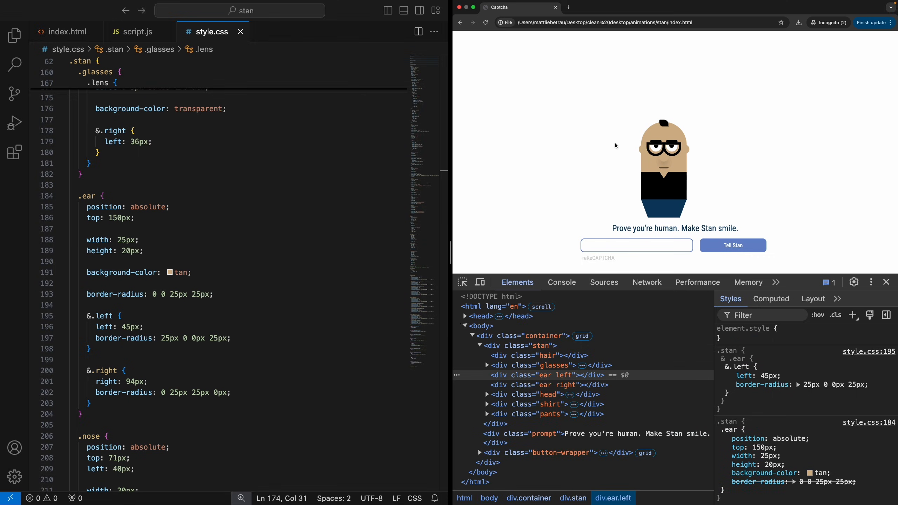
scroll(up, 3)
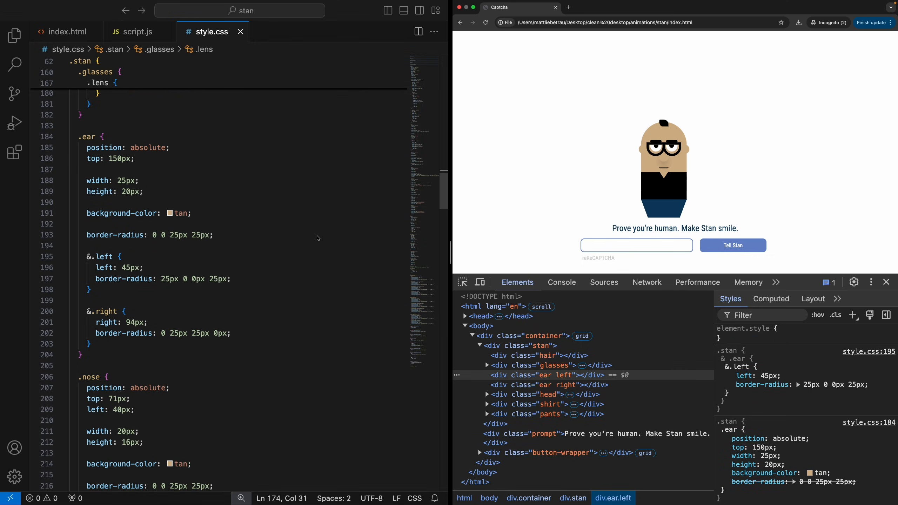
scroll(up, 3)
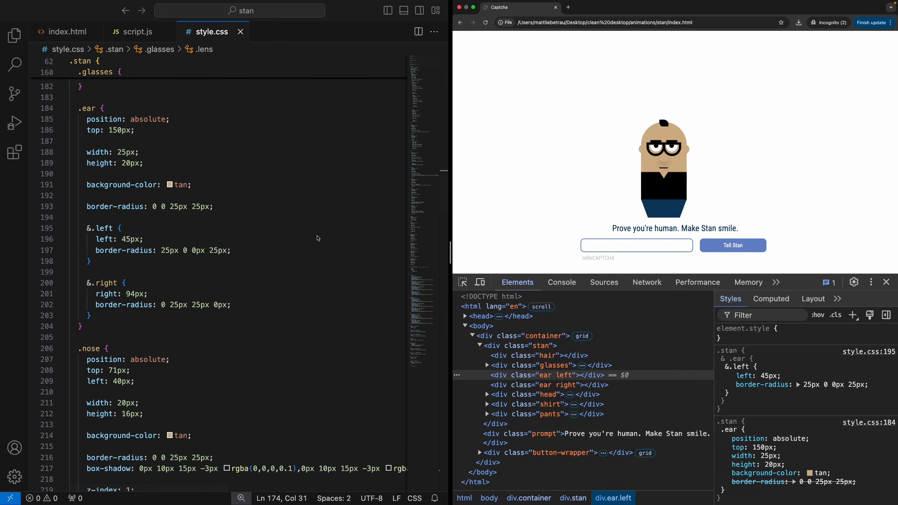
scroll(down, 3)
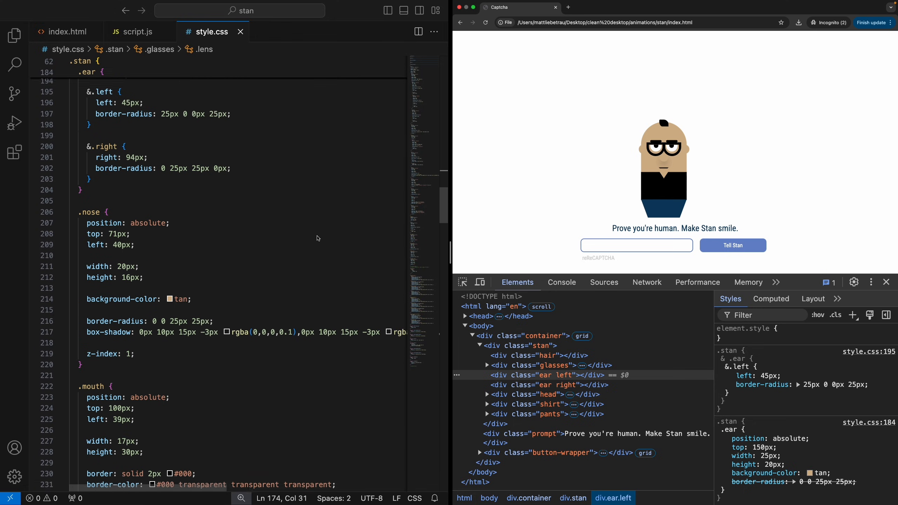
scroll(down, 3)
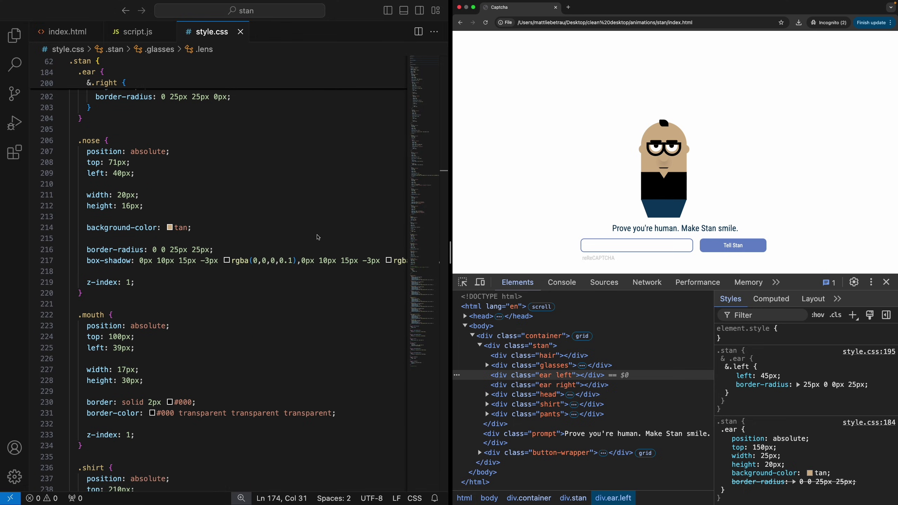
mouse_move(286, 262)
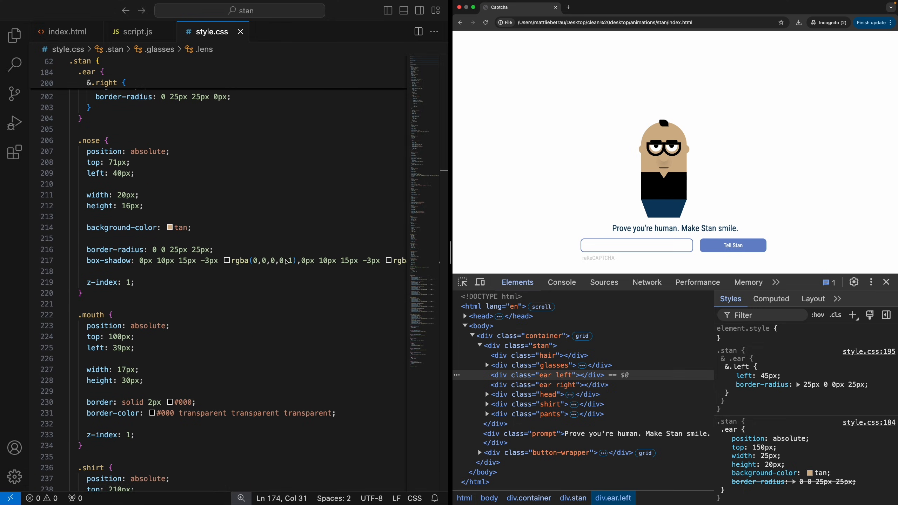
mouse_move(187, 224)
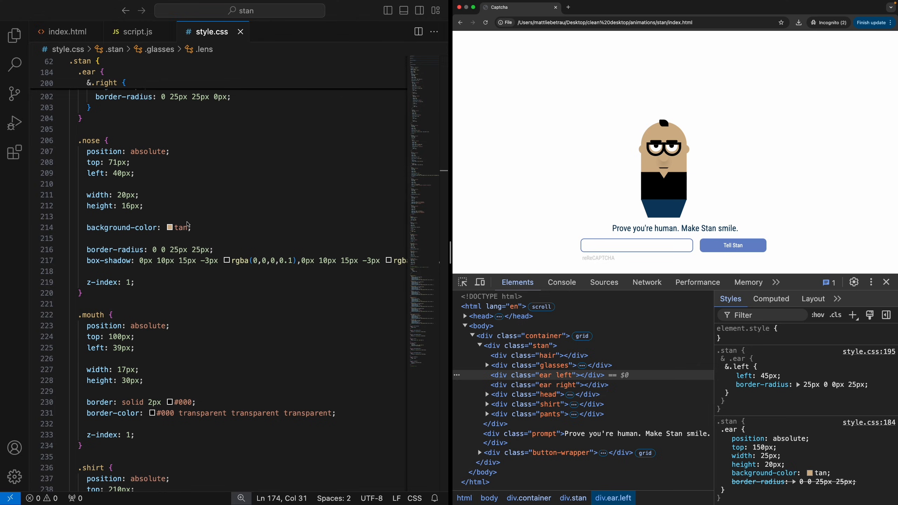
drag(85, 194, 142, 206)
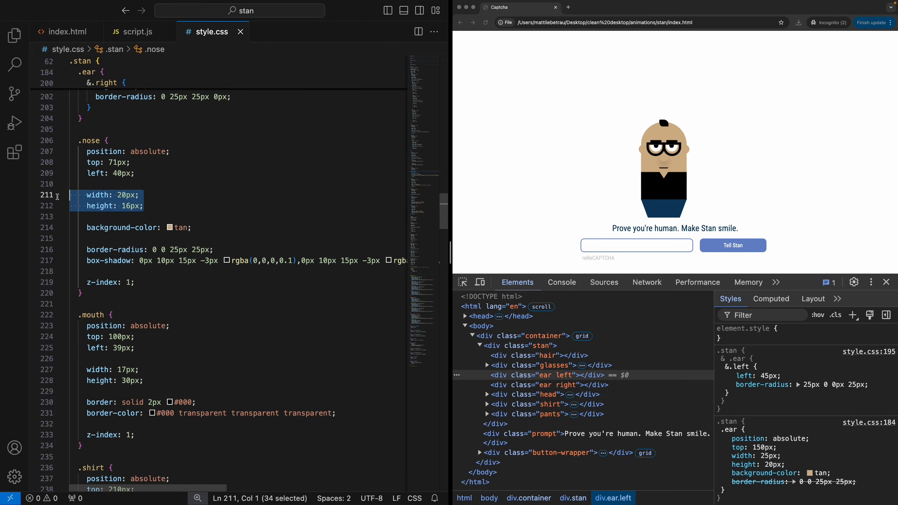
click(144, 206)
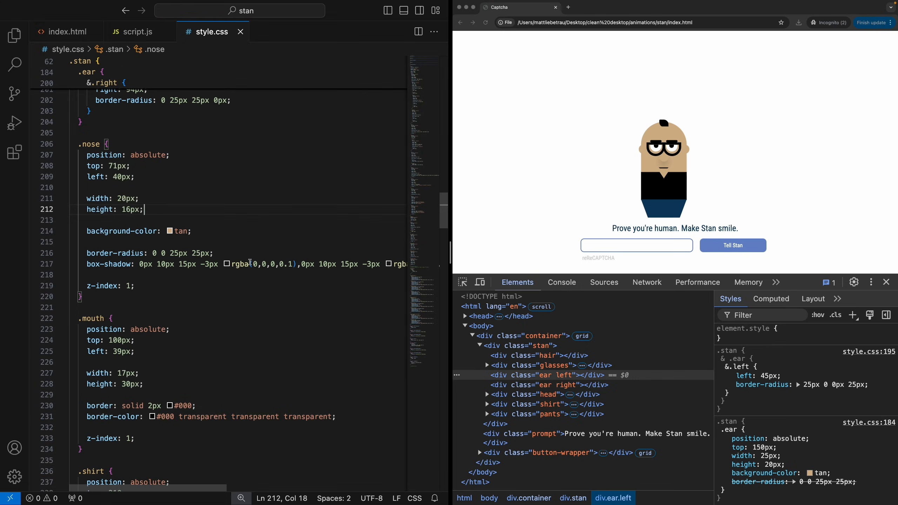
scroll(down, 3)
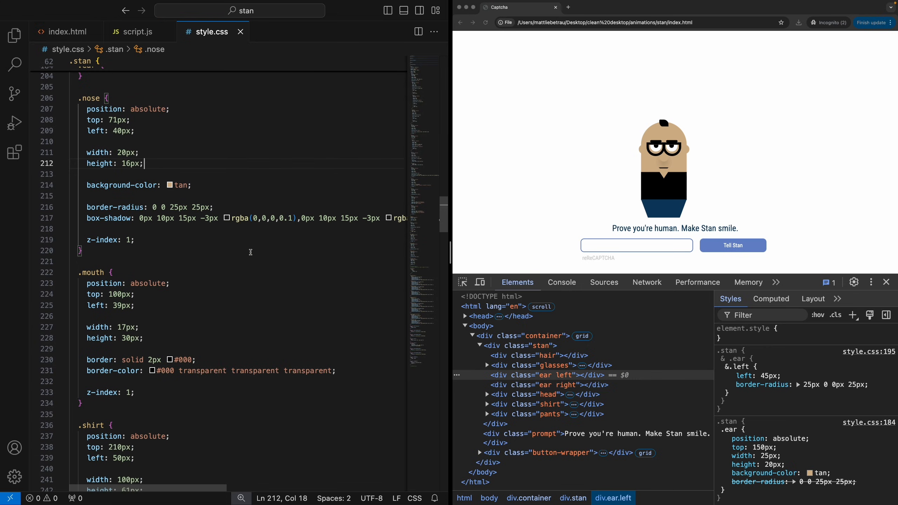
scroll(down, 3)
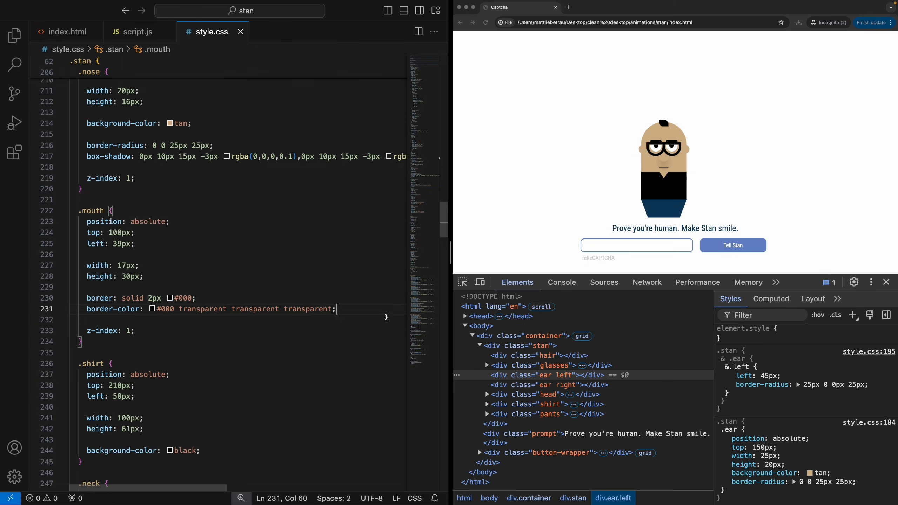
mouse_move(665, 172)
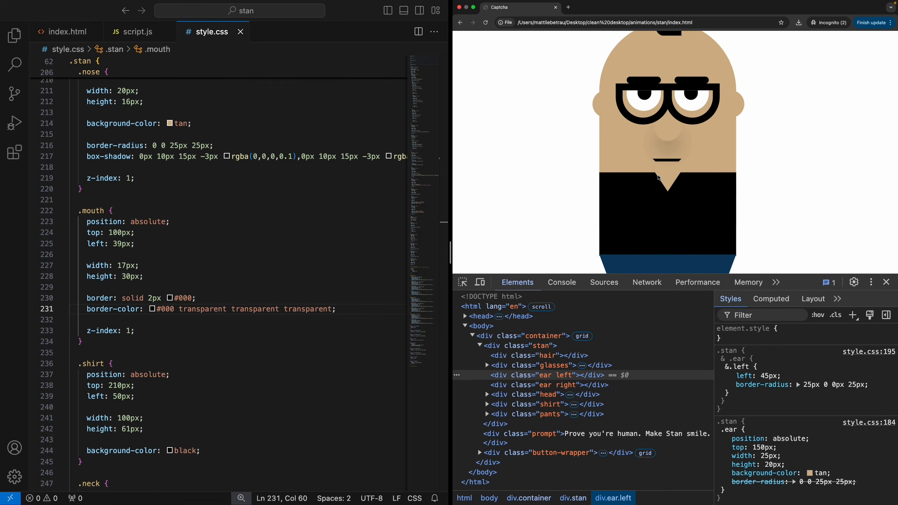
mouse_move(666, 165)
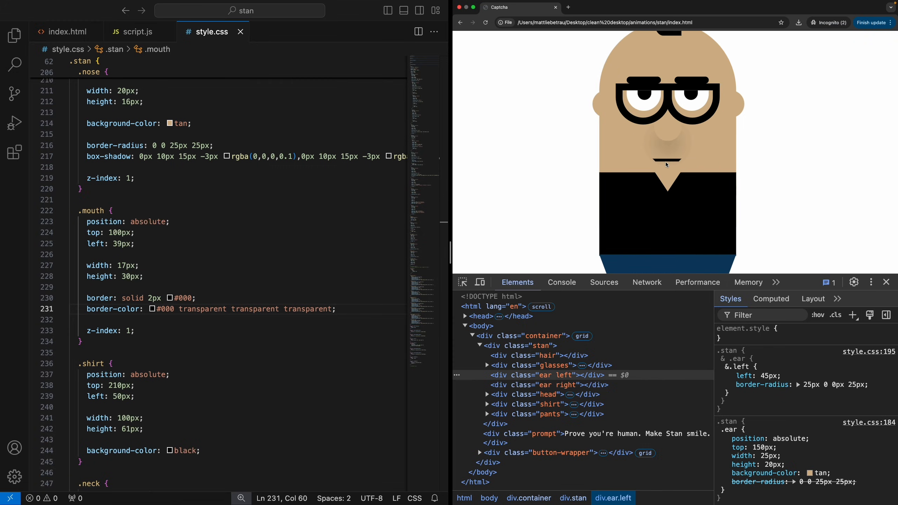
mouse_move(654, 165)
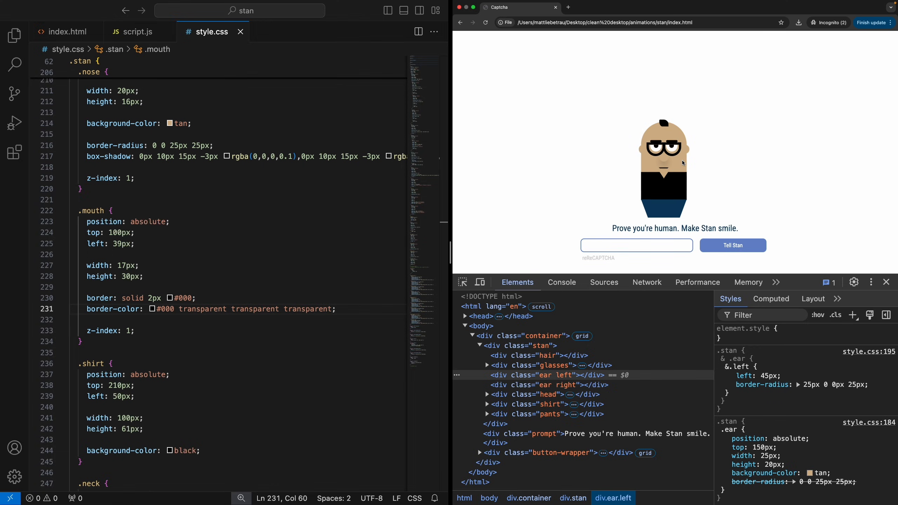
mouse_move(406, 223)
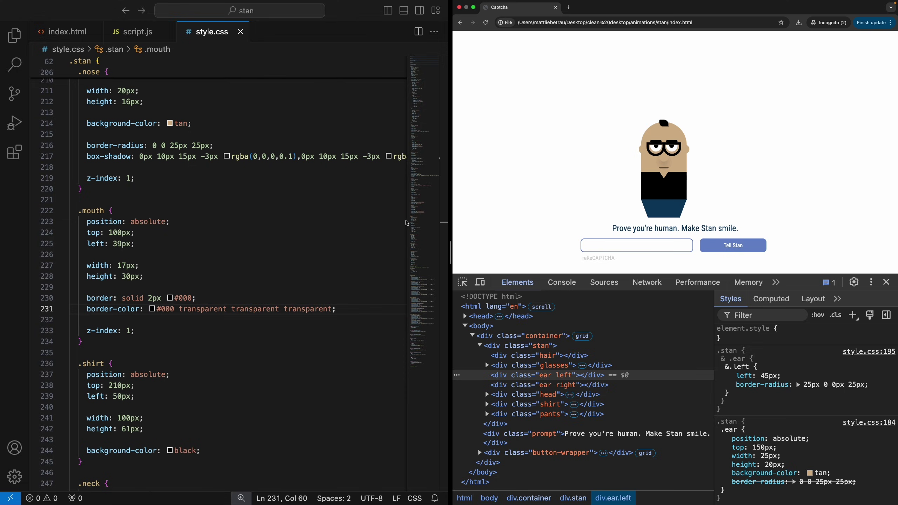
scroll(down, 3)
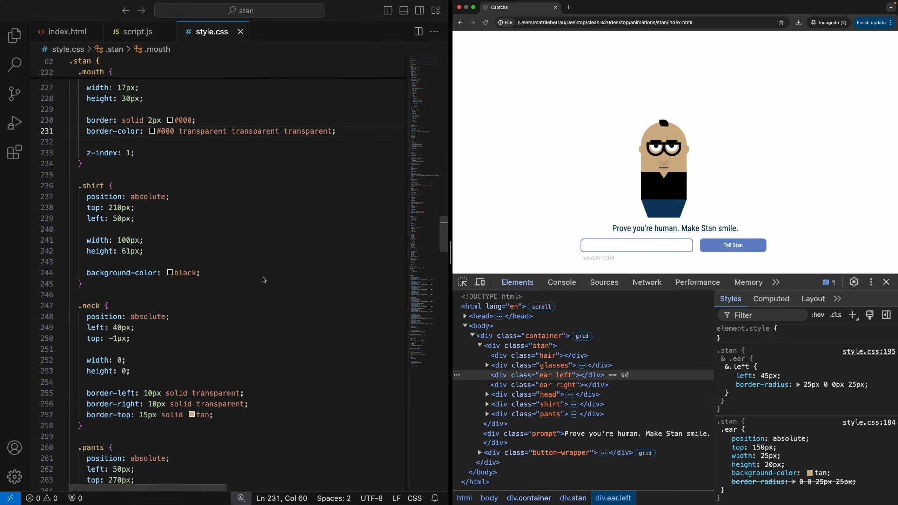
mouse_move(209, 252)
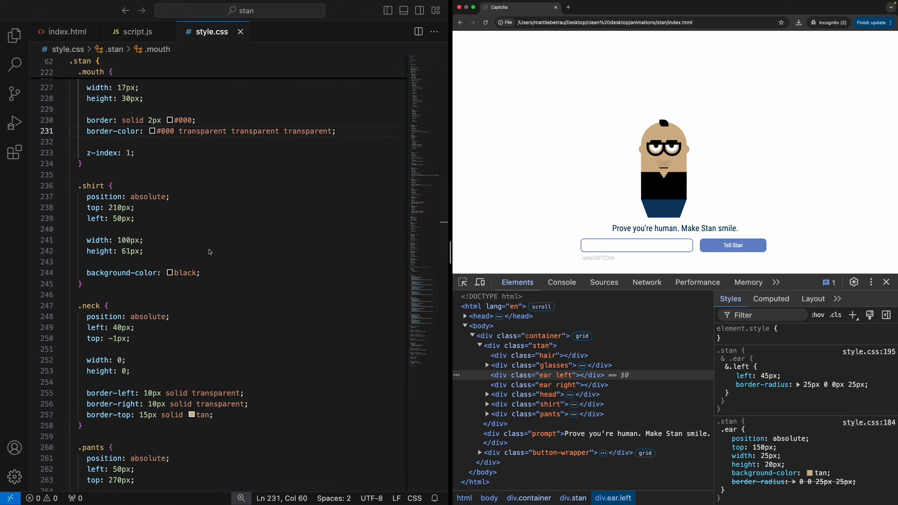
mouse_move(182, 260)
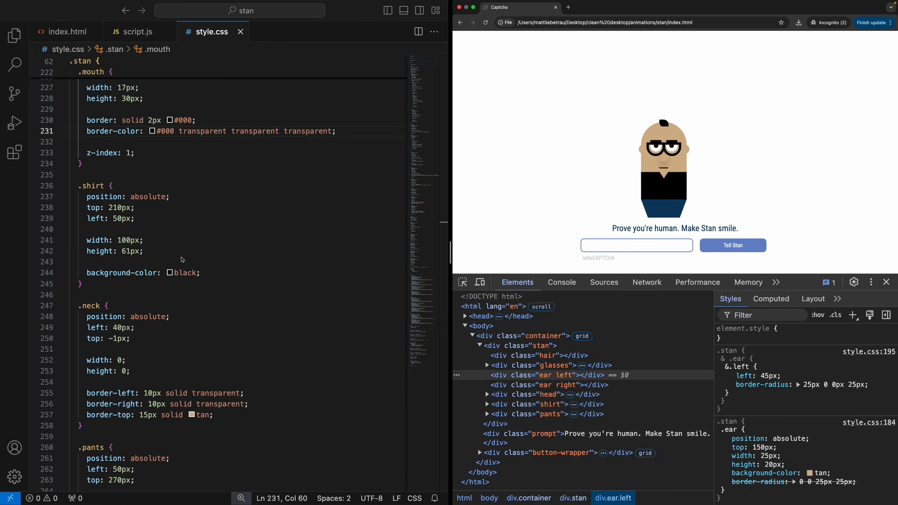
scroll(down, 3)
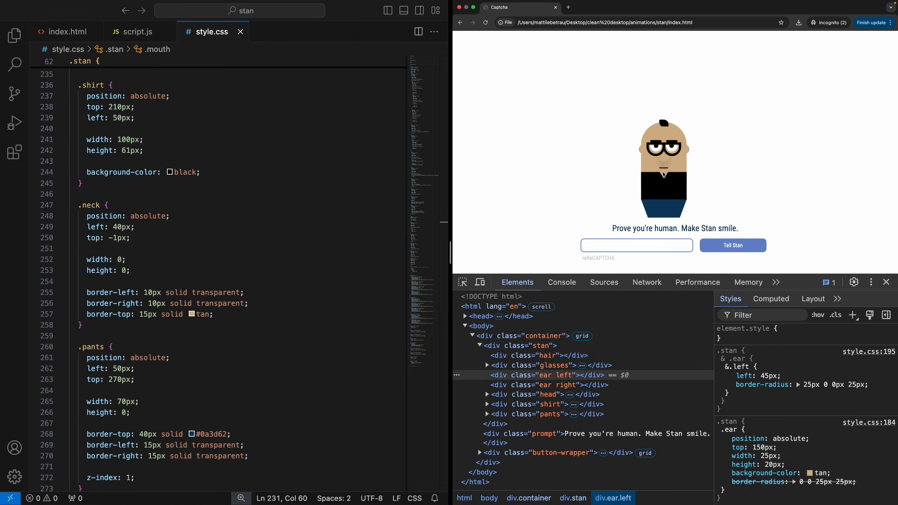
click(215, 314)
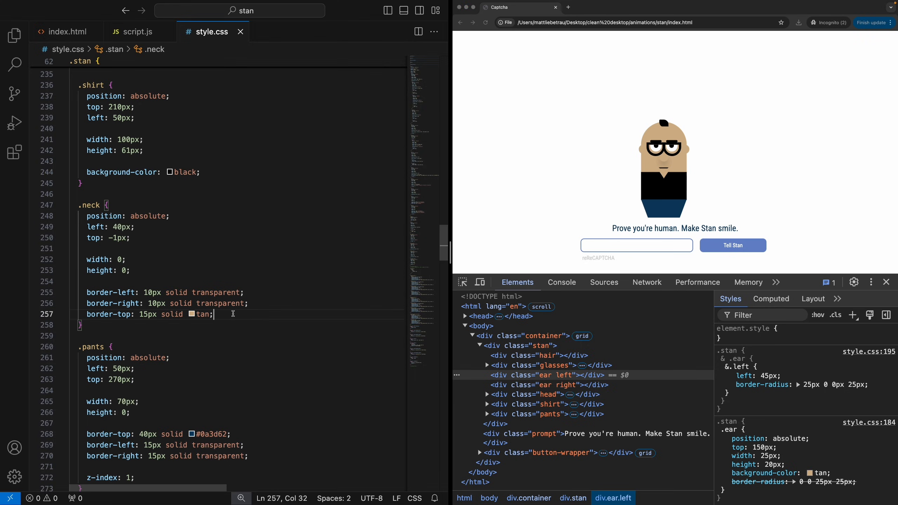
mouse_move(210, 294)
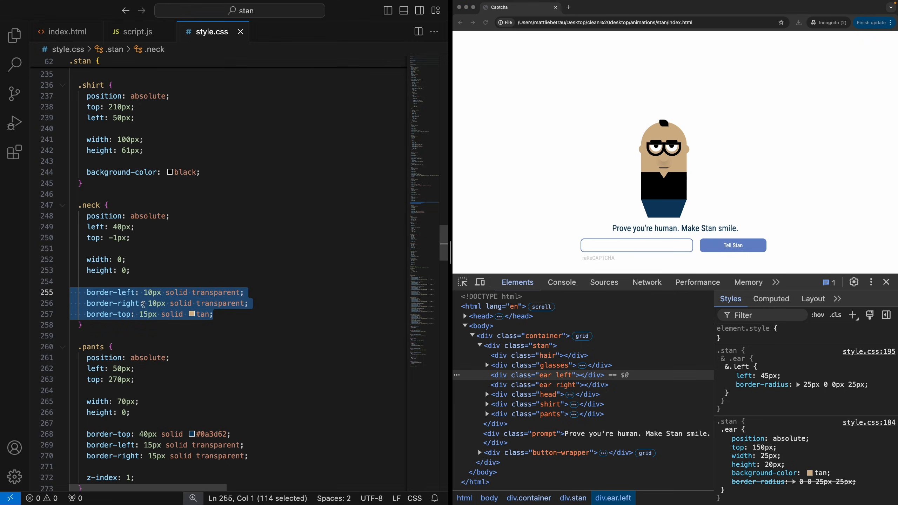
click(214, 314)
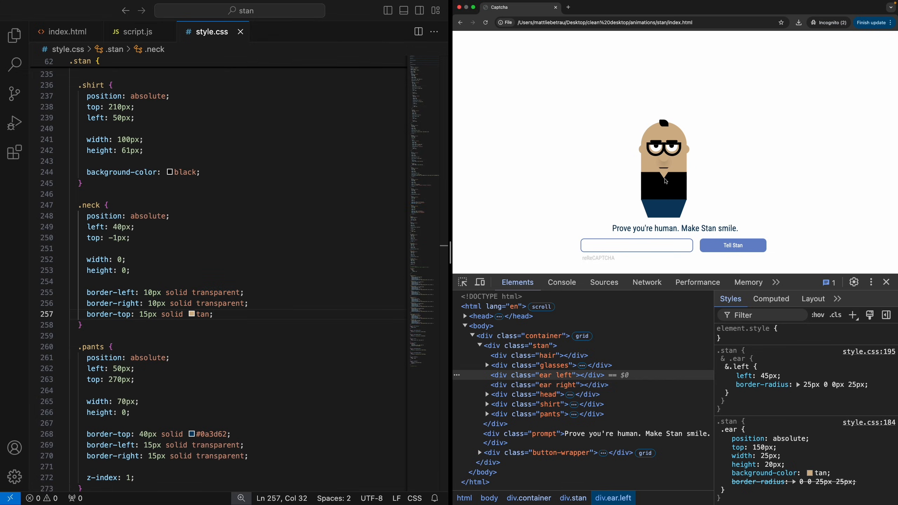
mouse_move(666, 189)
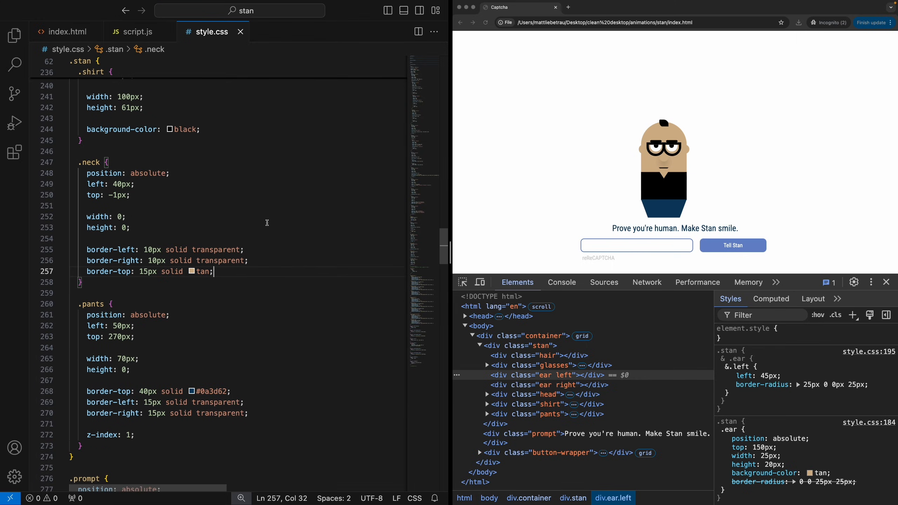
scroll(down, 3)
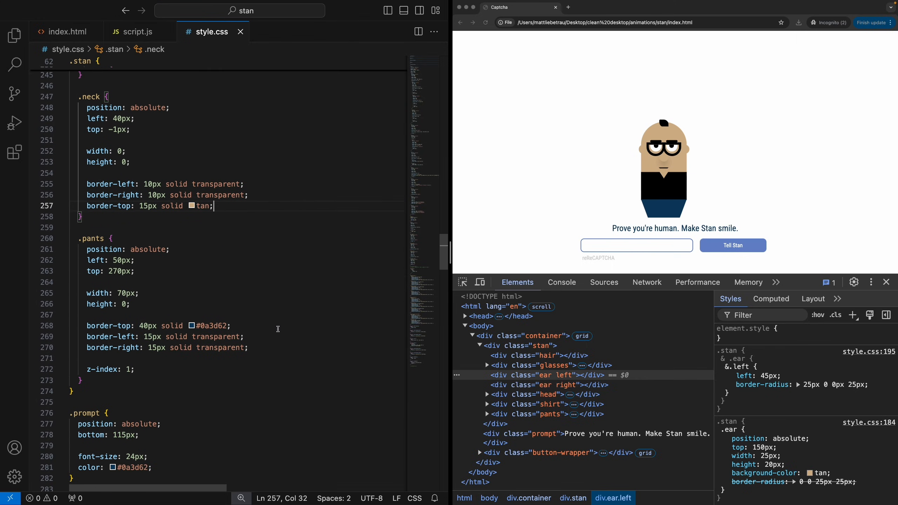
mouse_move(239, 295)
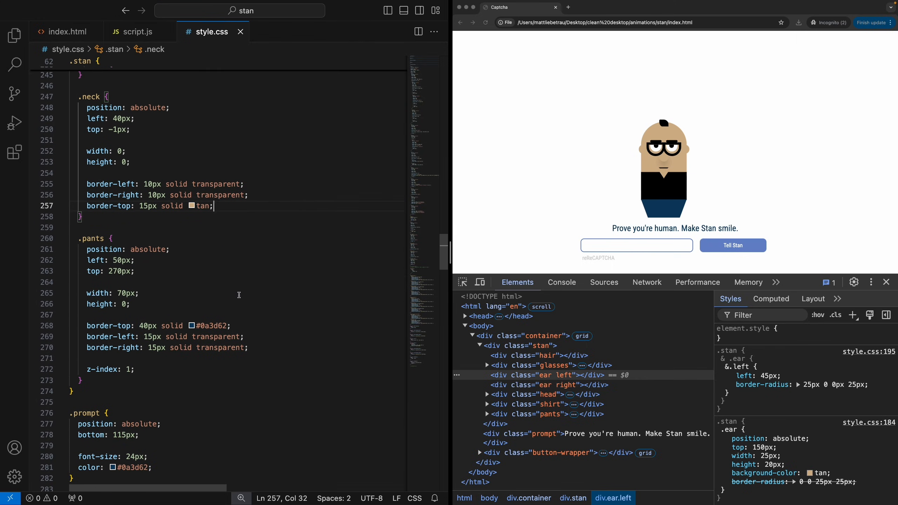
click(247, 347)
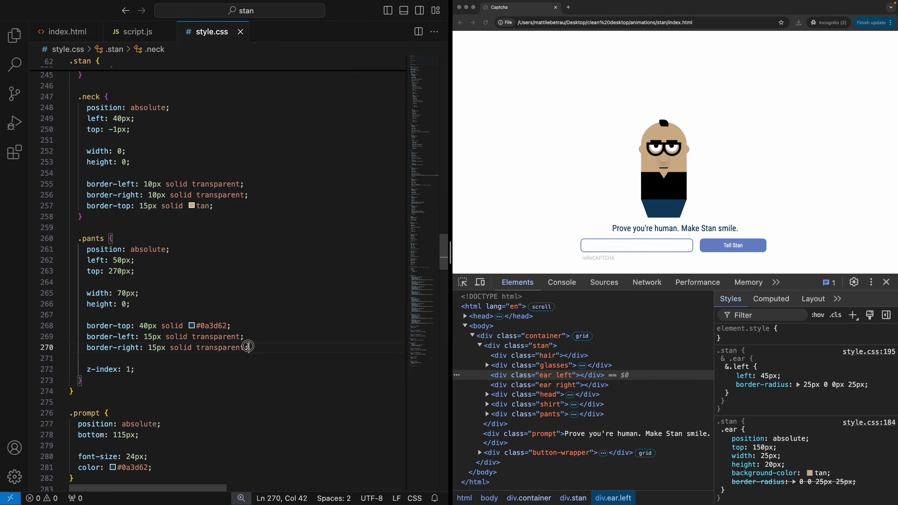
click(294, 345)
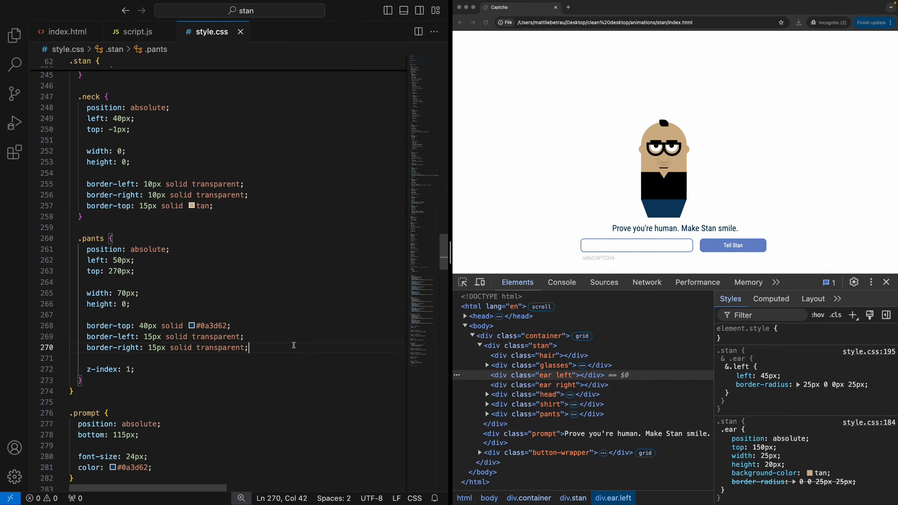
scroll(down, 3)
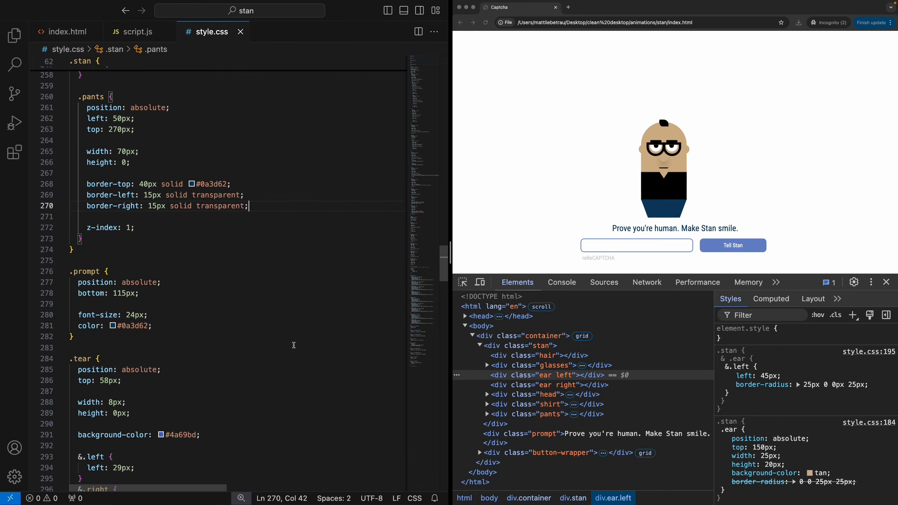
mouse_move(273, 184)
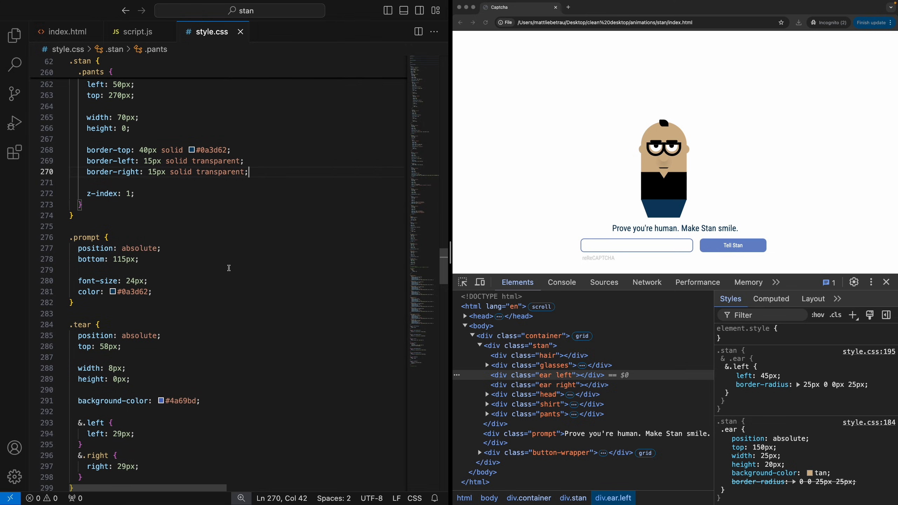
mouse_move(146, 243)
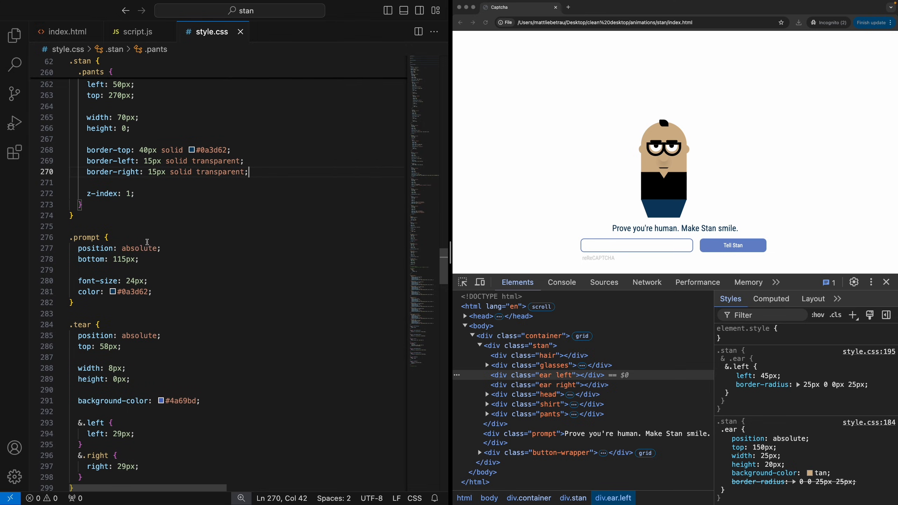
mouse_move(306, 331)
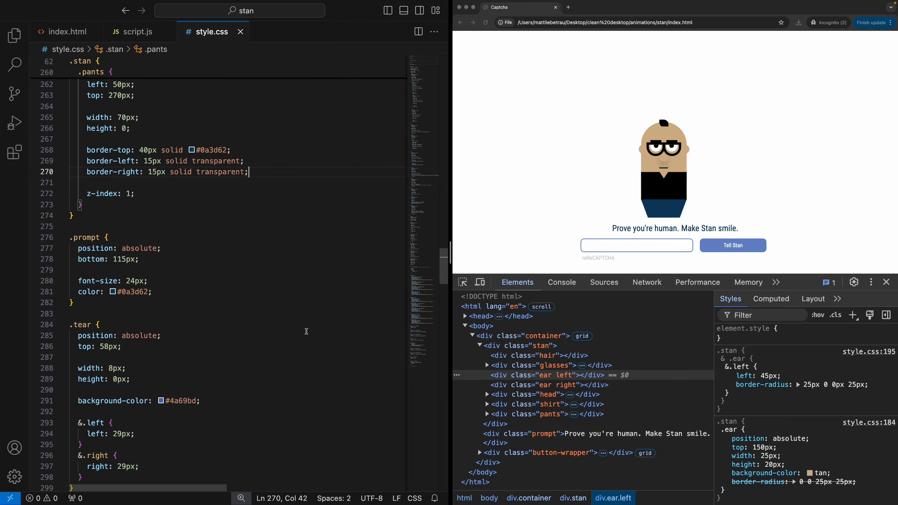
scroll(down, 3)
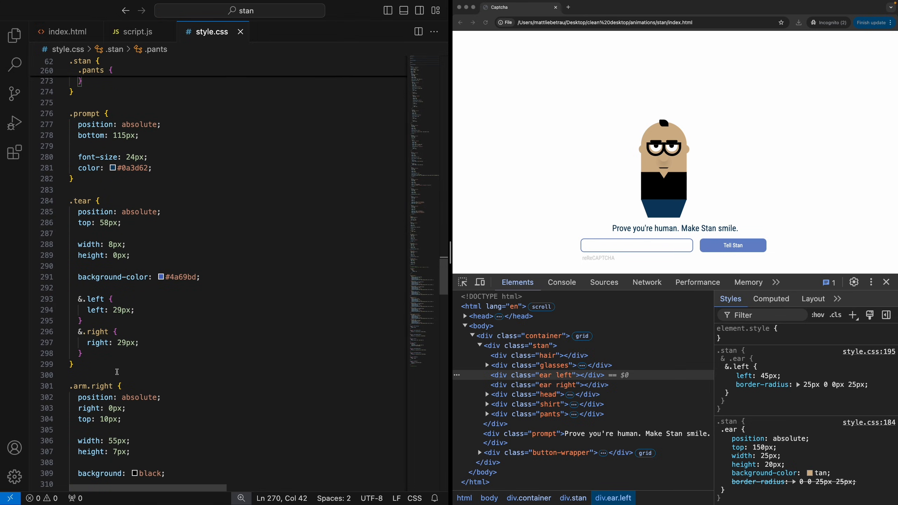
scroll(down, 3)
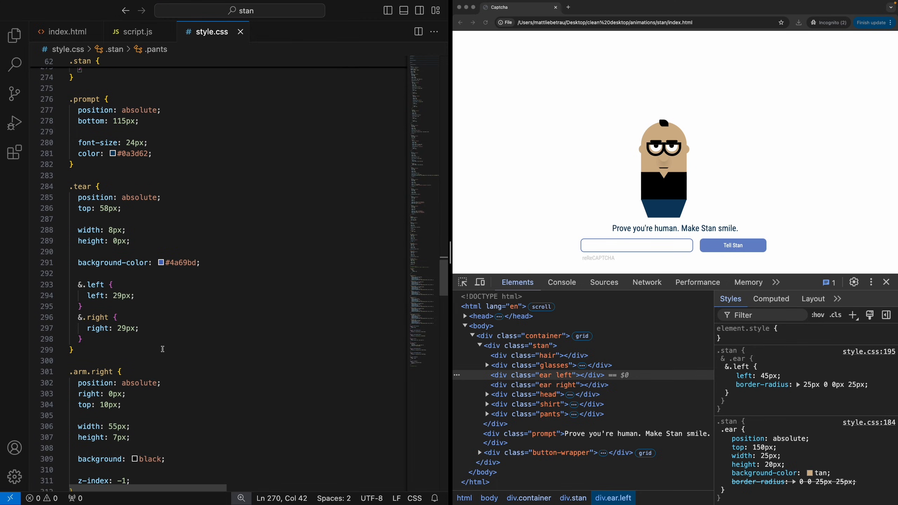
scroll(down, 3)
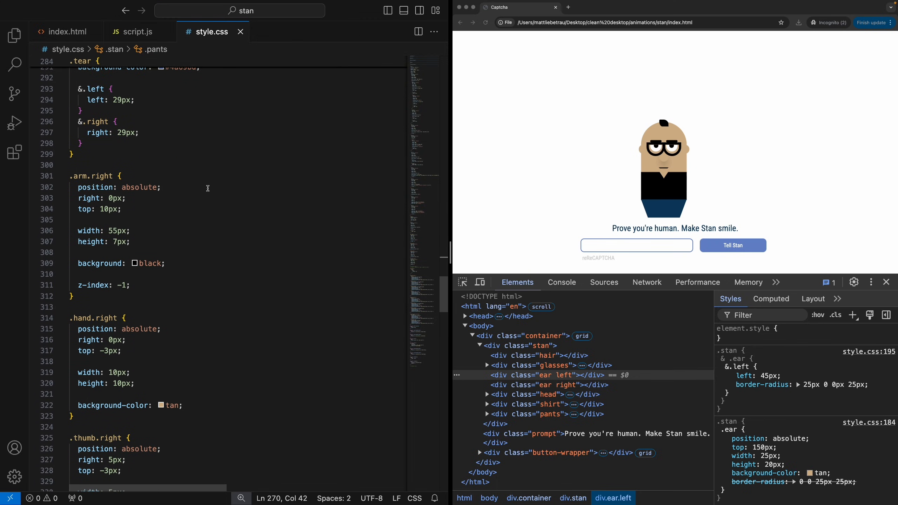
mouse_move(219, 287)
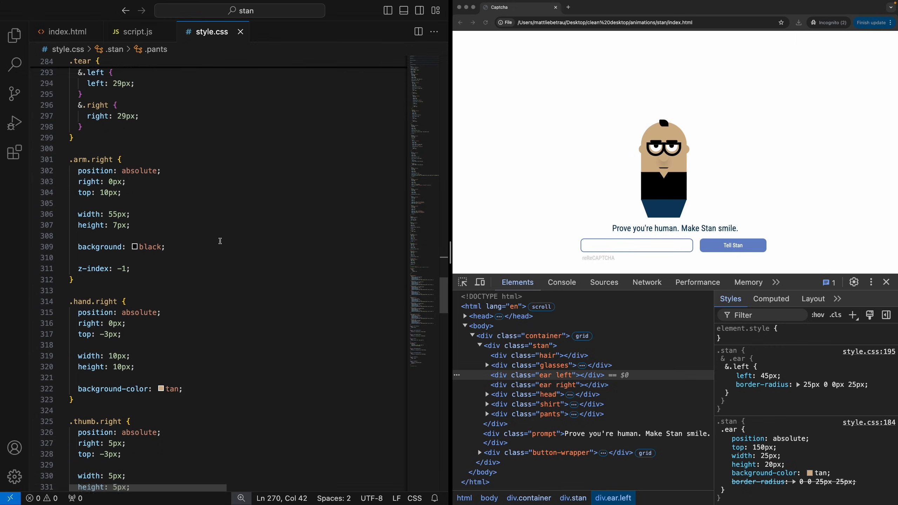
scroll(down, 3)
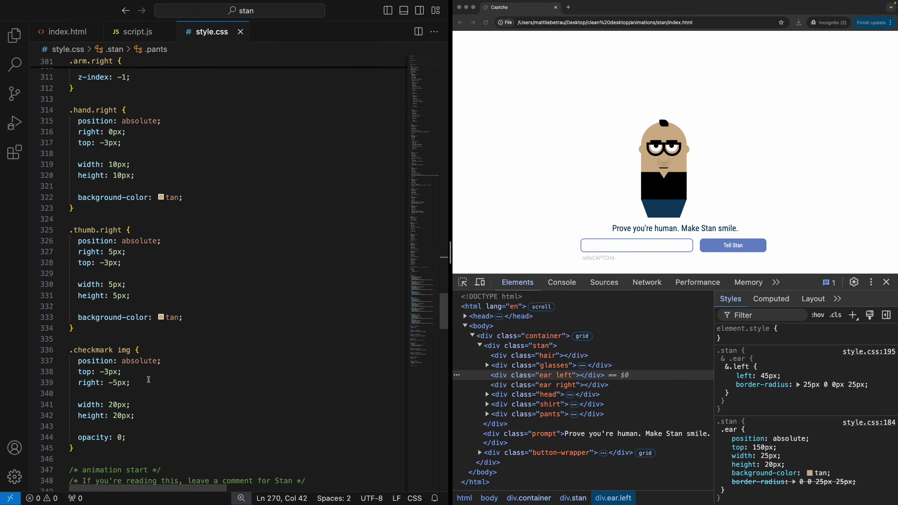
scroll(down, 3)
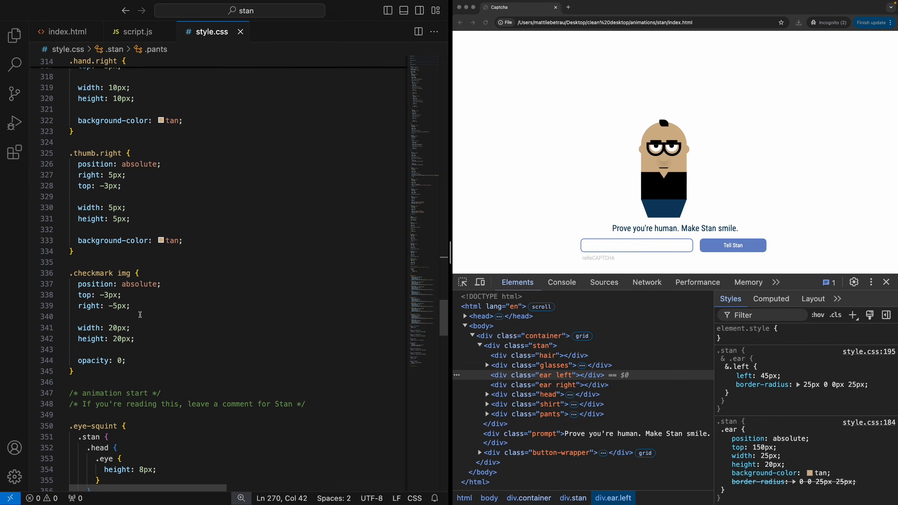
scroll(down, 3)
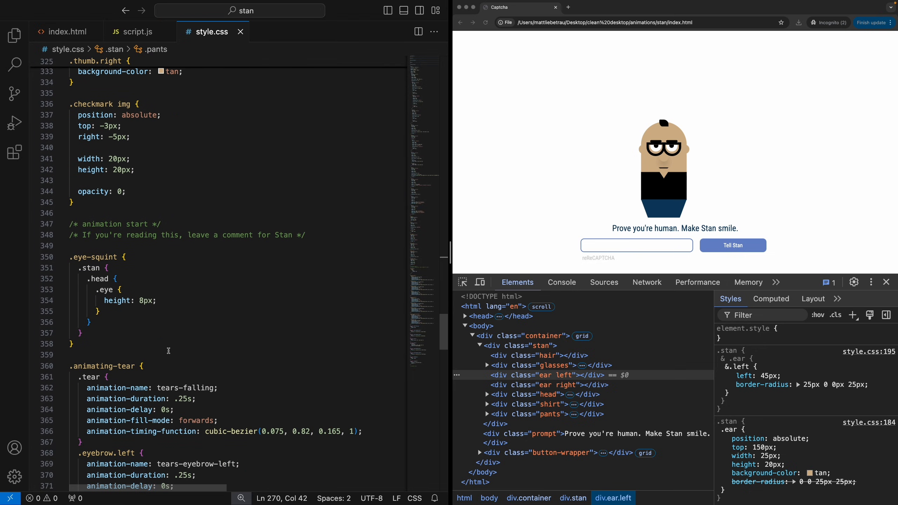
mouse_move(201, 355)
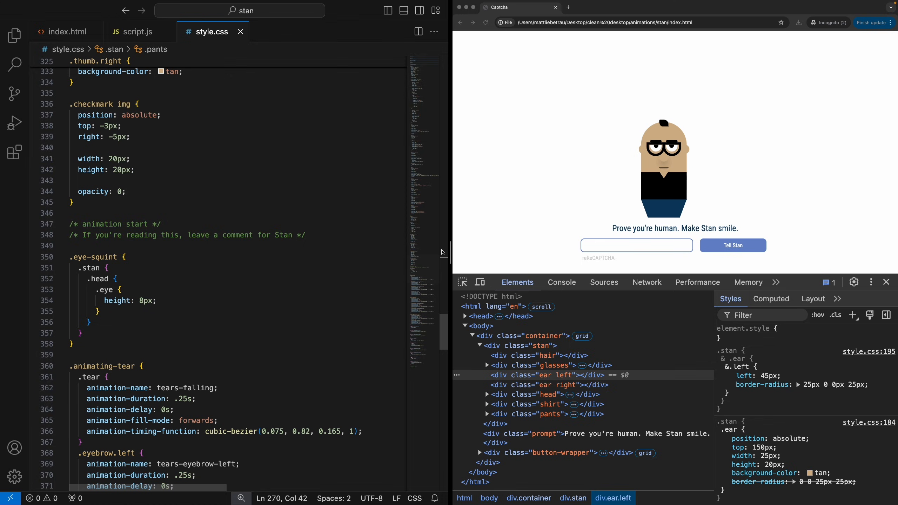
mouse_move(605, 303)
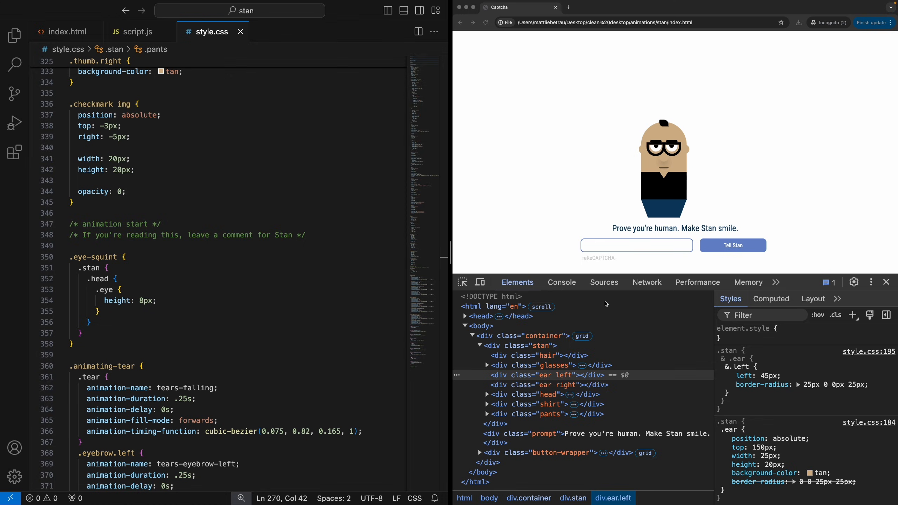
mouse_move(670, 313)
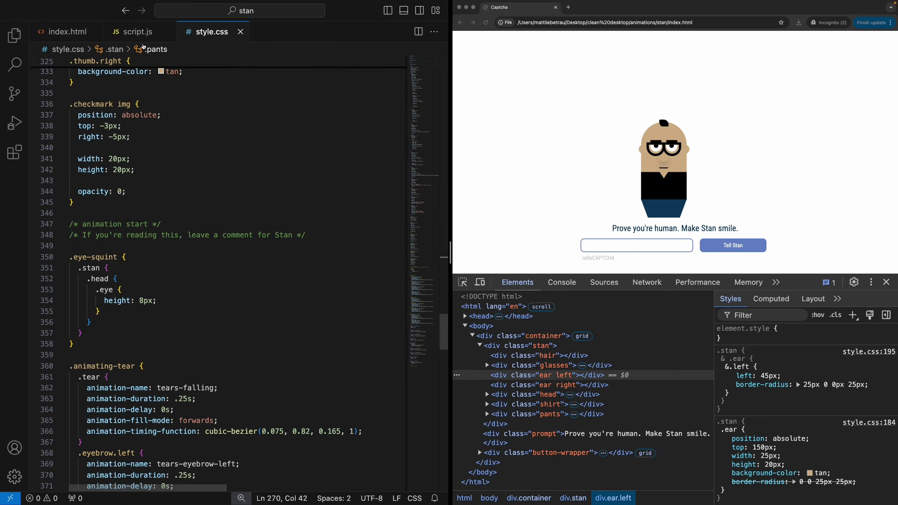
- Show script.js and select the "Where did " check in inputChangeHandler that adds eye-squint
click(136, 31)
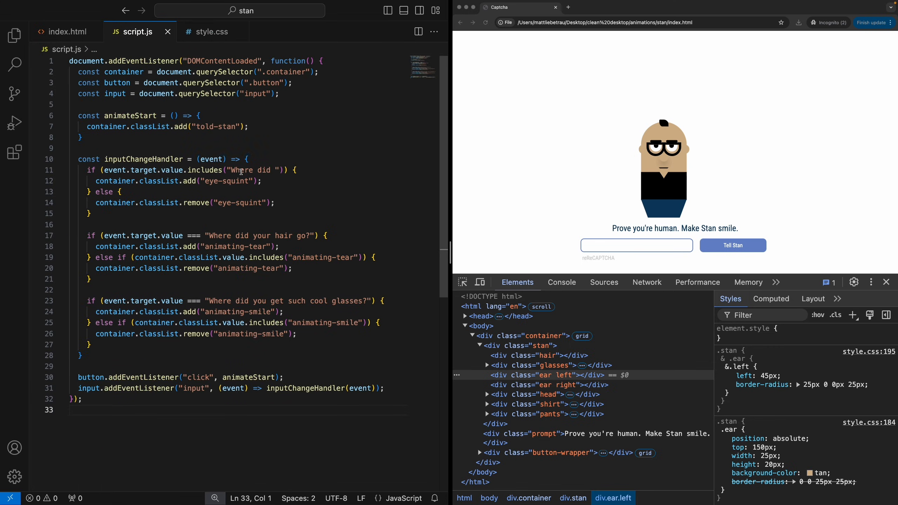
mouse_move(238, 161)
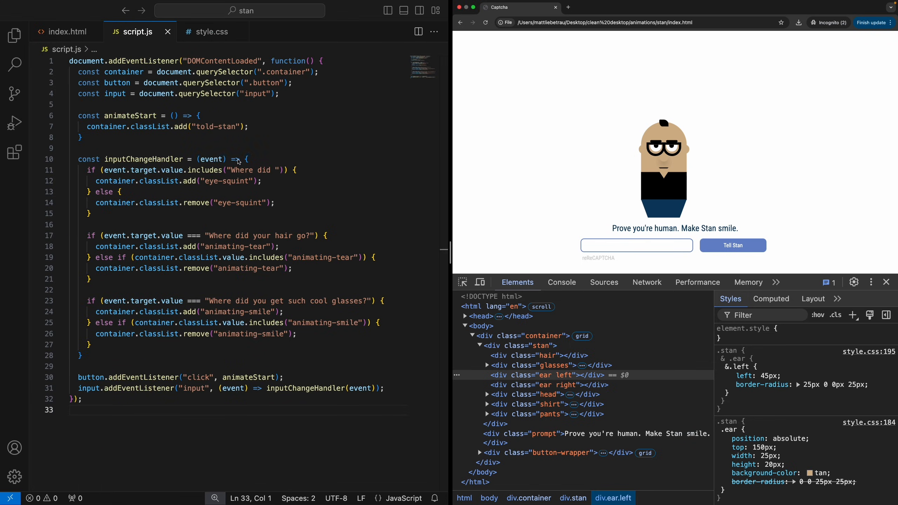
double_click(246, 170)
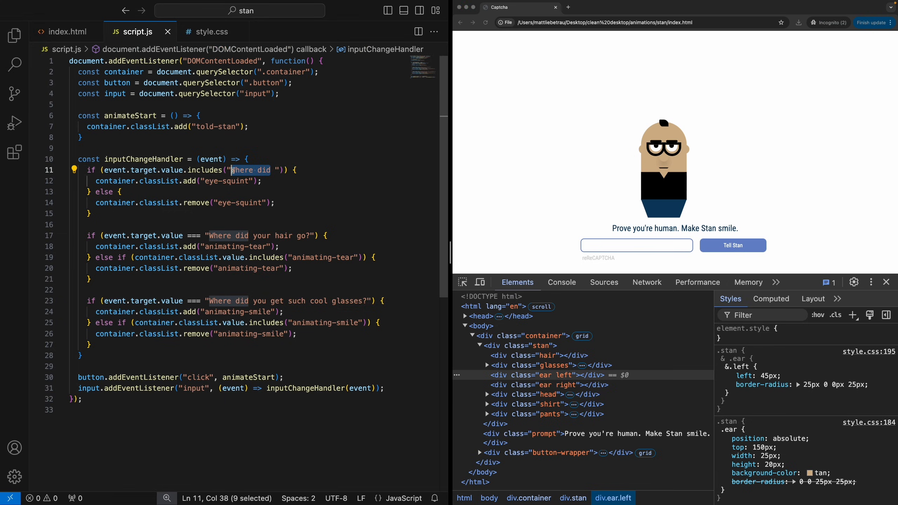
click(528, 336)
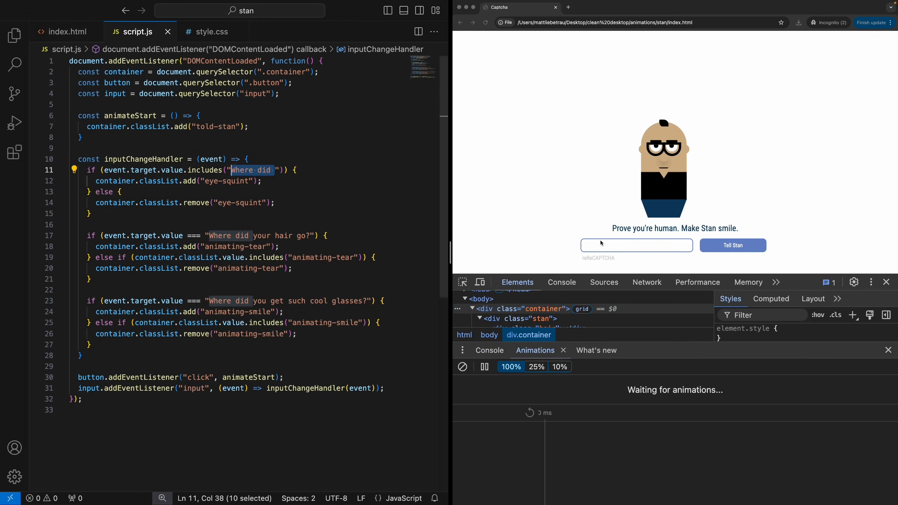
- Type the Where did question, submit with Tell Stan for the checkmark, and inspect the first animation group's tracks
text(Where did)
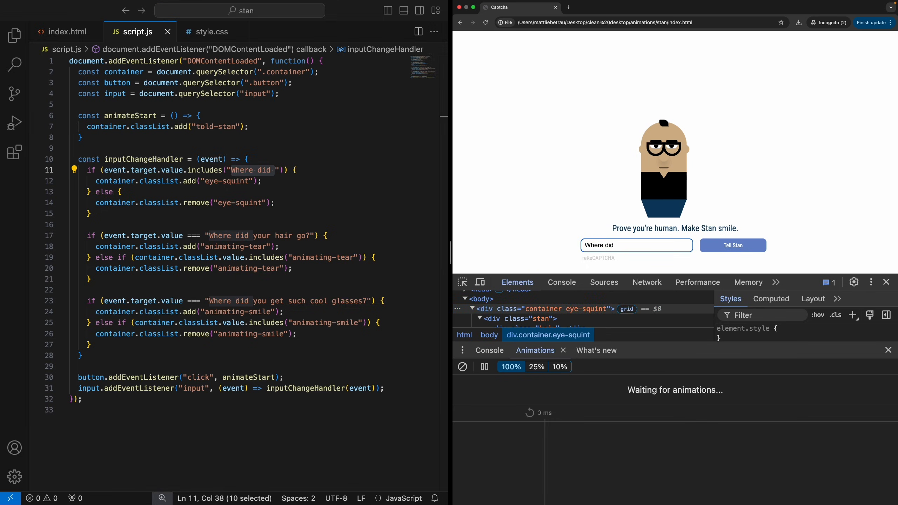
text(tiy)
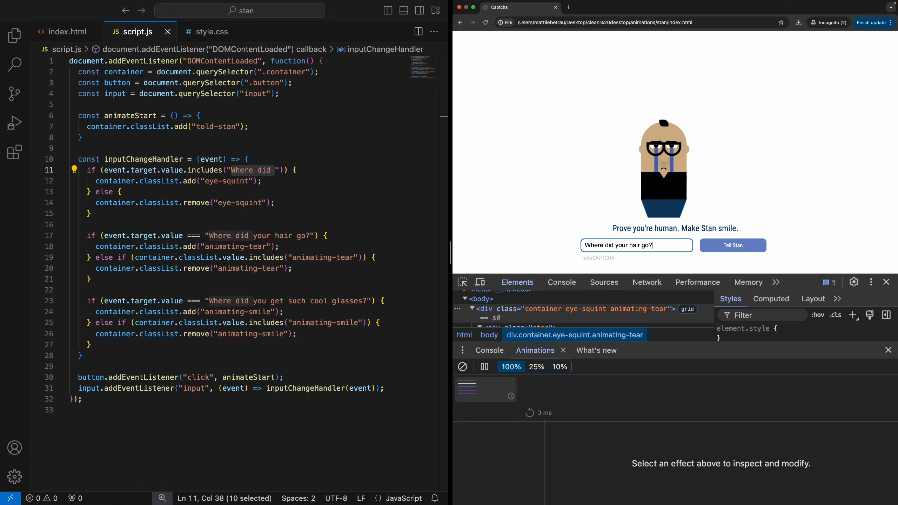
double_click(626, 245)
text(et such cool glasses)
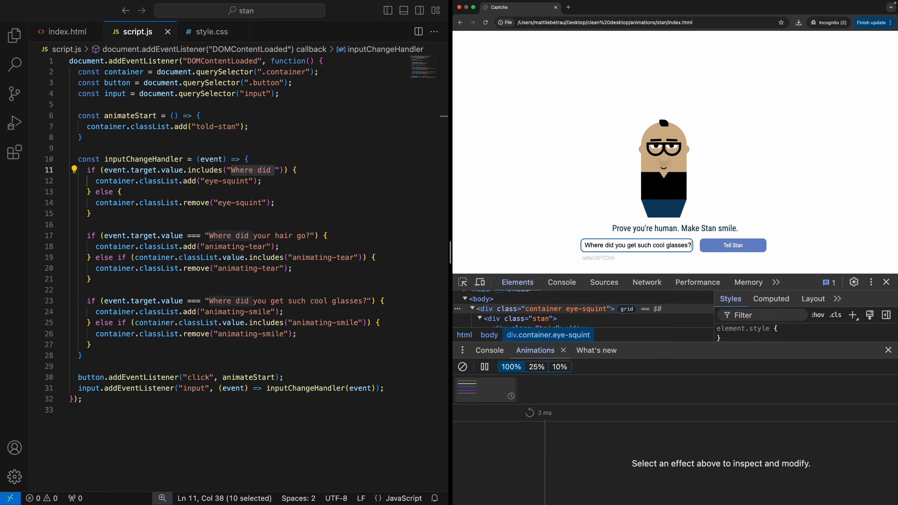
click(732, 245)
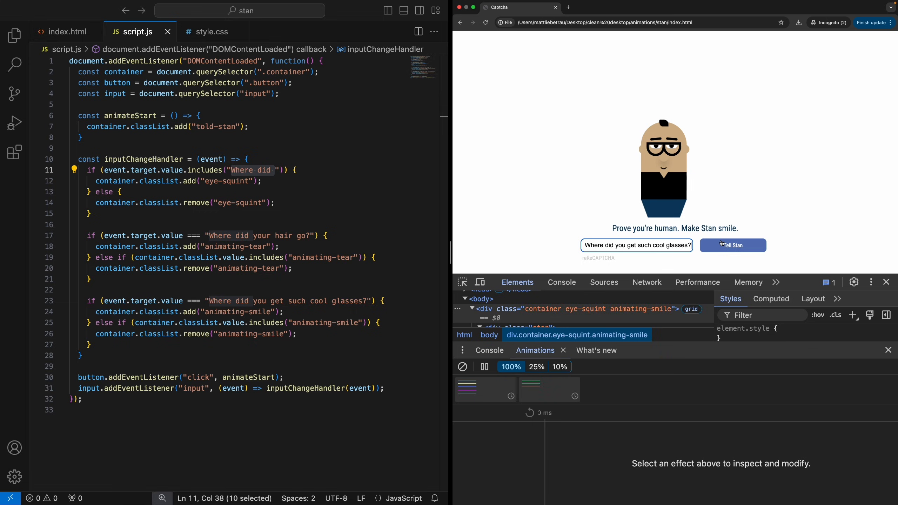
click(732, 245)
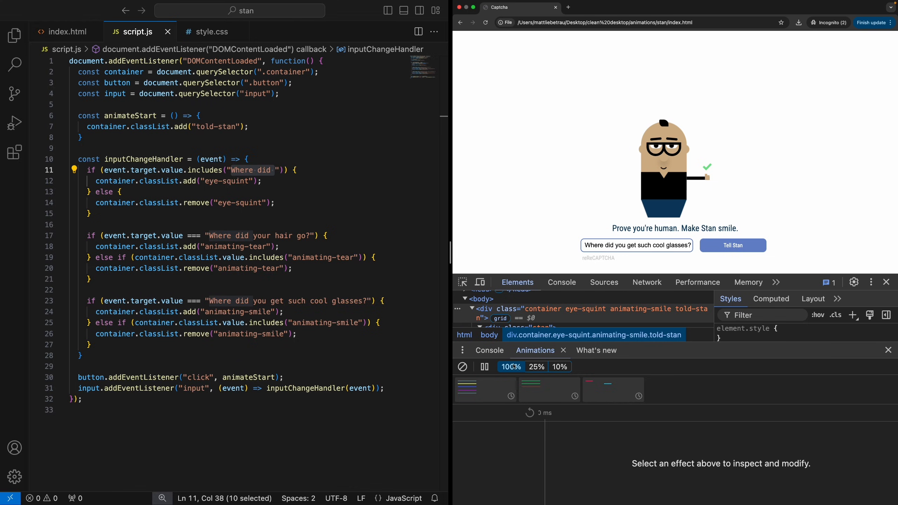
click(485, 390)
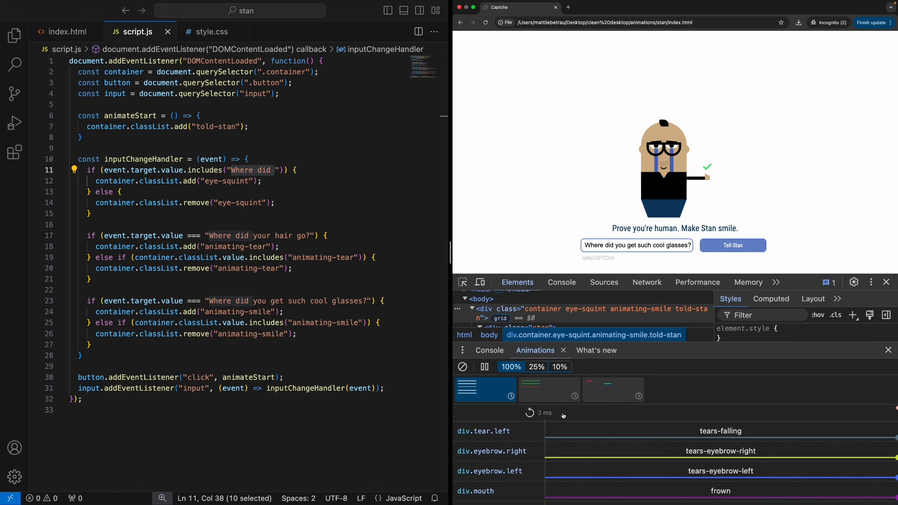
- Clear the CAPTCHA input so only the checkmark remains, then return to style.css with the squint and tear rules
click(485, 366)
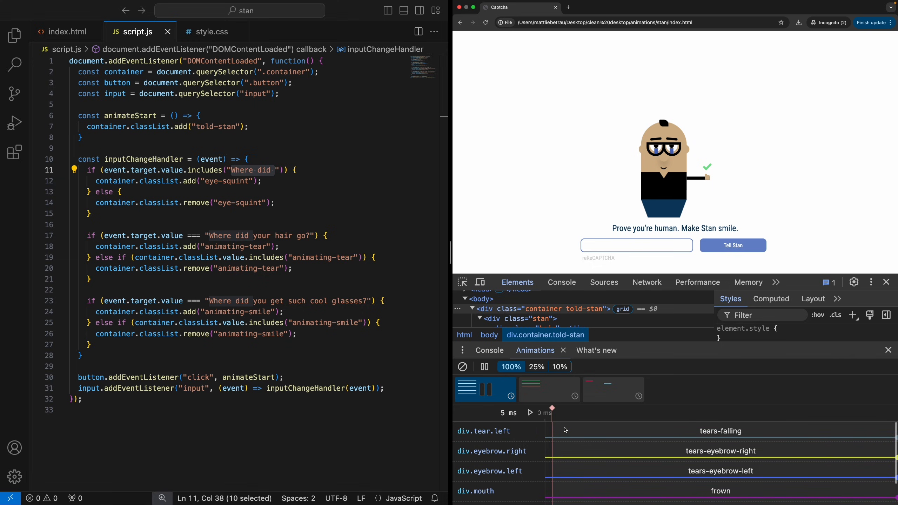
click(211, 32)
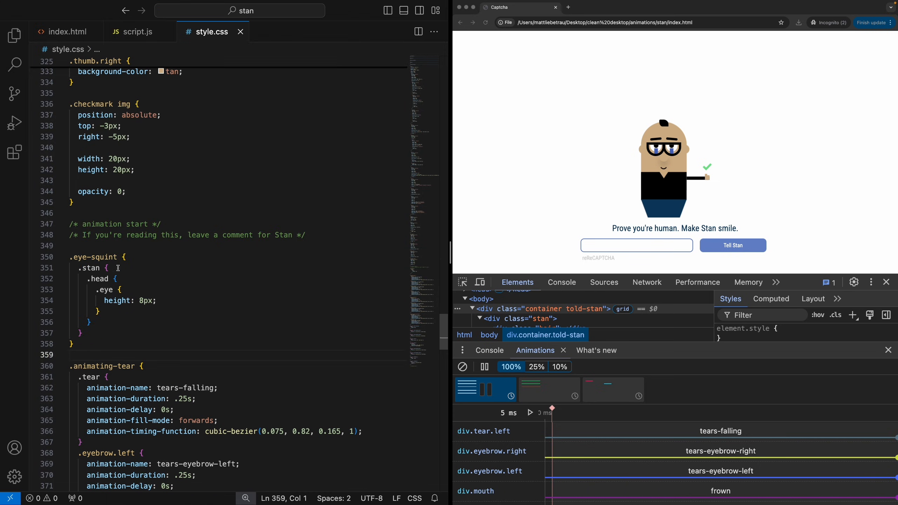
mouse_move(120, 300)
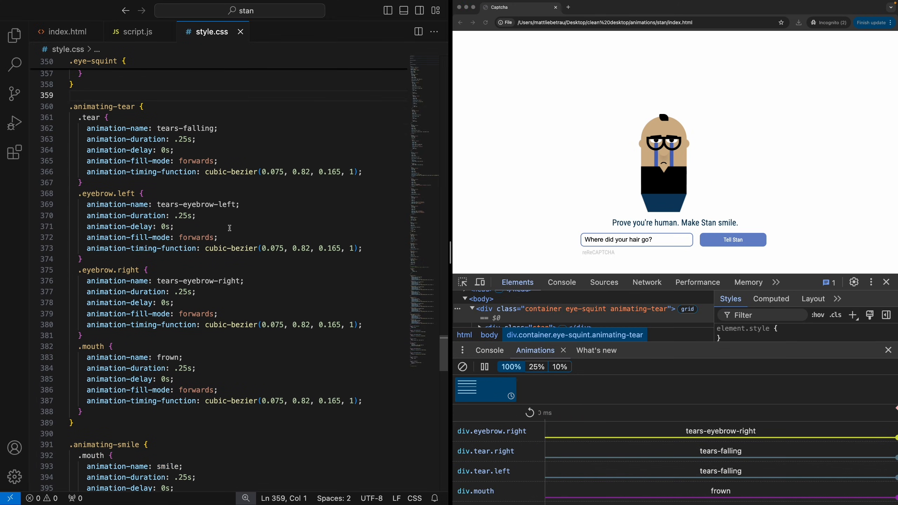
- Scroll style.css from .eye-squint to the .animating-tear rules for tears, eyebrows and frown
scroll(down, 3)
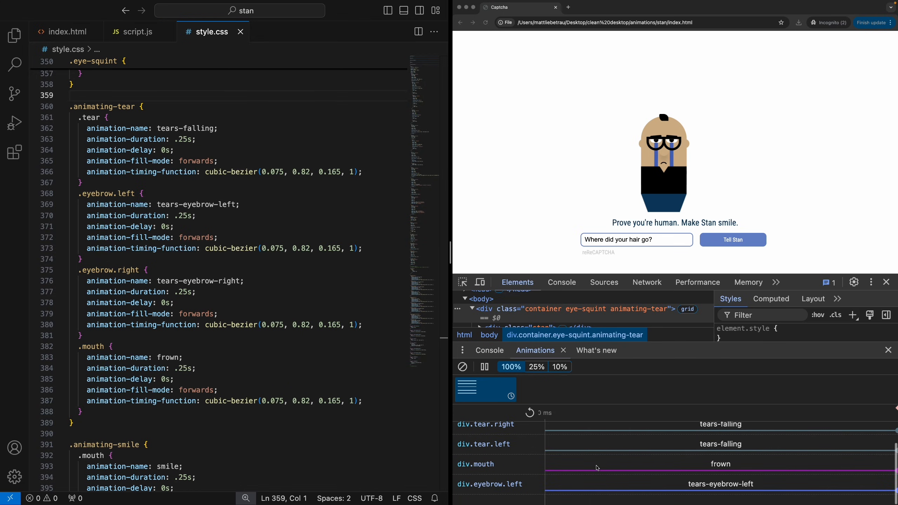
scroll(up, 3)
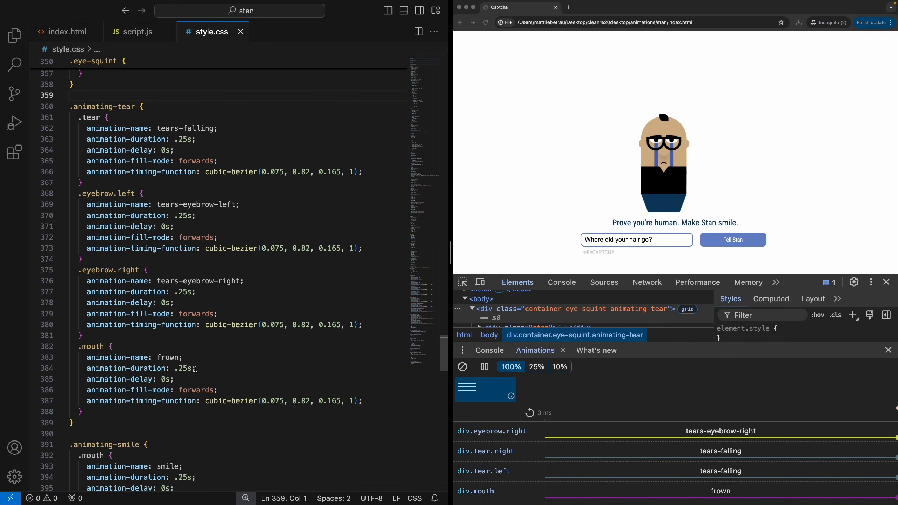
scroll(down, 3)
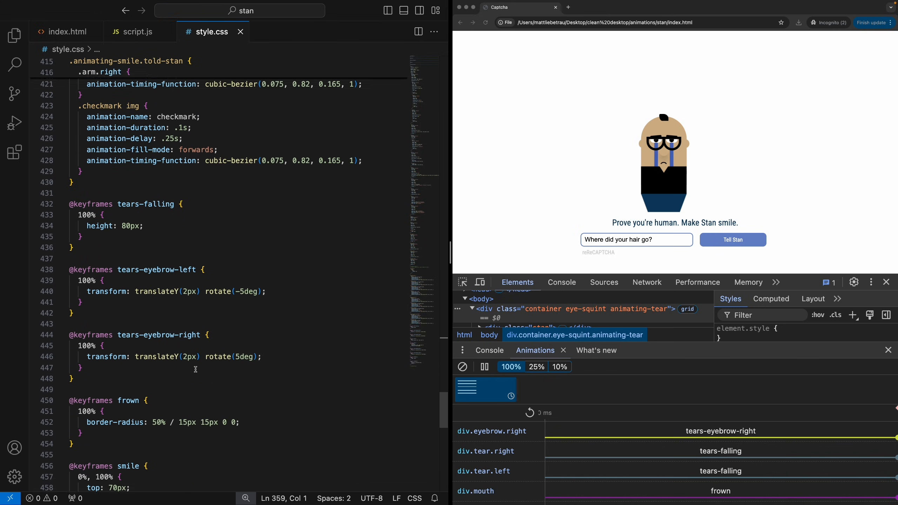
scroll(down, 3)
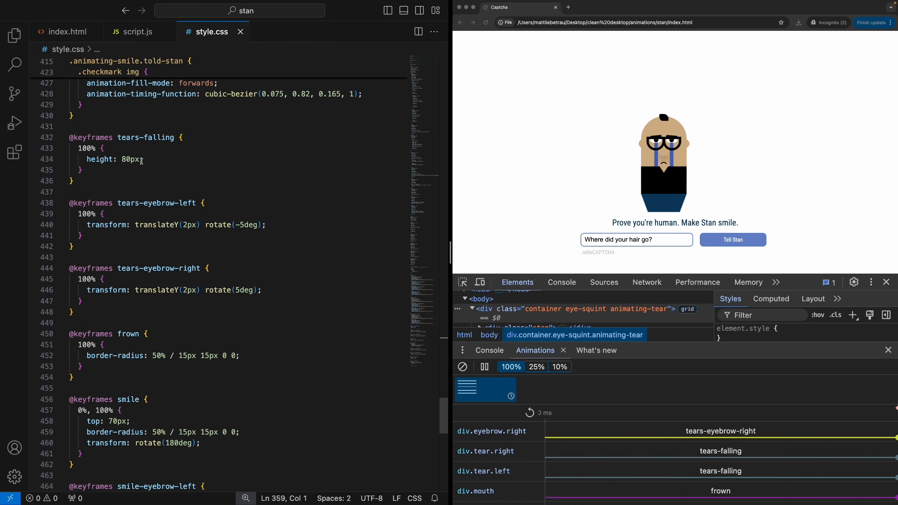
mouse_move(178, 213)
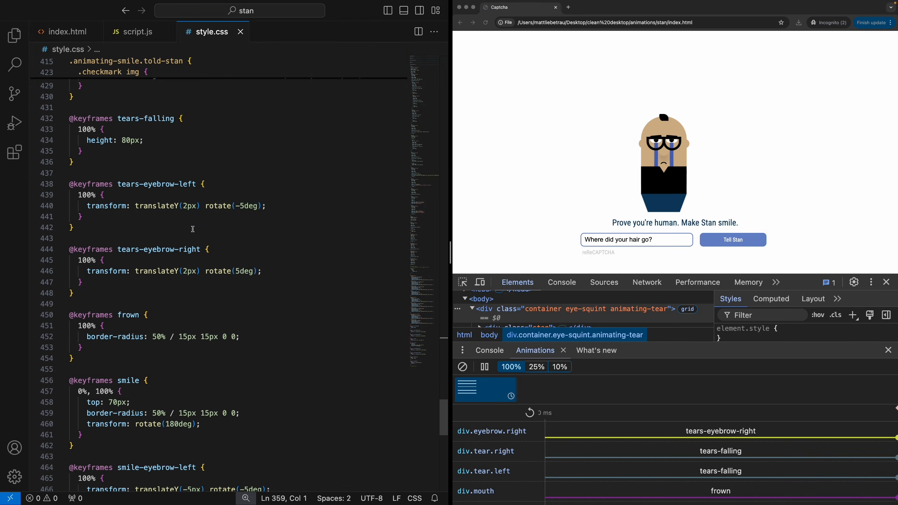
mouse_move(202, 211)
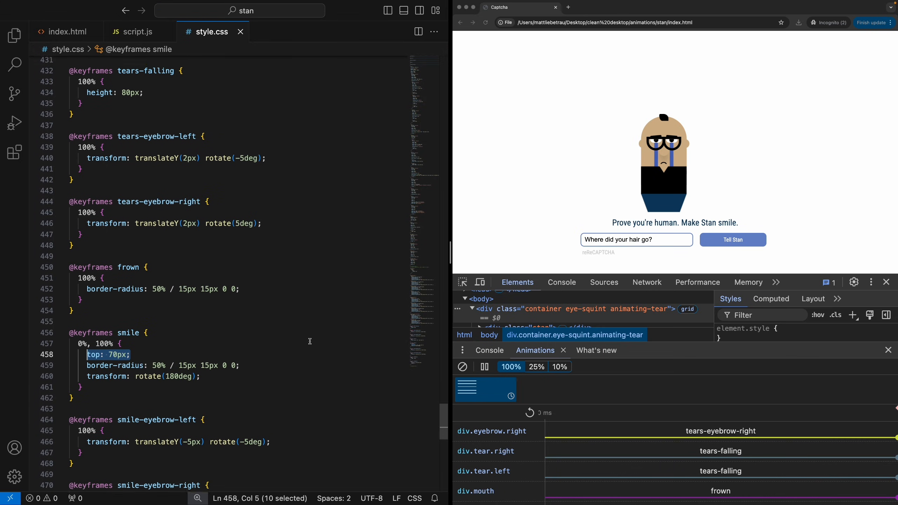
- Review the animating rules, then show script.js with the cool-glasses check adding animating-smile
scroll(up, 3)
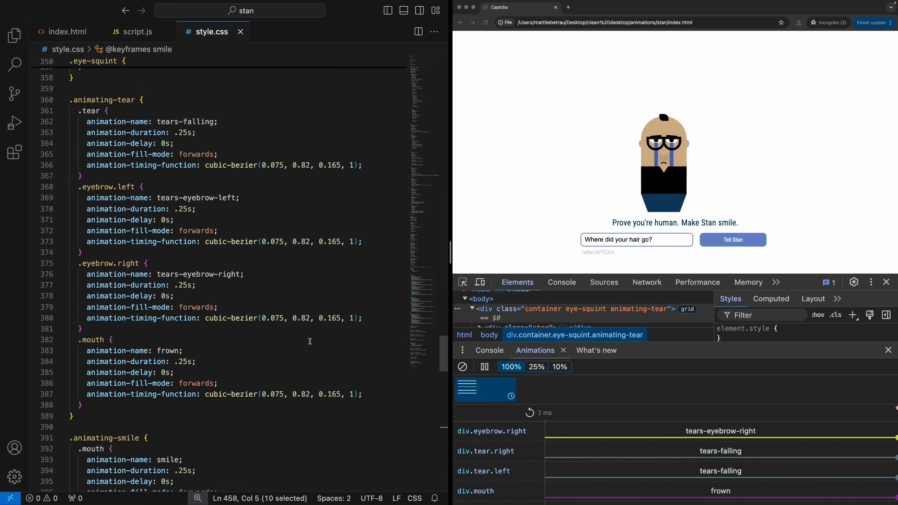
scroll(down, 3)
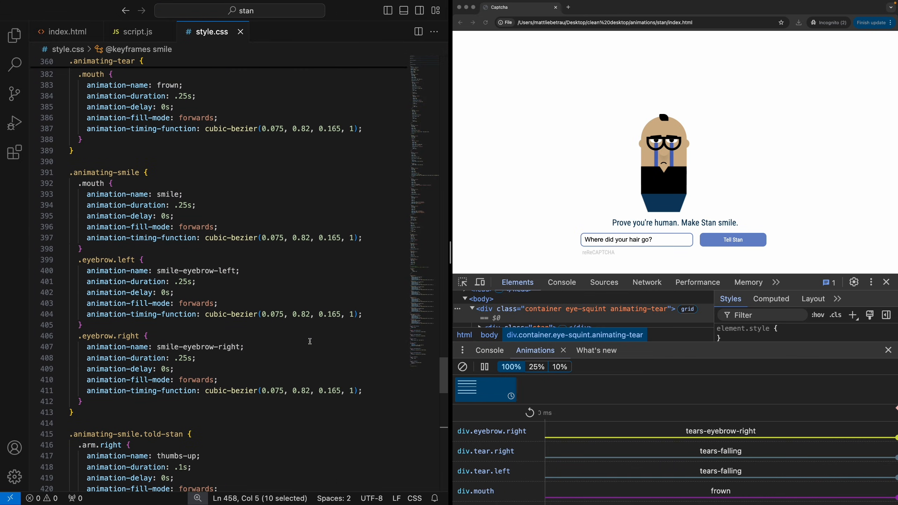
mouse_move(159, 309)
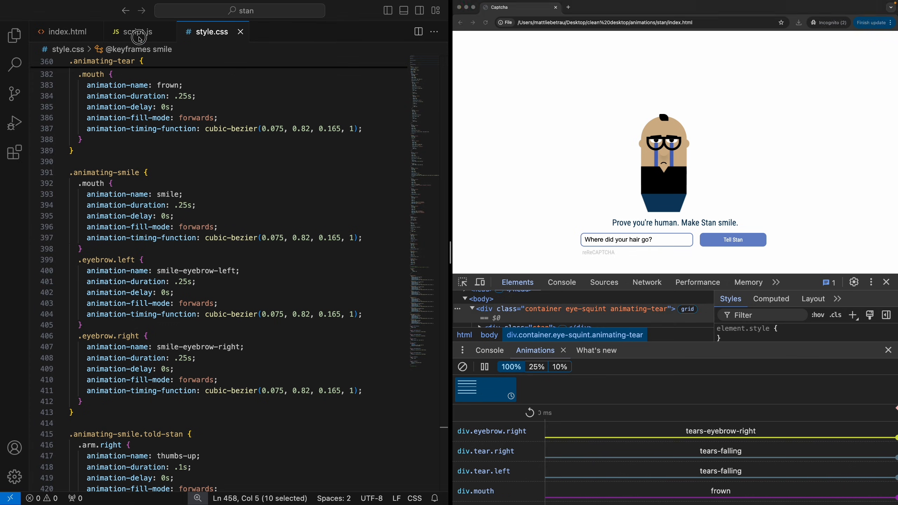
click(138, 31)
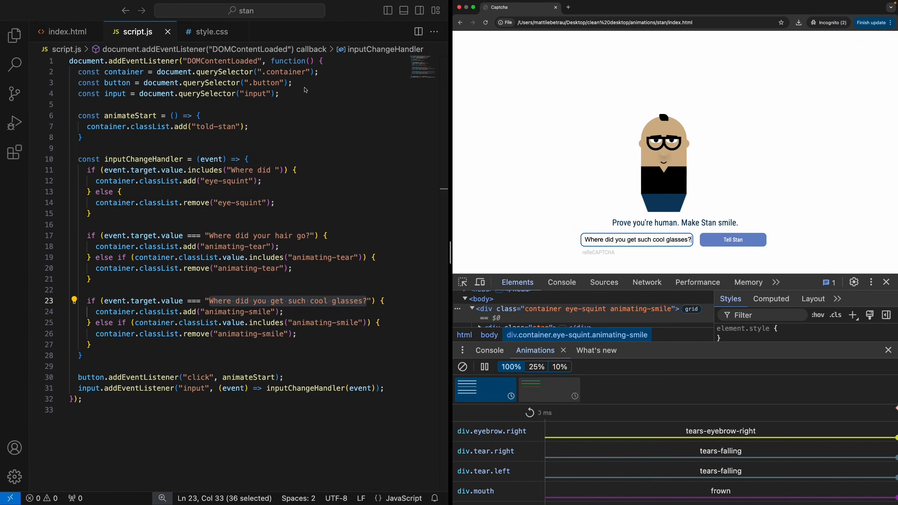
- Return to style.css and scroll through the smile, smile-eyebrow, thumbs-up and checkmark keyframes
click(212, 31)
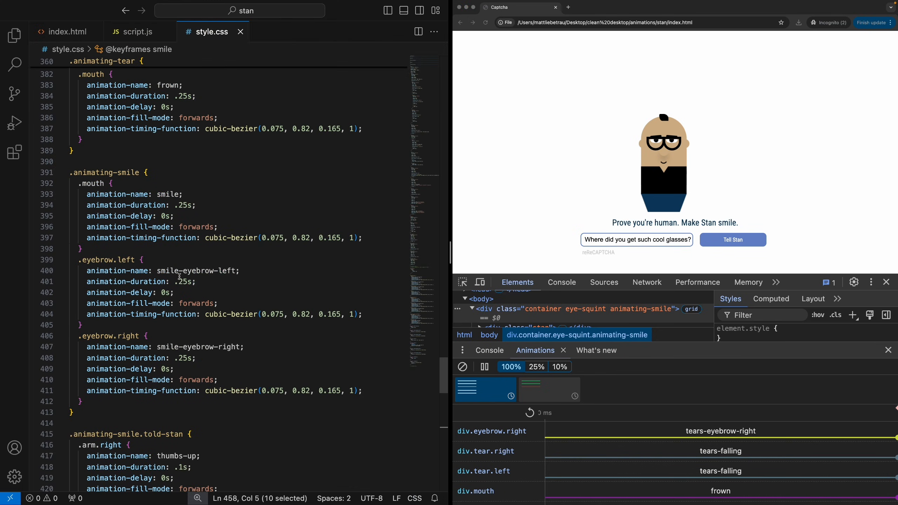
scroll(down, 3)
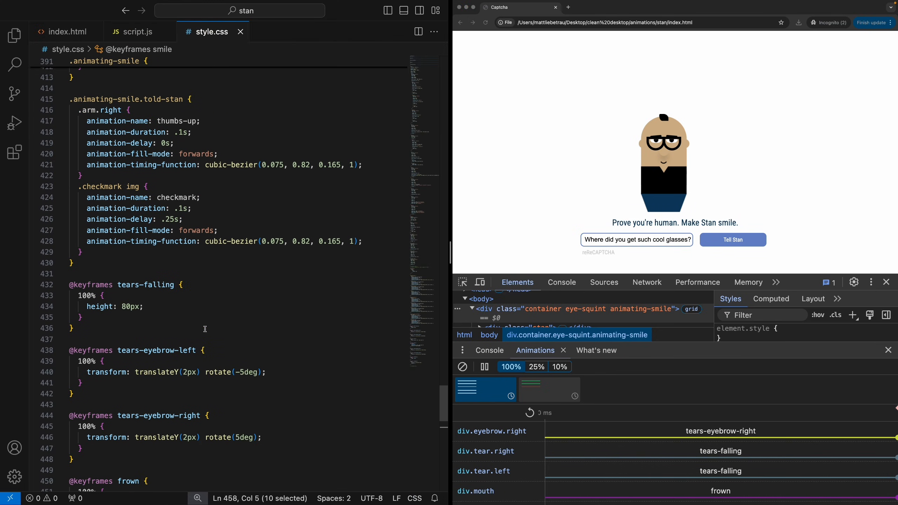
scroll(down, 3)
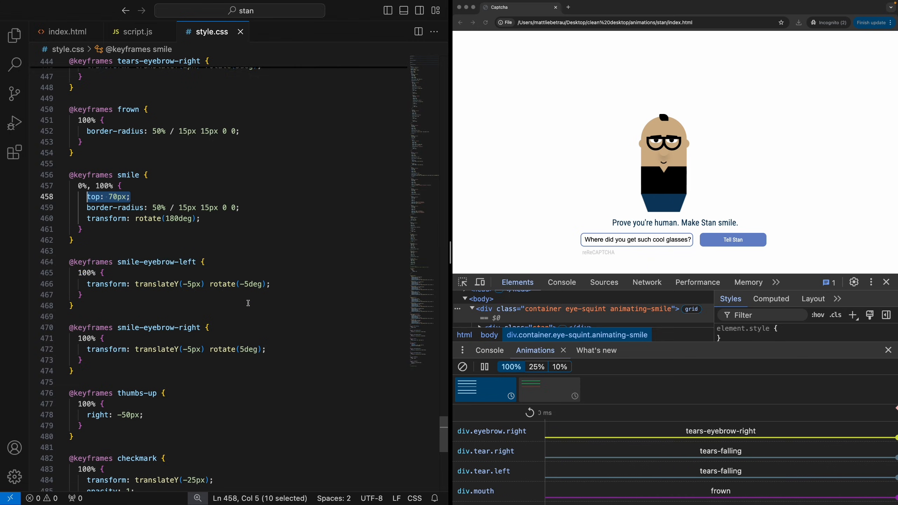
mouse_move(220, 293)
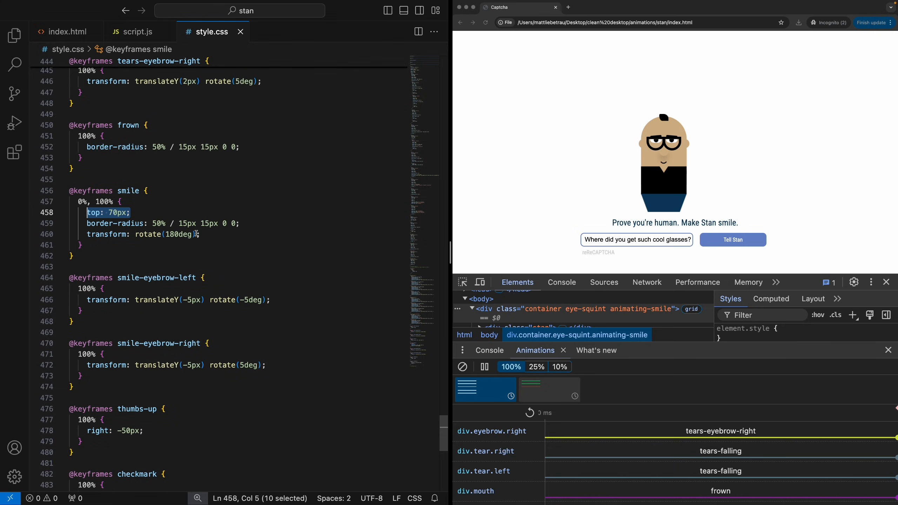
- Scroll back up to the .animating-smile.told-stan thumbs-up and checkmark rules
scroll(up, 3)
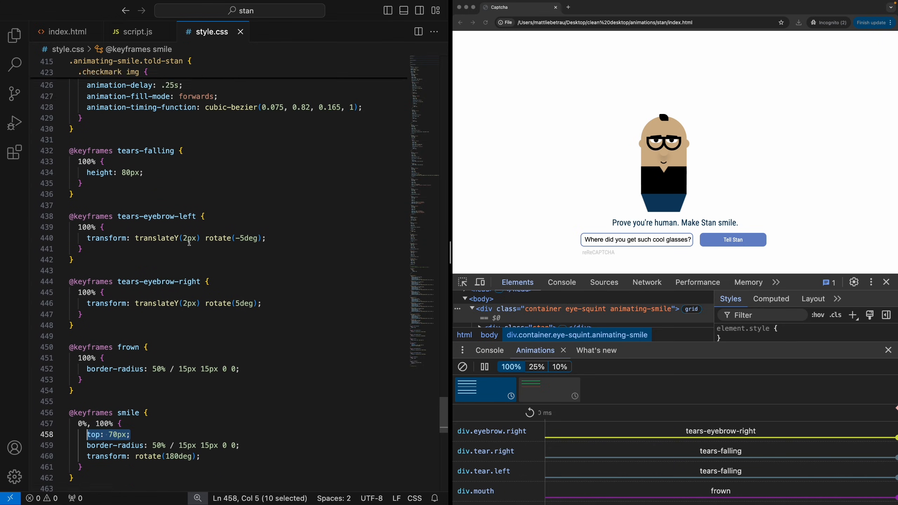
scroll(up, 3)
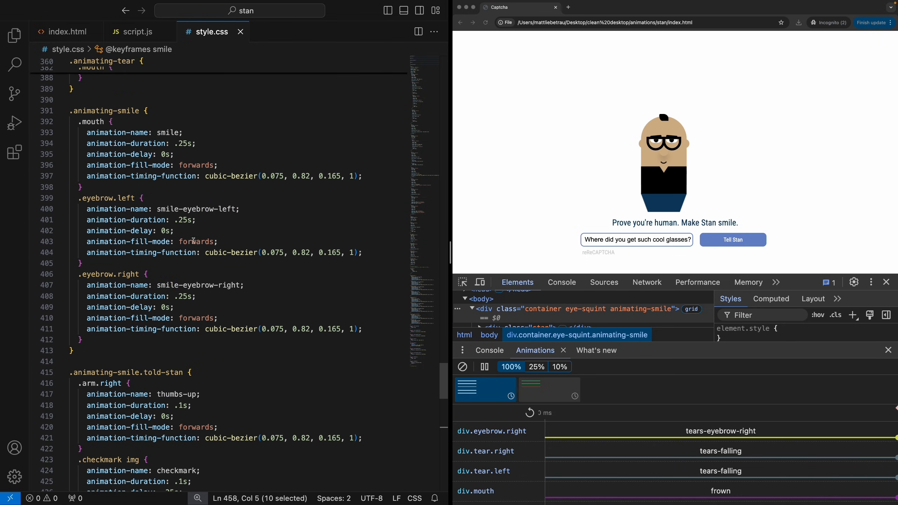
scroll(down, 3)
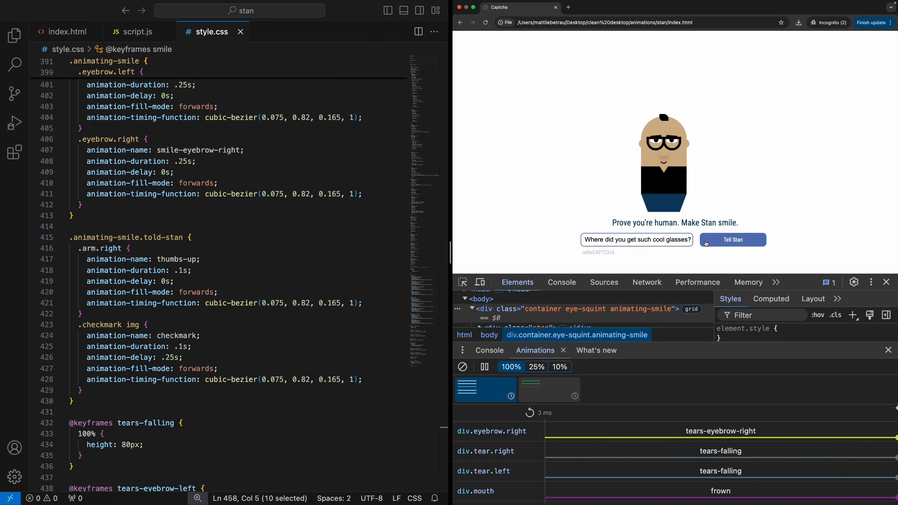
- Submit with Tell Stan so Stan's thumbs-up and checkmark animations are recorded in DevTools
click(733, 239)
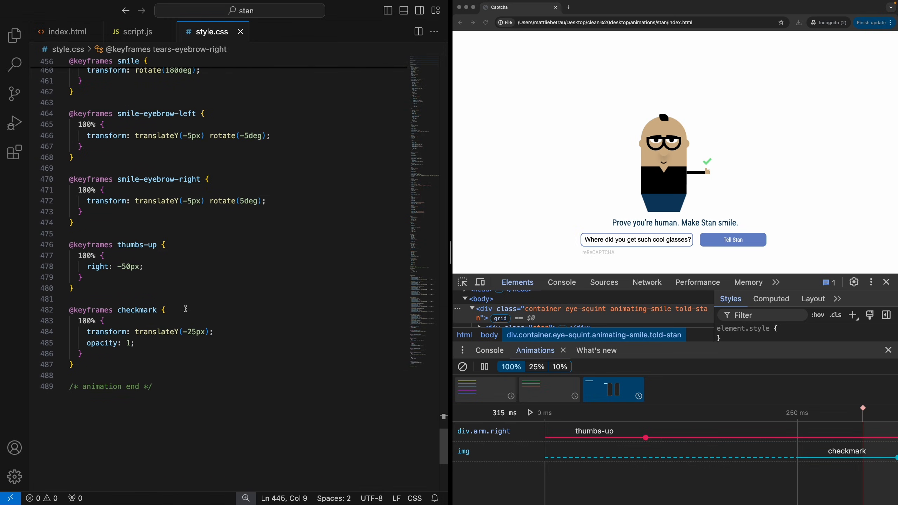
- Mark the thumbs-up right offset line and the checkmark opacity line in the keyframes
click(143, 266)
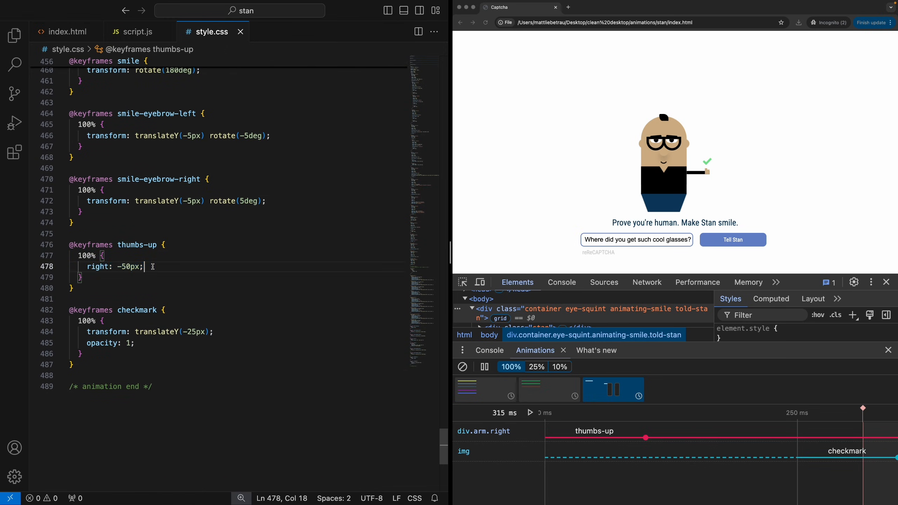
mouse_move(97, 267)
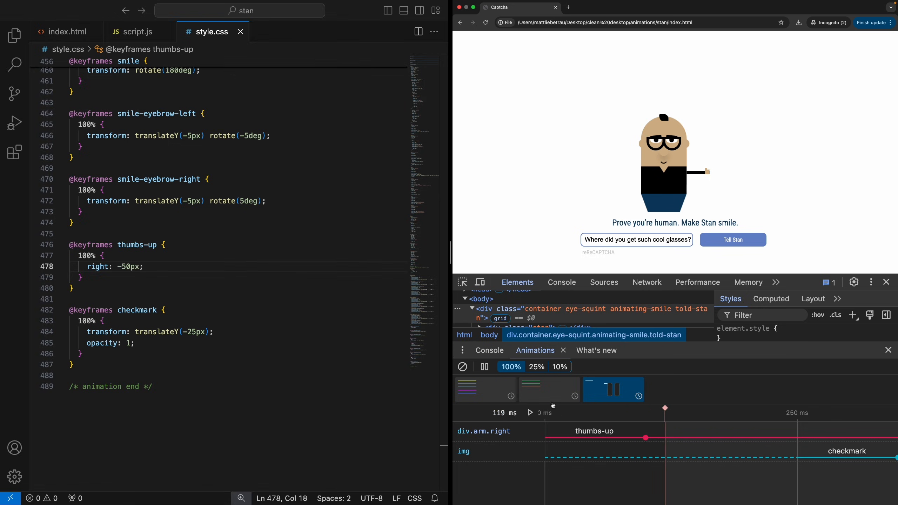
mouse_move(90, 334)
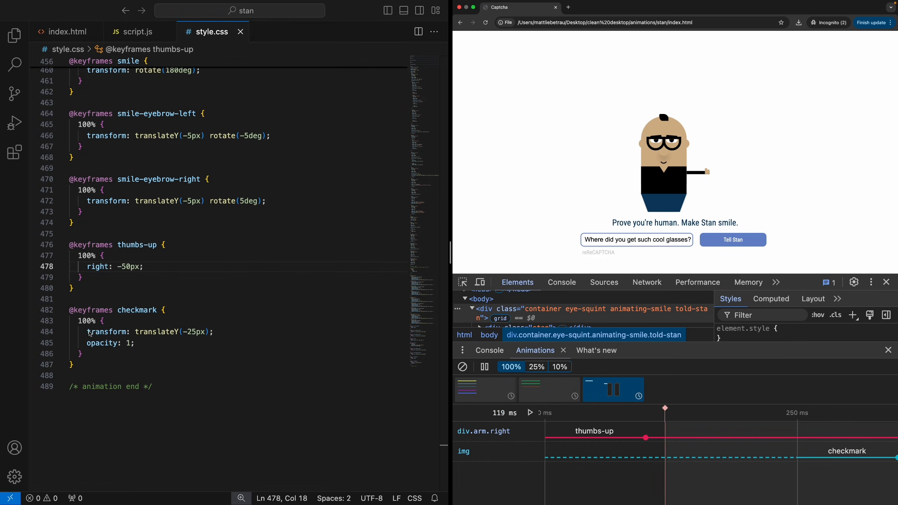
click(134, 342)
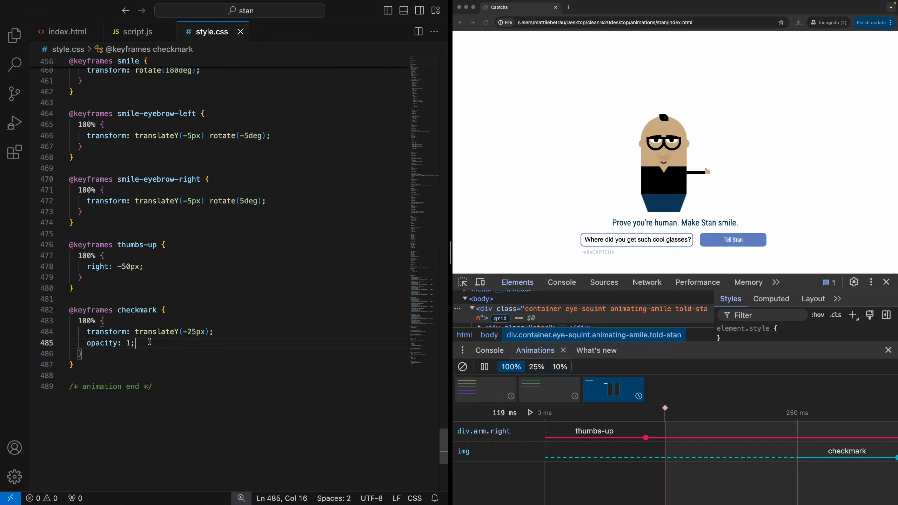
- Scroll style.css back up to the .hair and .glasses rules
scroll(up, 3)
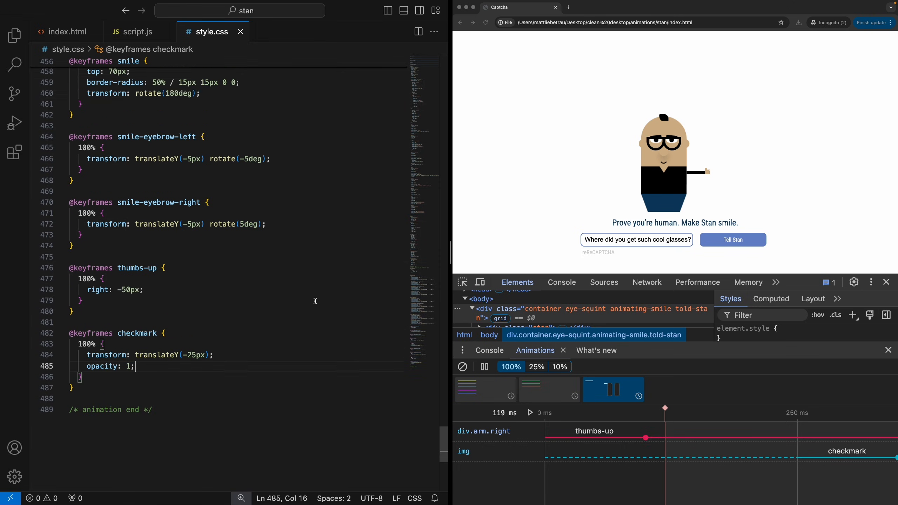
scroll(up, 3)
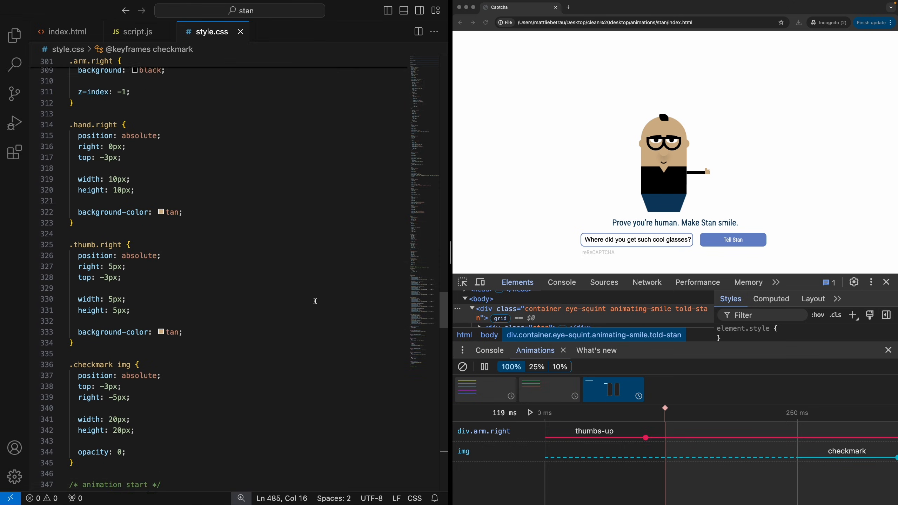
scroll(up, 3)
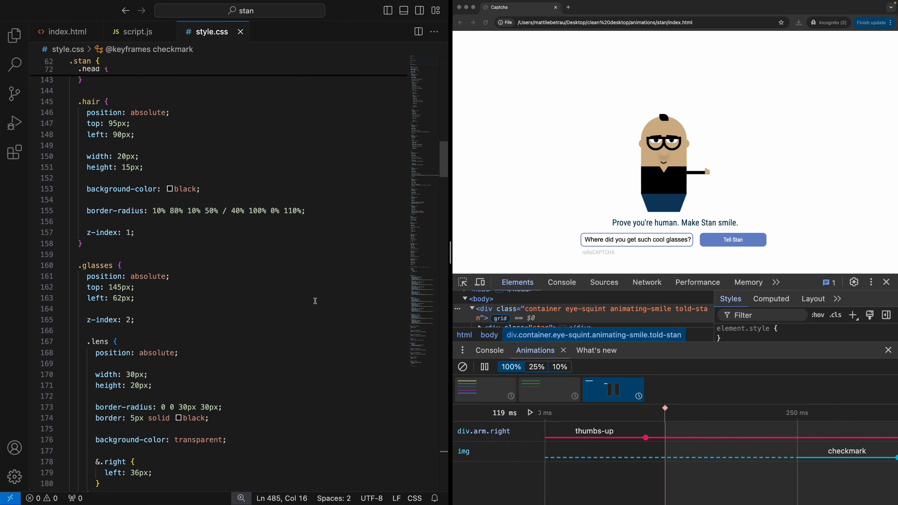